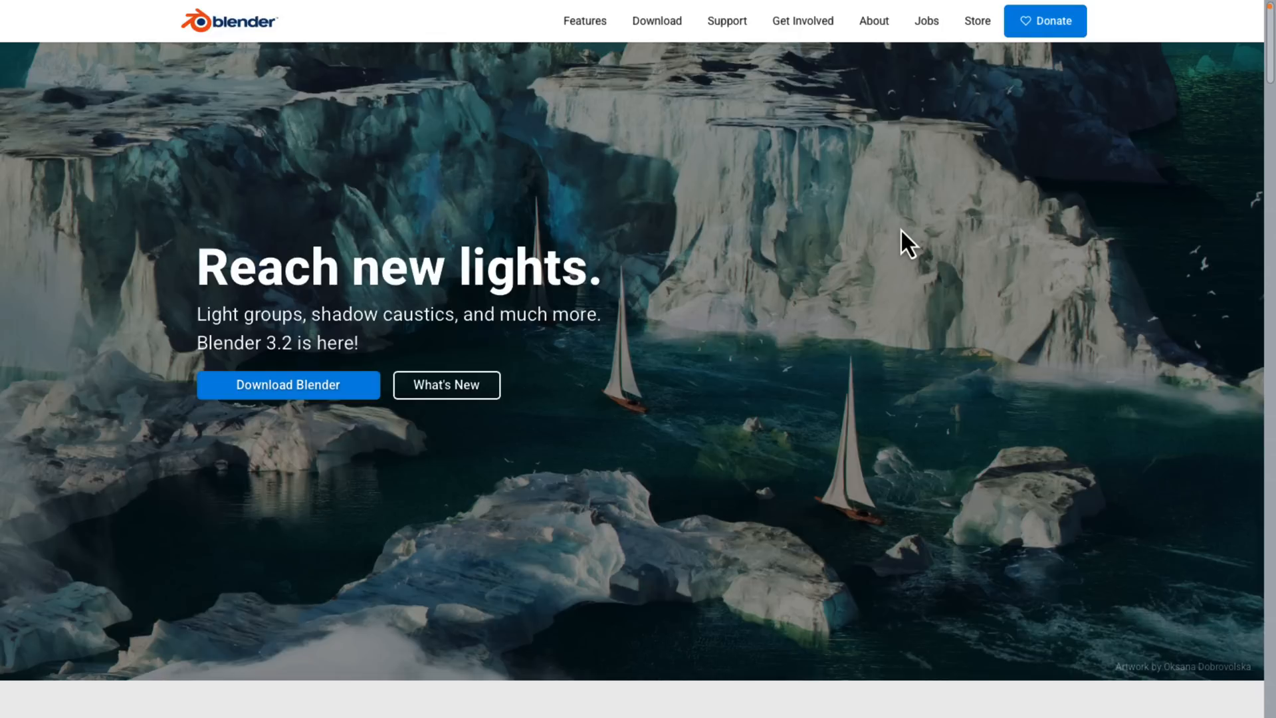
pyautogui.moveTo(749, 319)
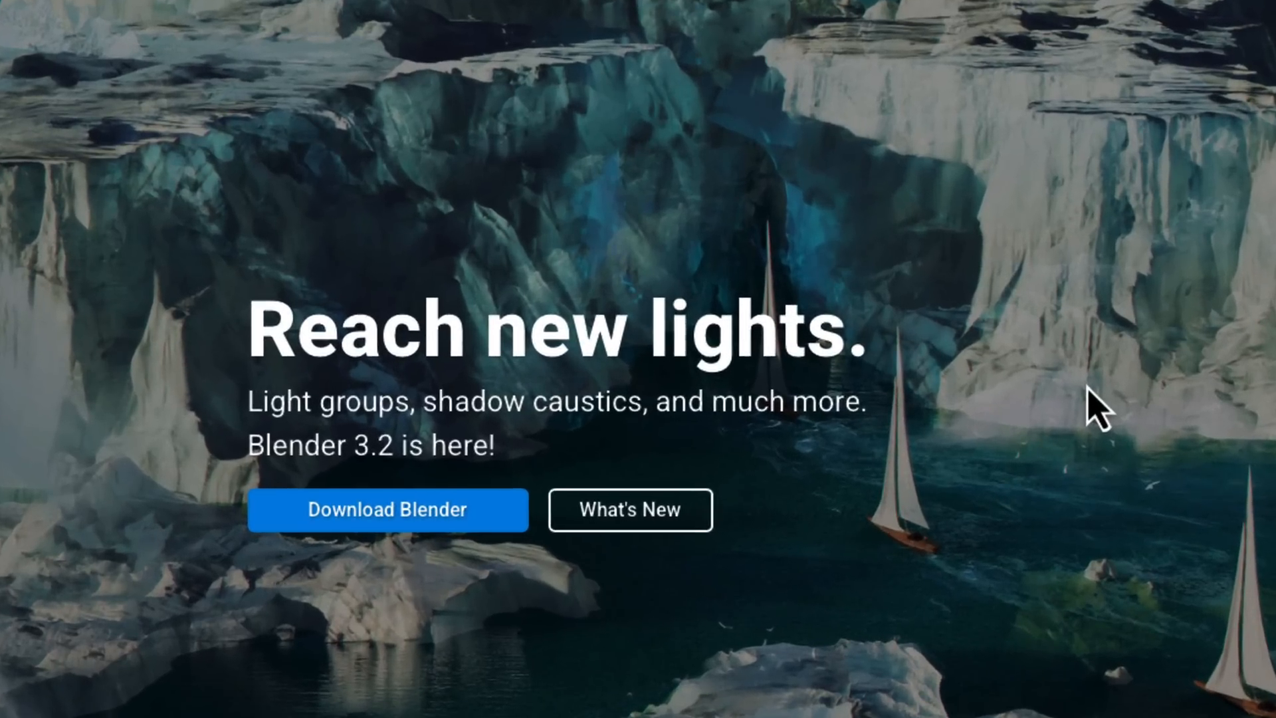
# From the blender.org homepage, go to the Blender 3.2.0 download page.
pyautogui.scroll(-3)
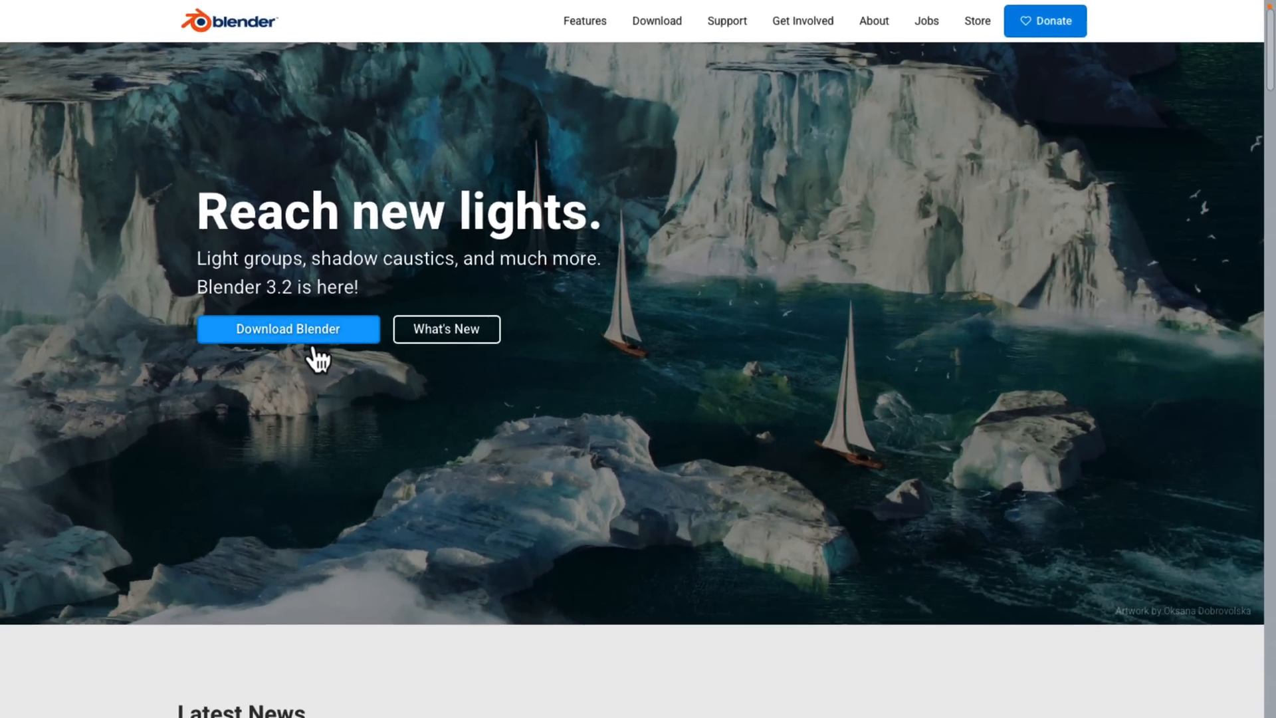
pyautogui.click(657, 21)
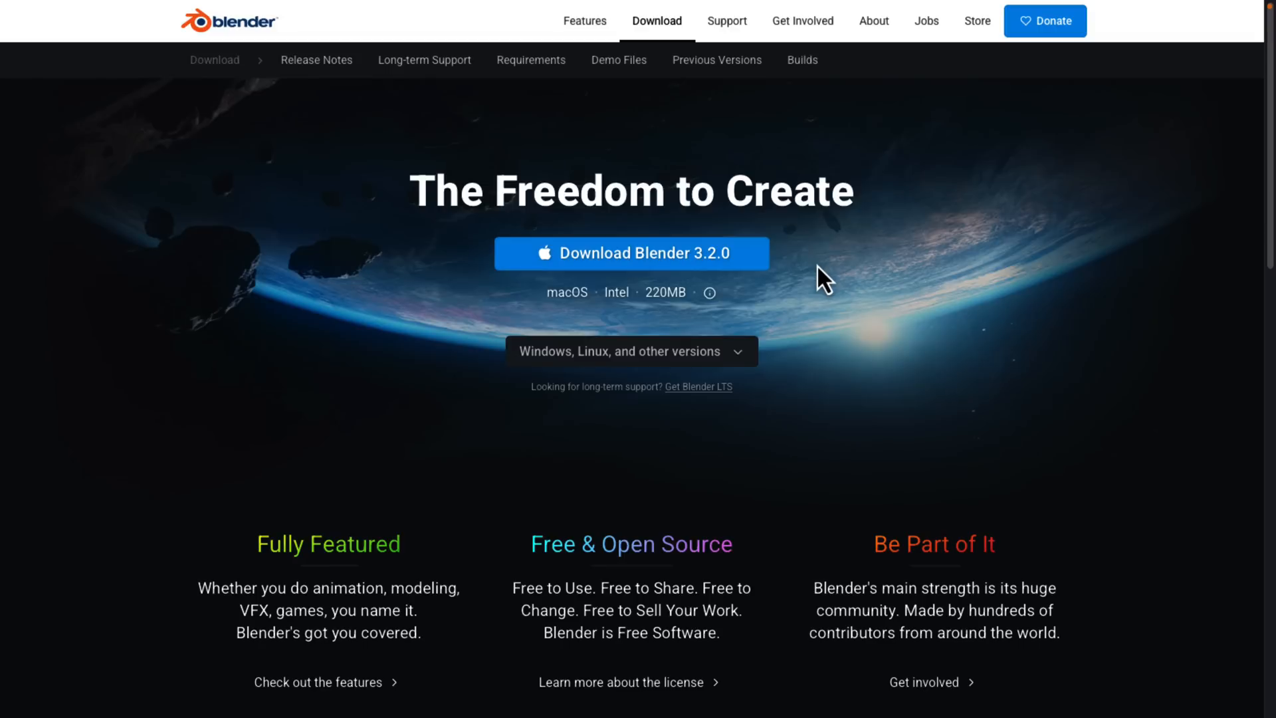
# Open the Blender 3.2 release notes and scroll down to the Light Groups section.
pyautogui.click(316, 60)
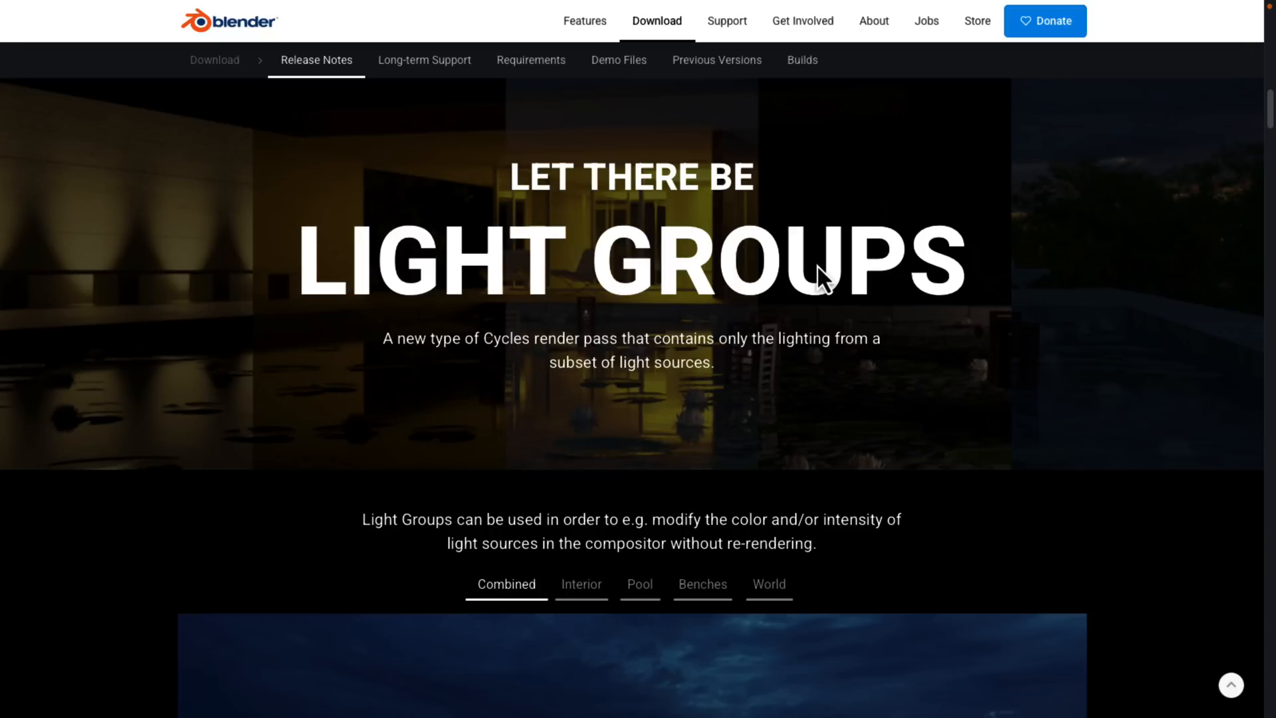
pyautogui.scroll(-3)
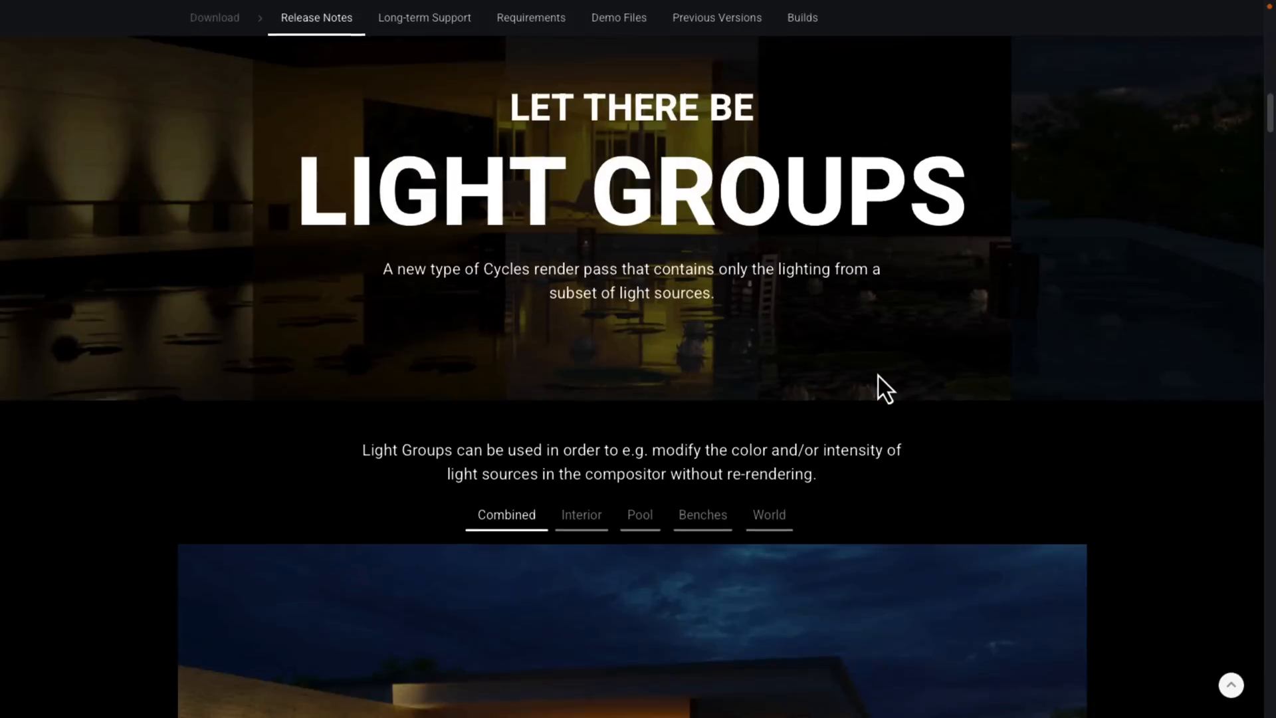
pyautogui.scroll(-3)
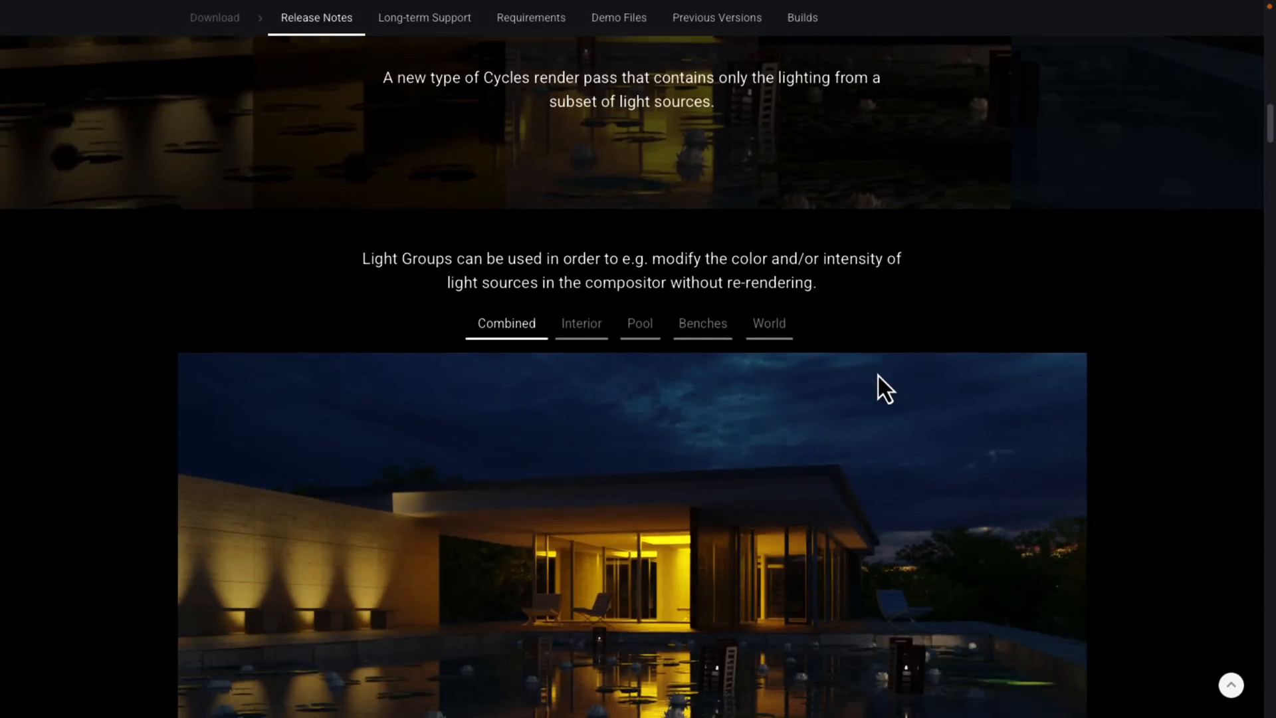
pyautogui.scroll(-3)
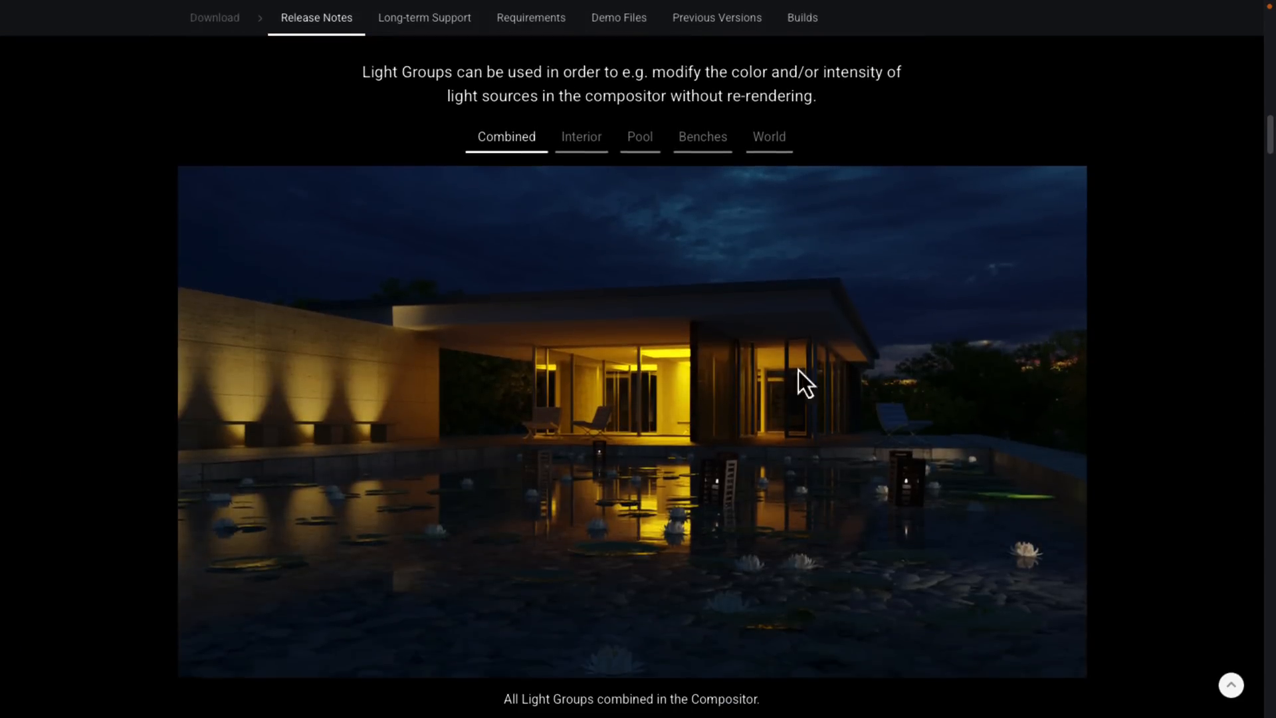
# Compare the Interior, Benches and World light group renders, ending on Combined.
pyautogui.click(581, 135)
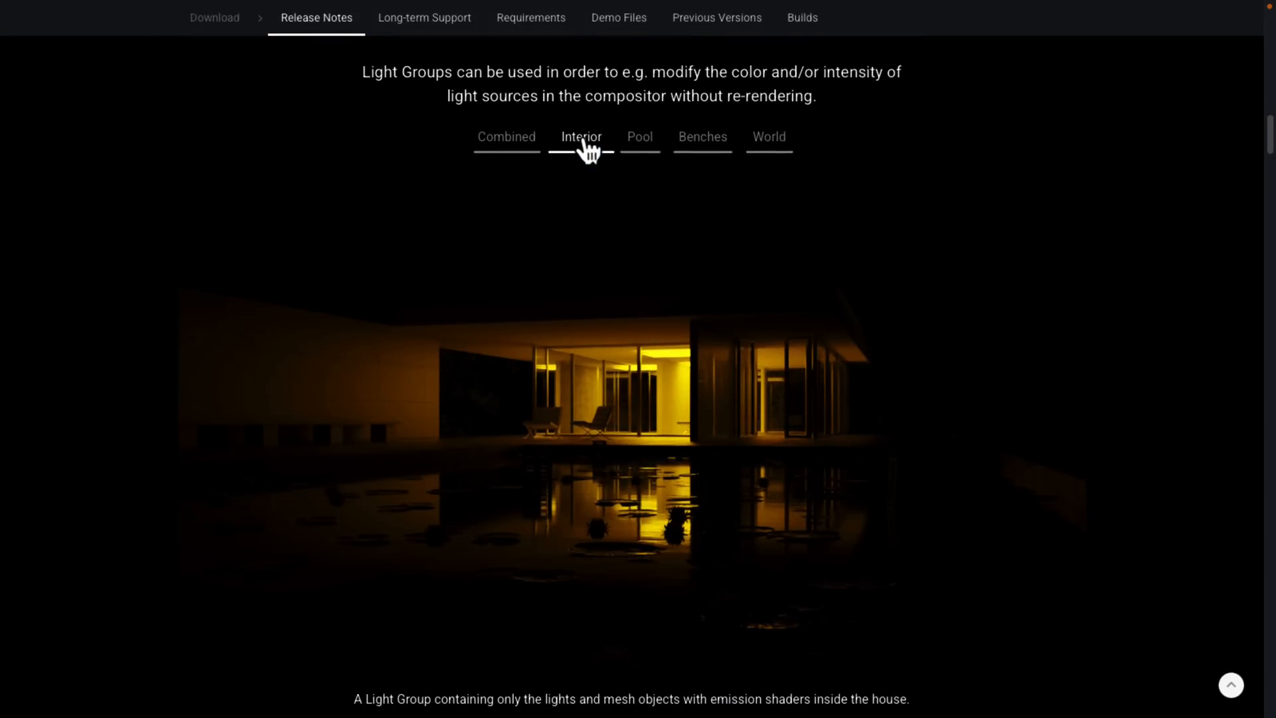
pyautogui.click(702, 137)
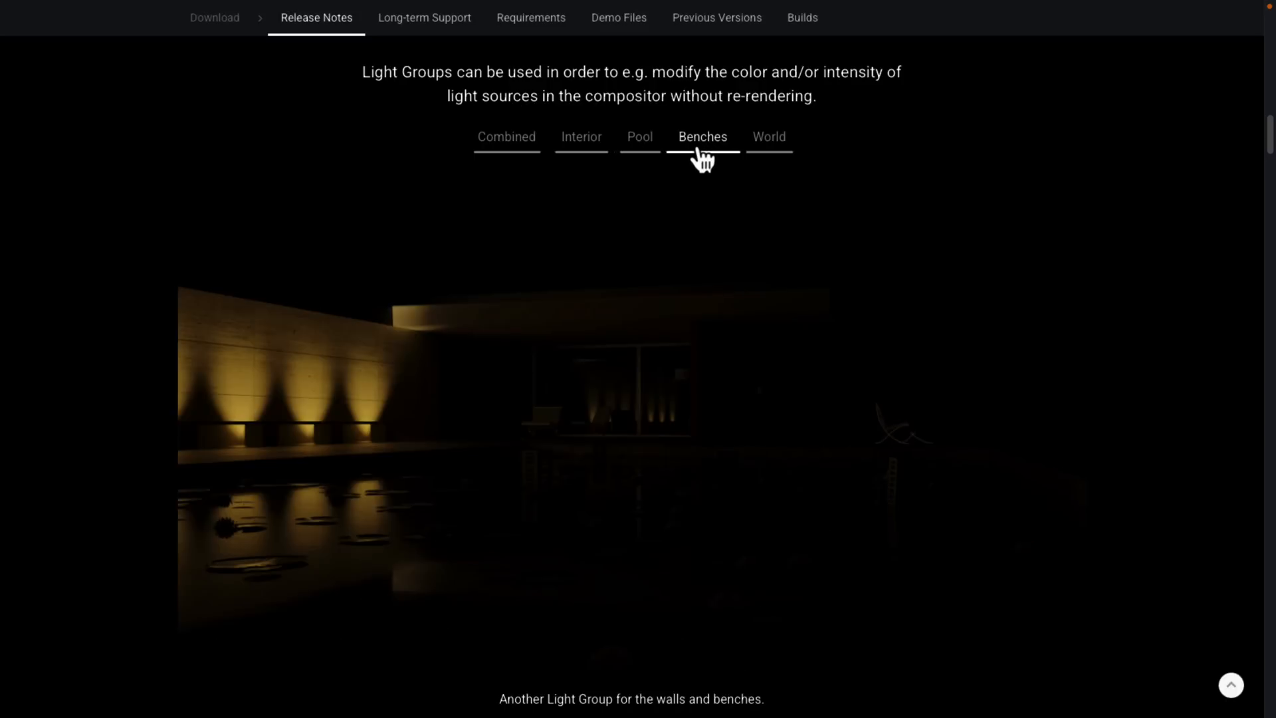
pyautogui.click(768, 137)
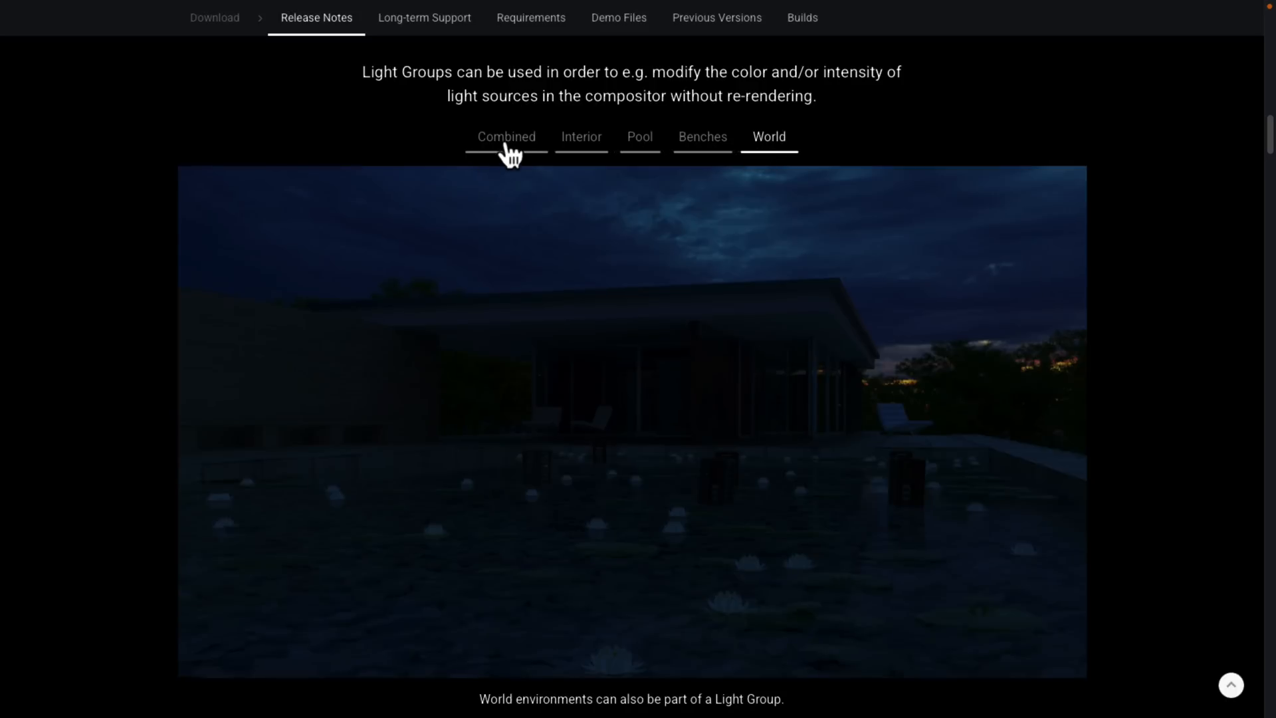
pyautogui.click(506, 135)
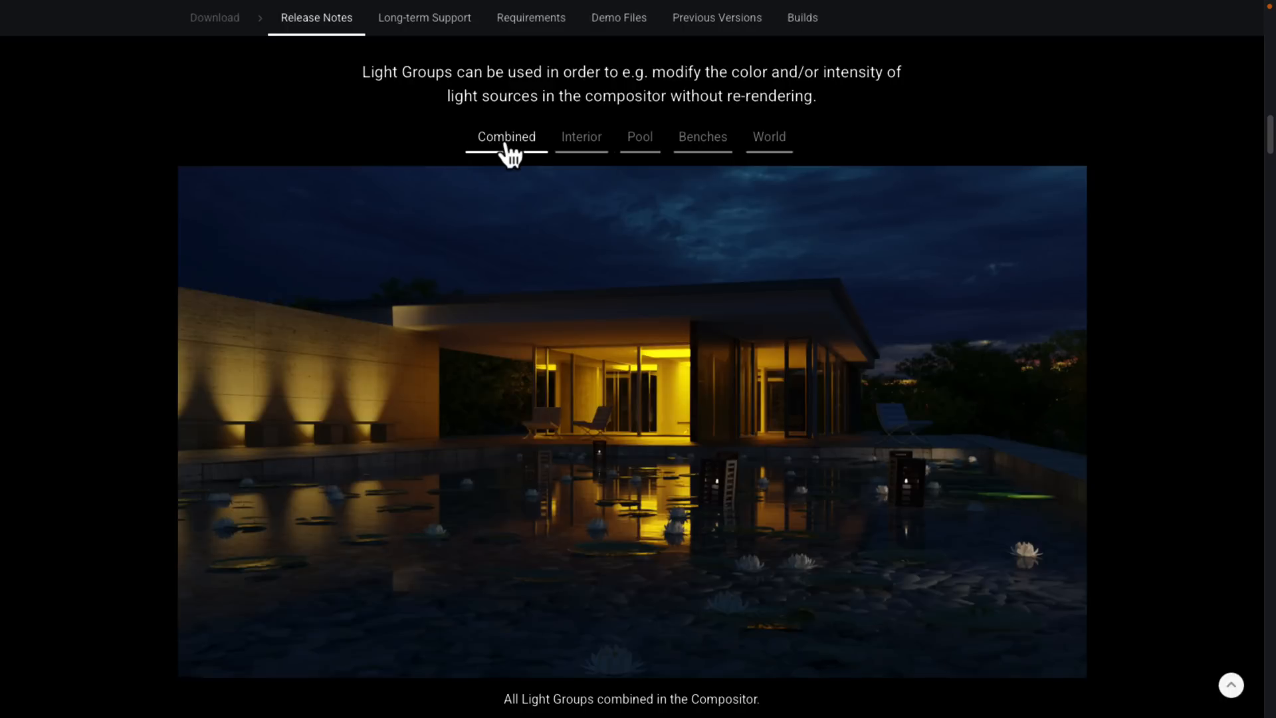
pyautogui.moveTo(877, 90)
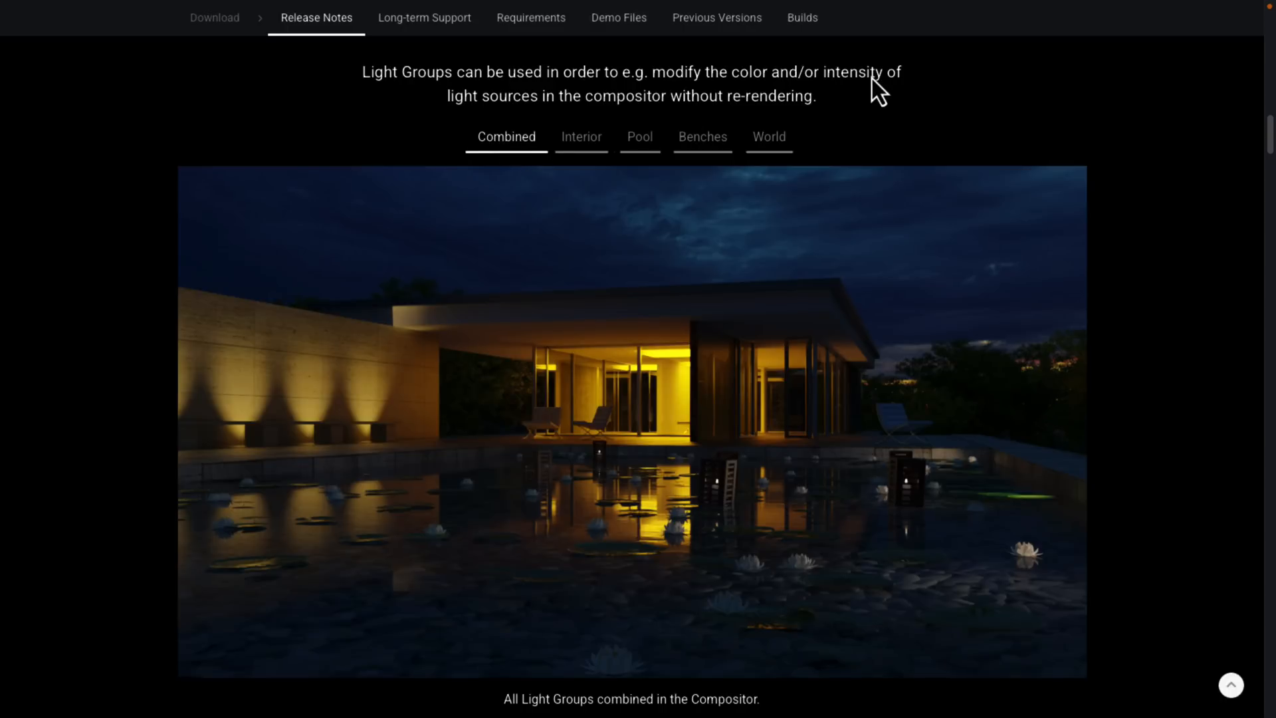
pyautogui.scroll(-3)
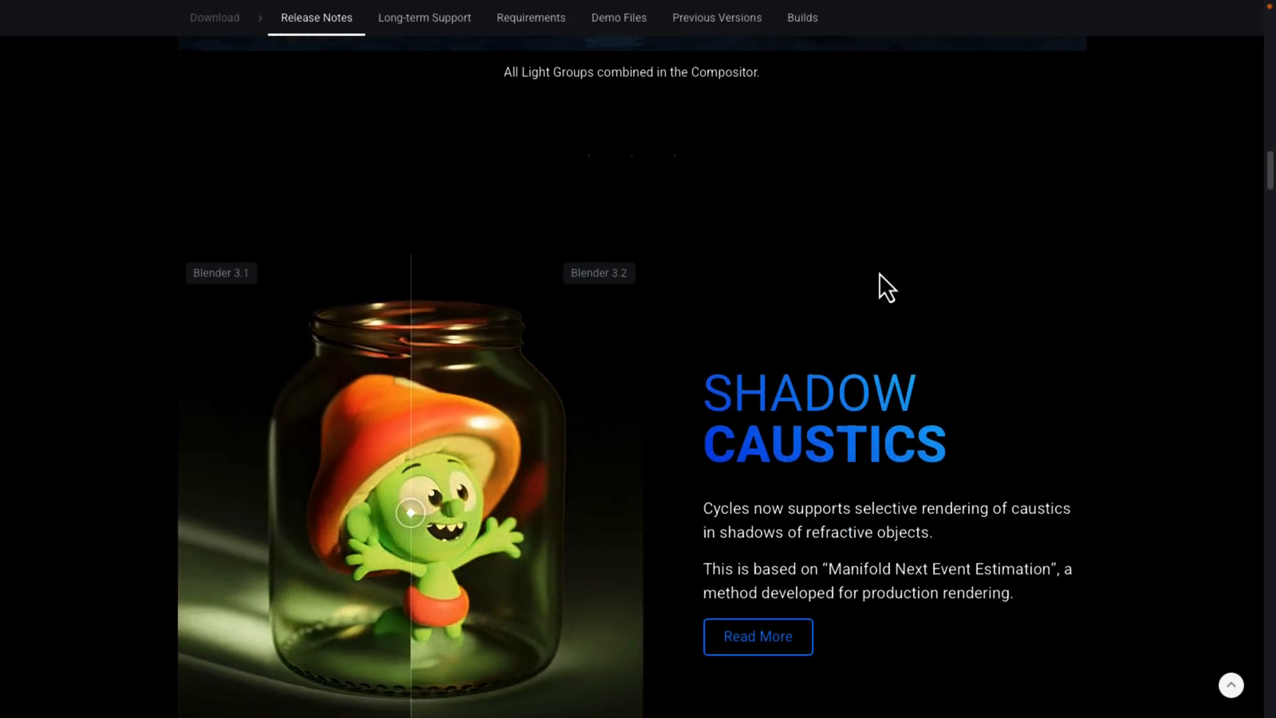
# Scroll past Shadow Caustics to the Volume Motion Blur section.
pyautogui.scroll(-3)
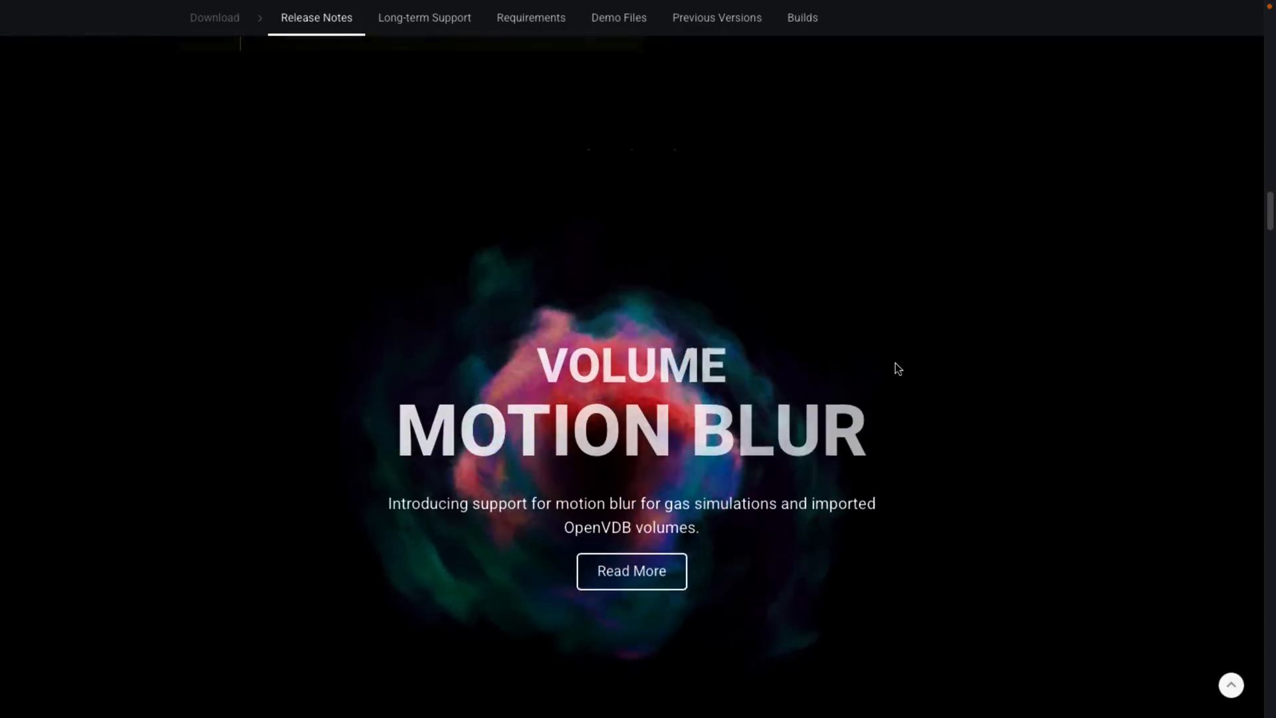
# Scroll through the More Cycles changes list down to 'Color Me Impressed'.
pyautogui.scroll(-3)
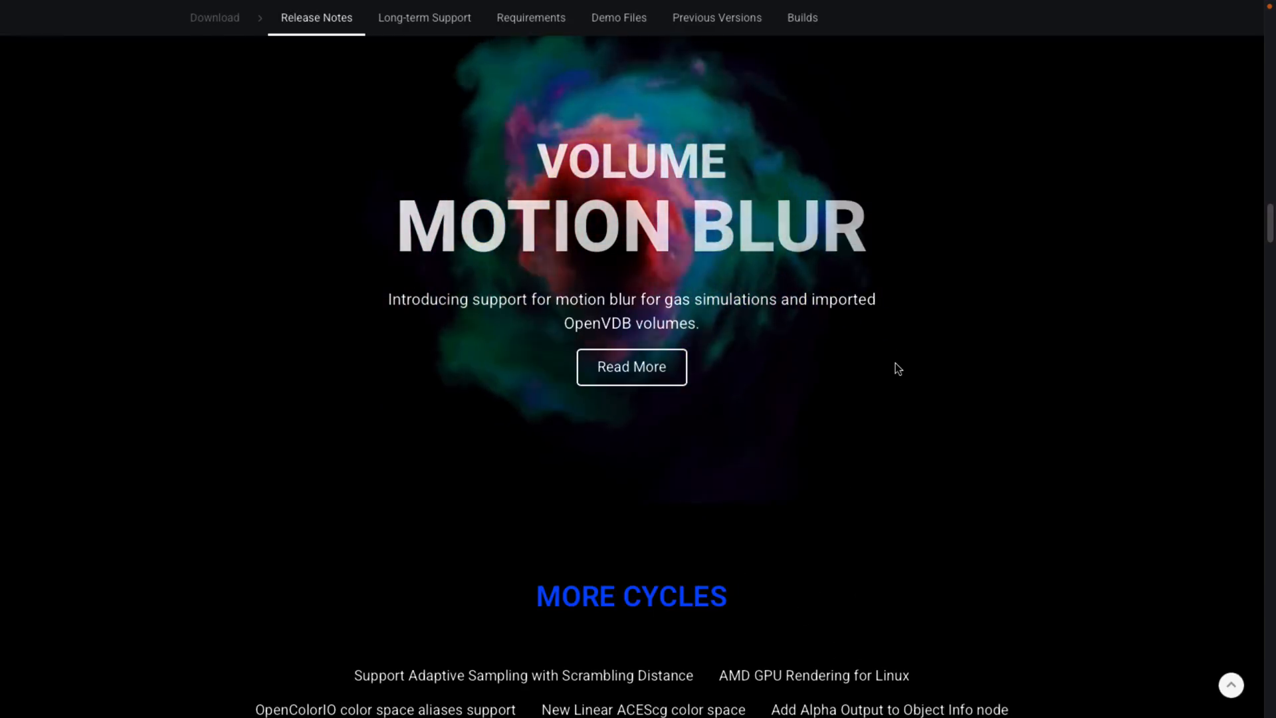
pyautogui.scroll(-3)
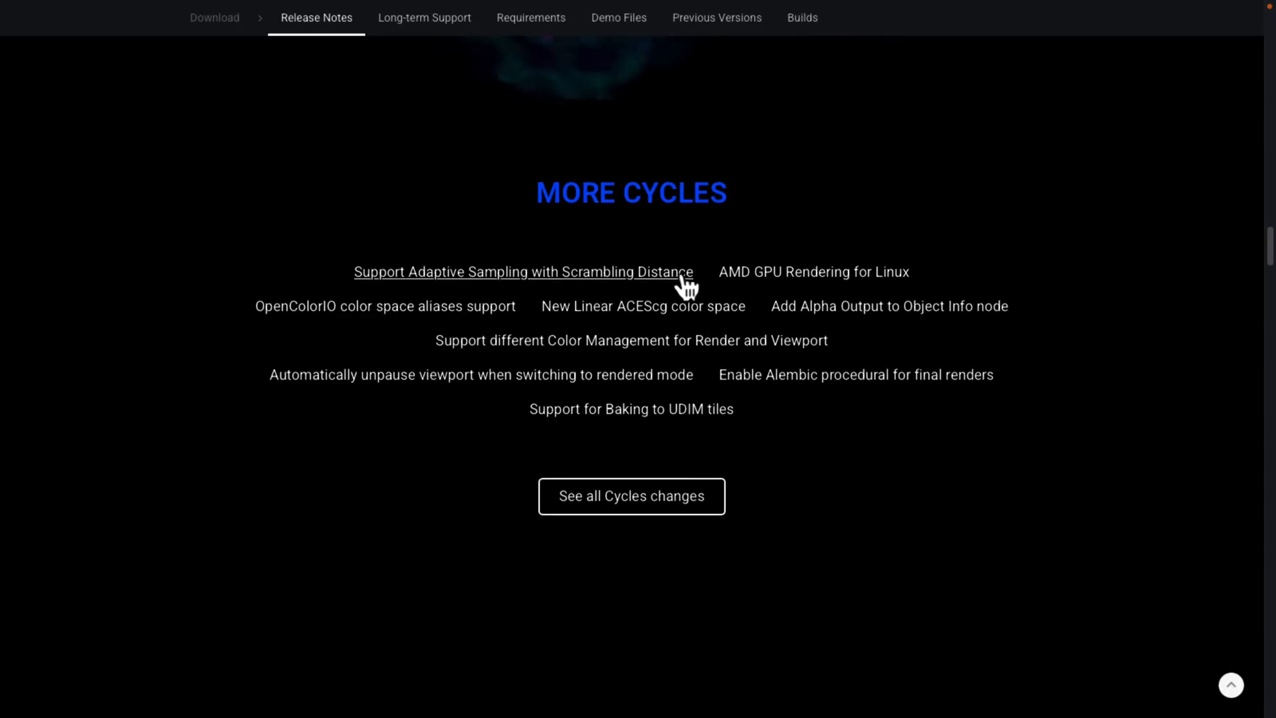
pyautogui.moveTo(814, 271)
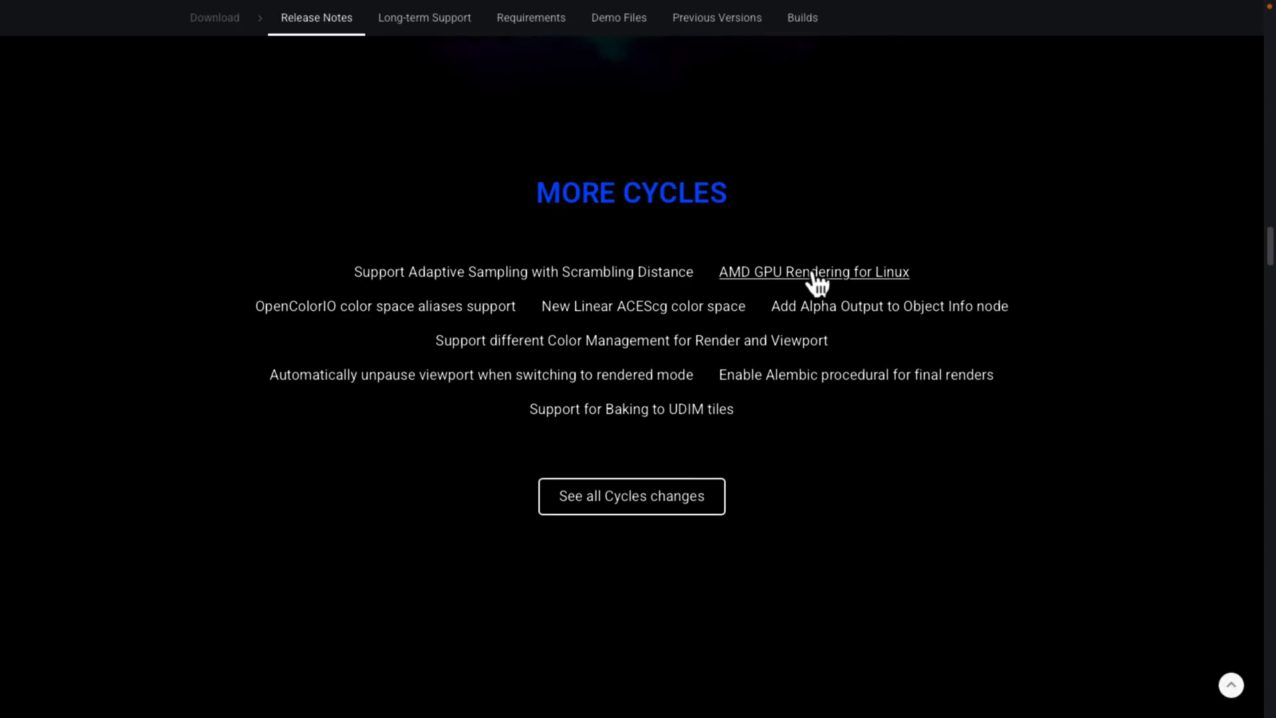
pyautogui.moveTo(586, 341)
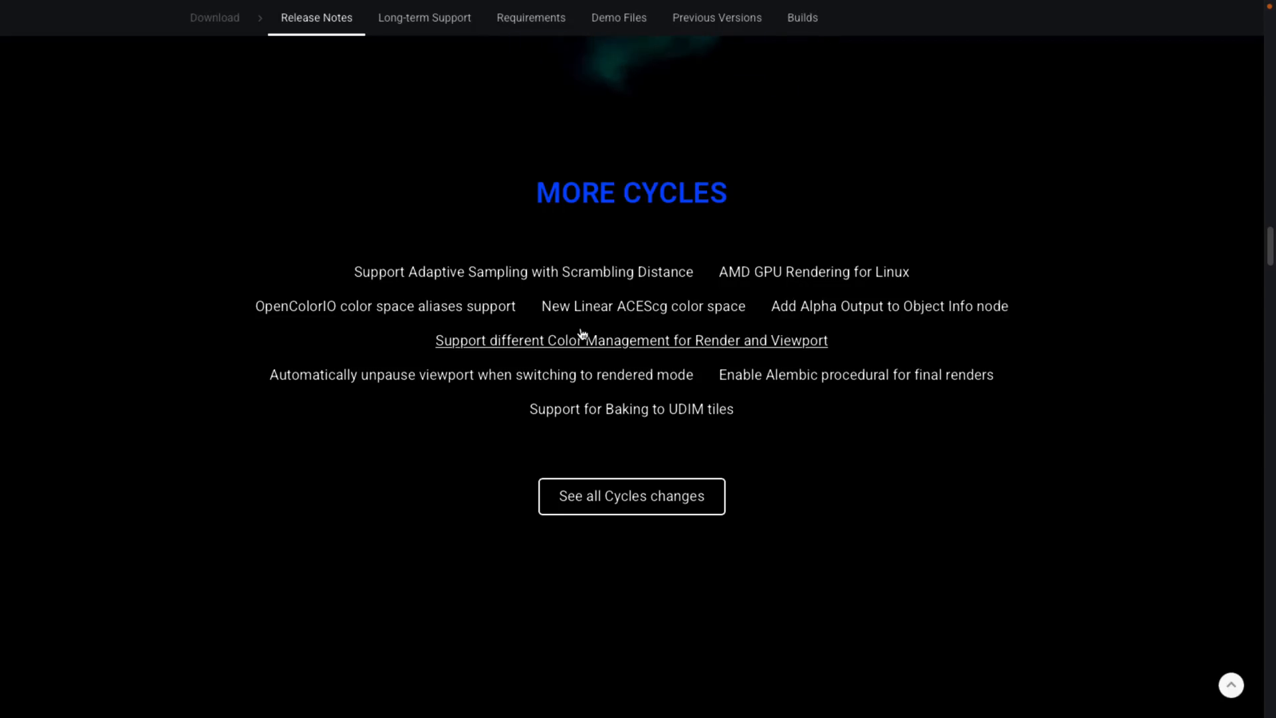
pyautogui.moveTo(855, 375)
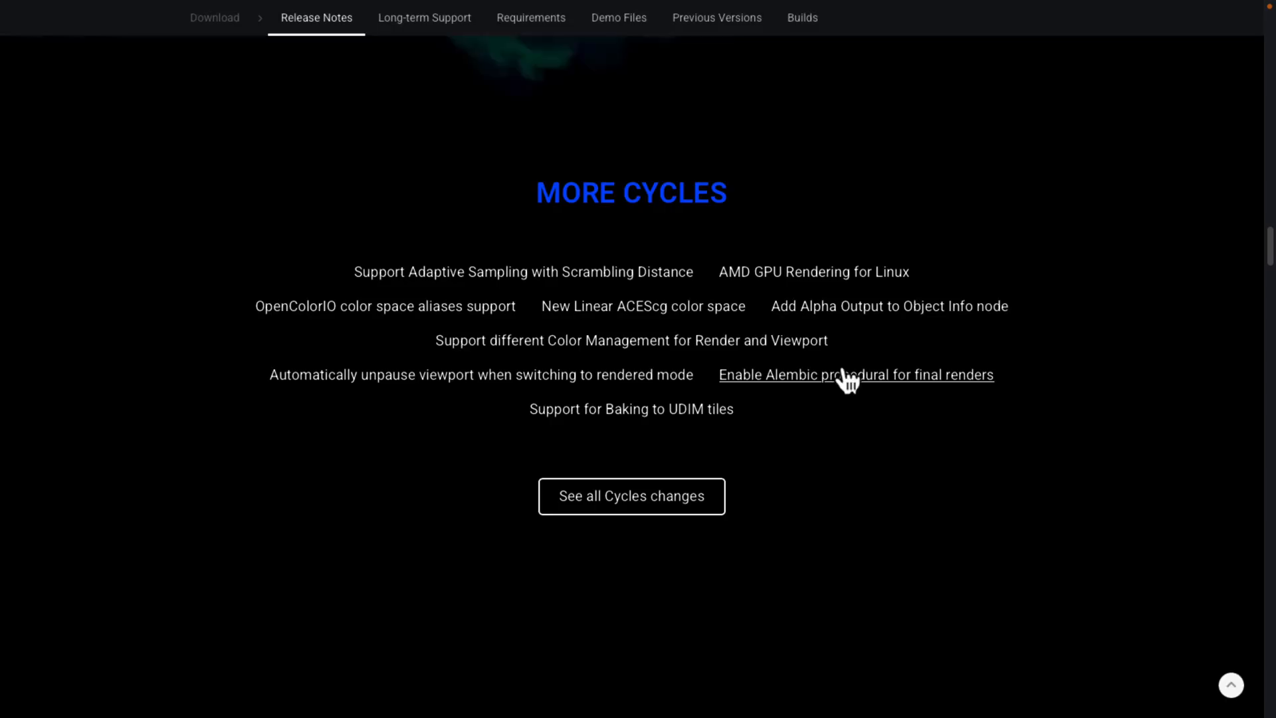
pyautogui.moveTo(686, 414)
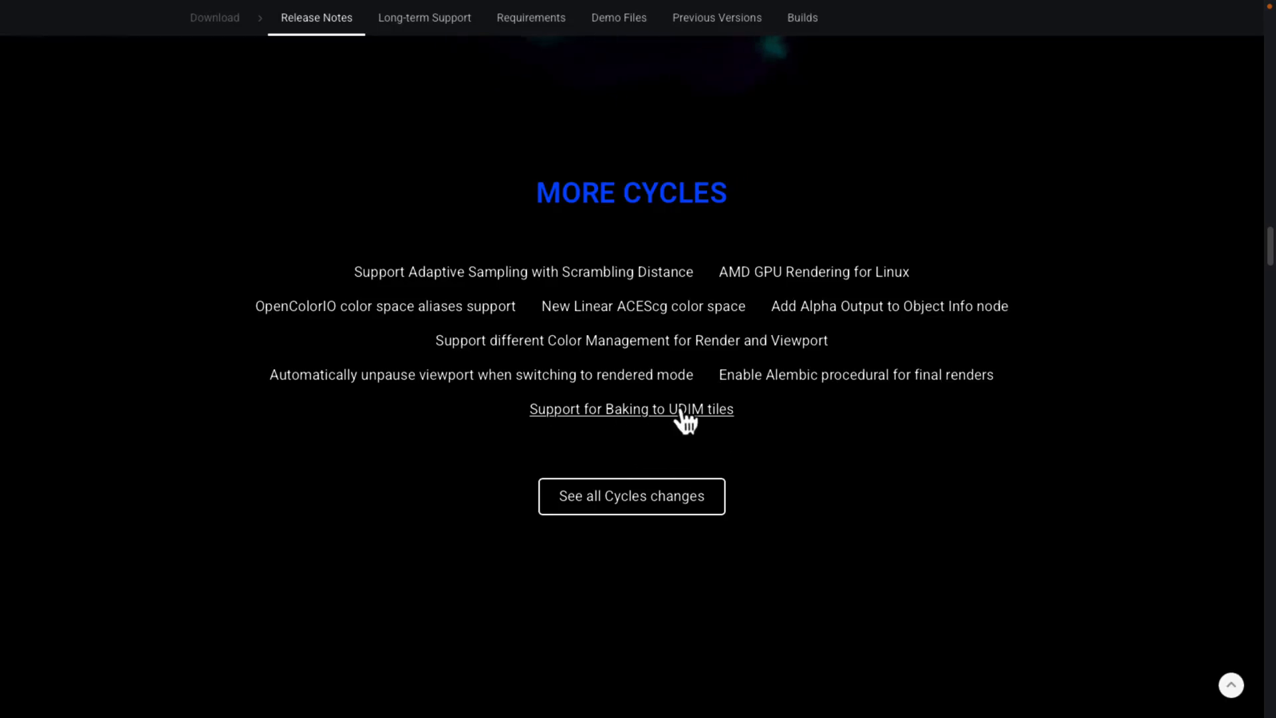
pyautogui.moveTo(822, 437)
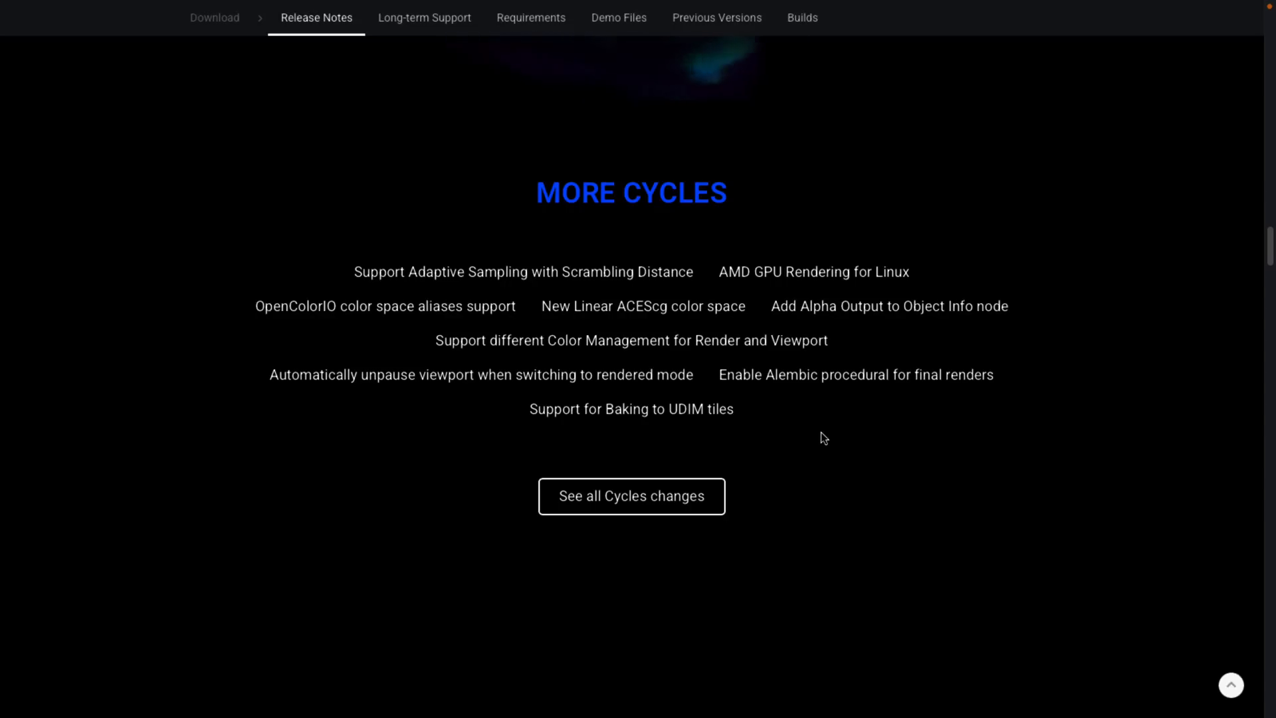
pyautogui.scroll(-3)
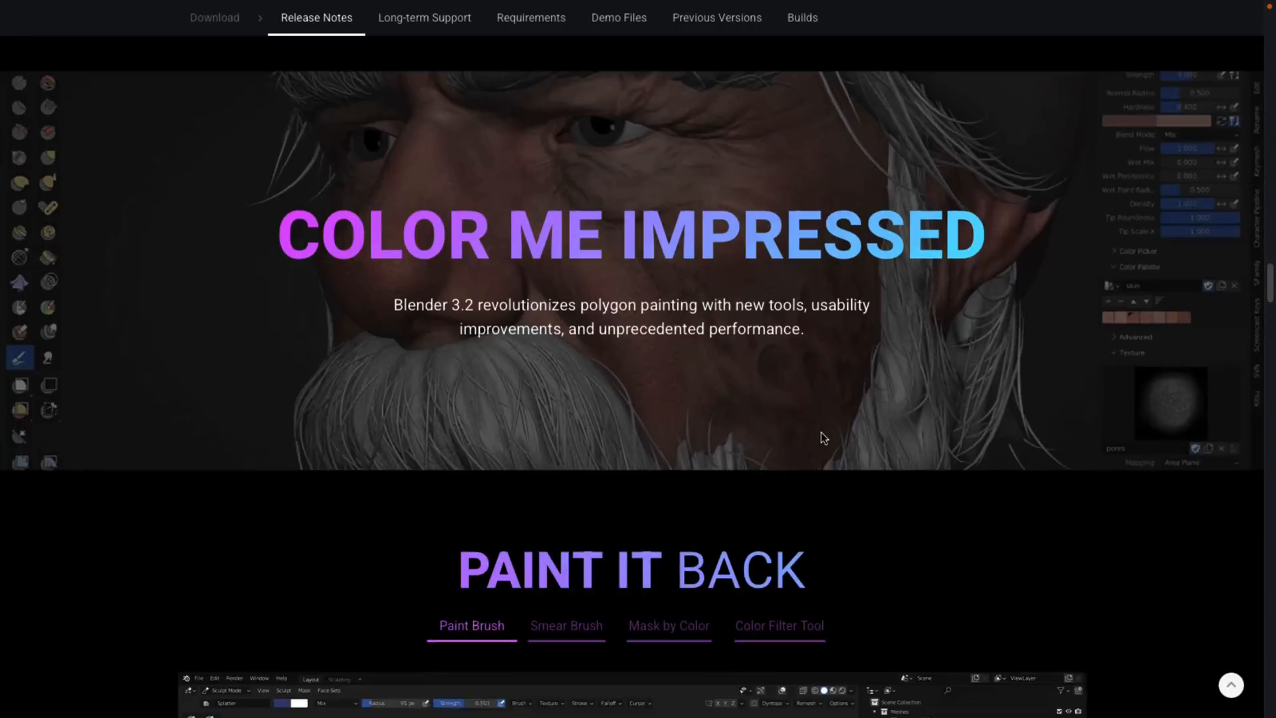
# View the Paint Brush demo under Paint It Back, then show the Smear Brush example.
pyautogui.scroll(3)
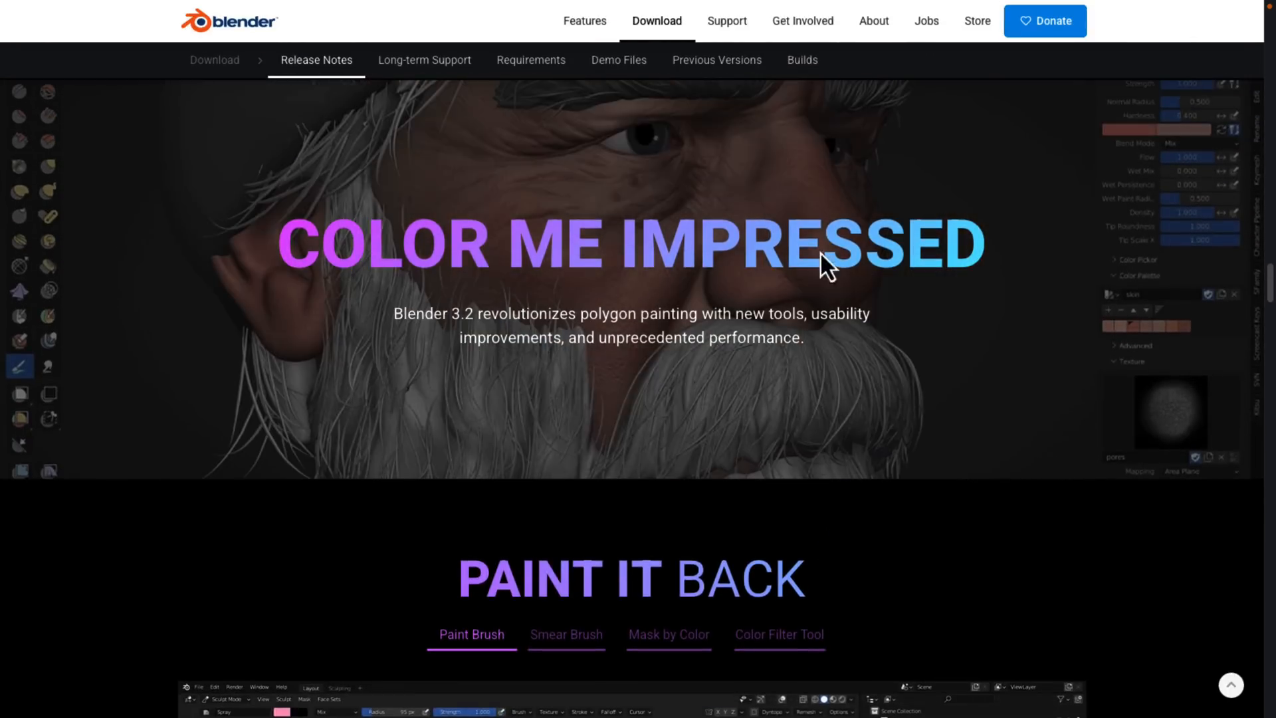
pyautogui.moveTo(874, 320)
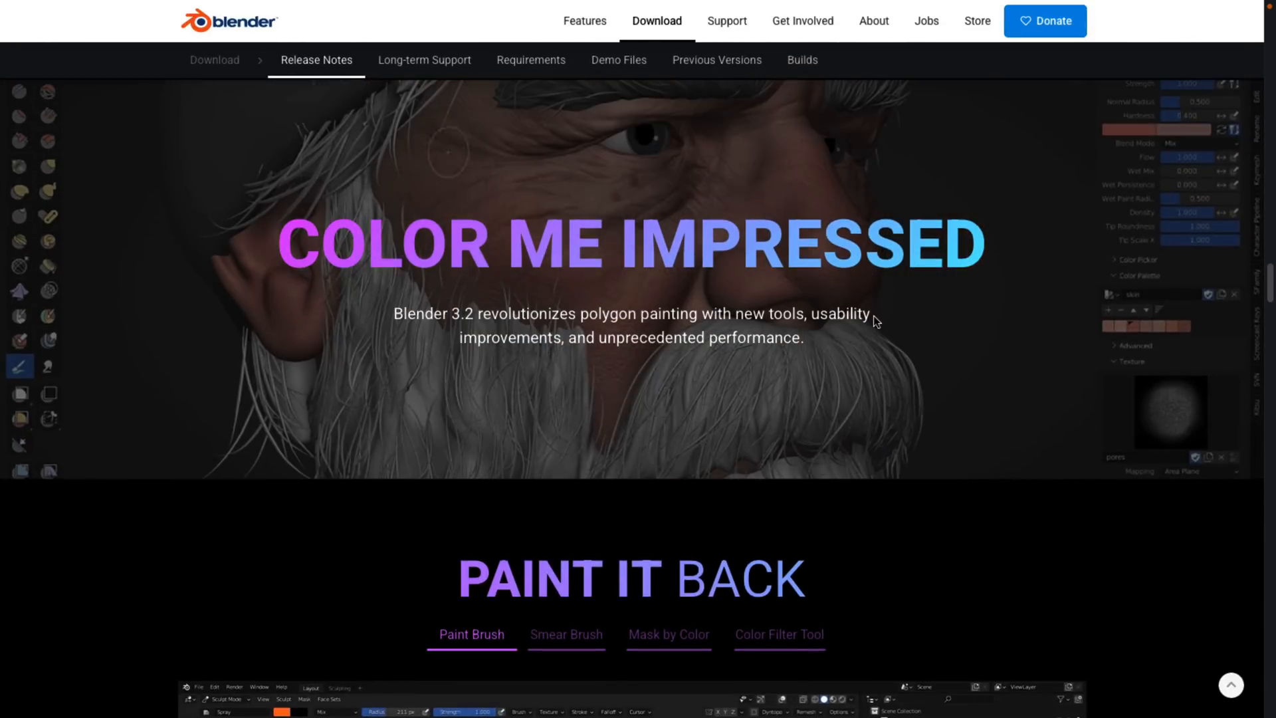
pyautogui.scroll(-3)
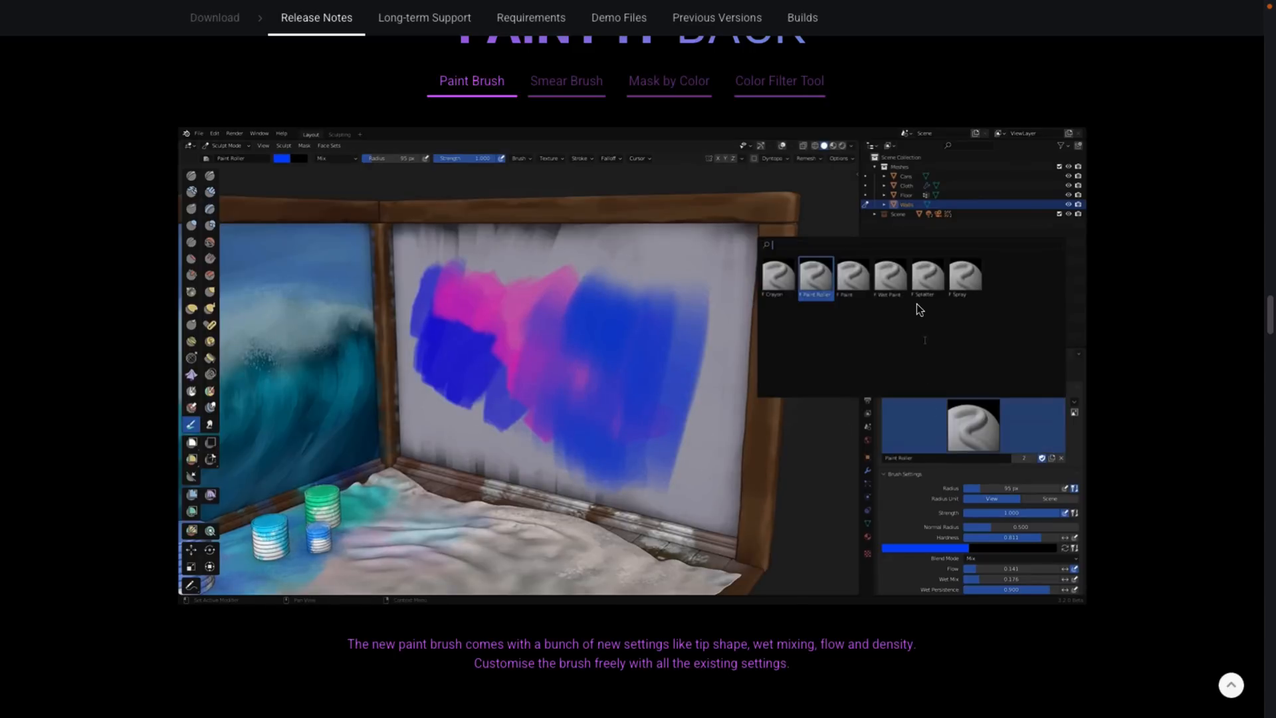
pyautogui.click(925, 276)
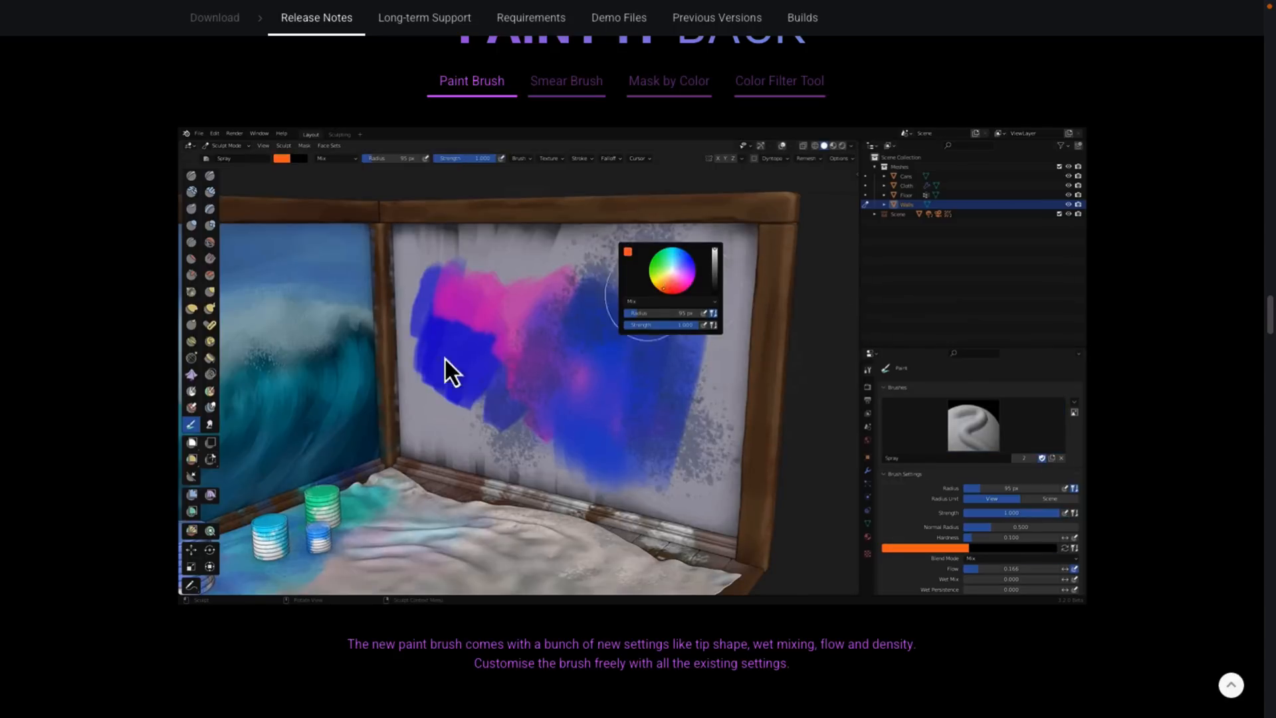
pyautogui.click(566, 81)
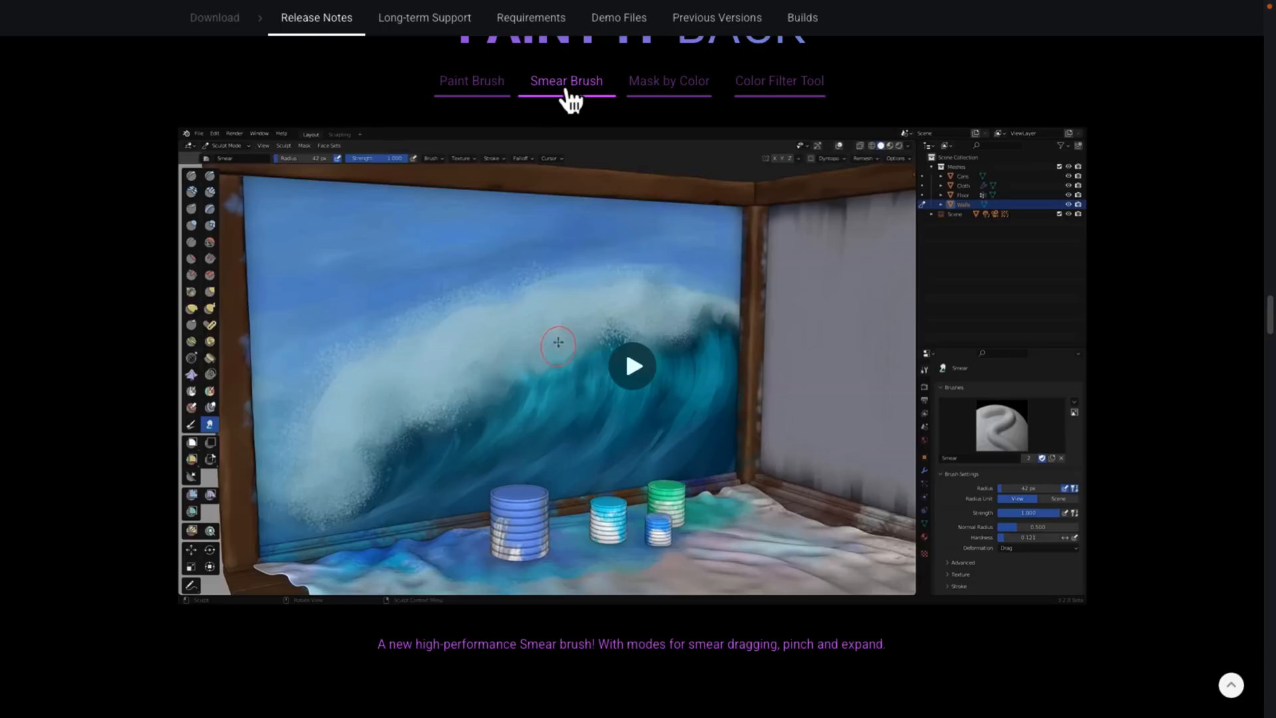
pyautogui.moveTo(567, 90)
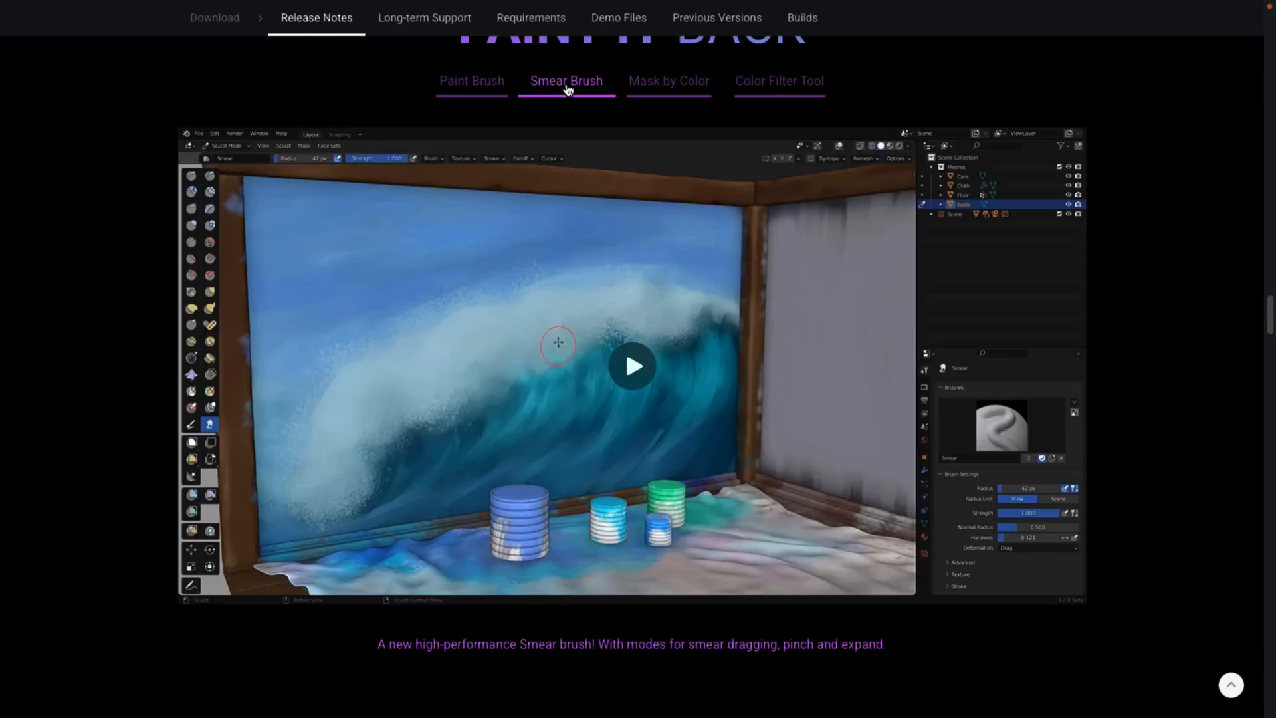
pyautogui.moveTo(631, 367)
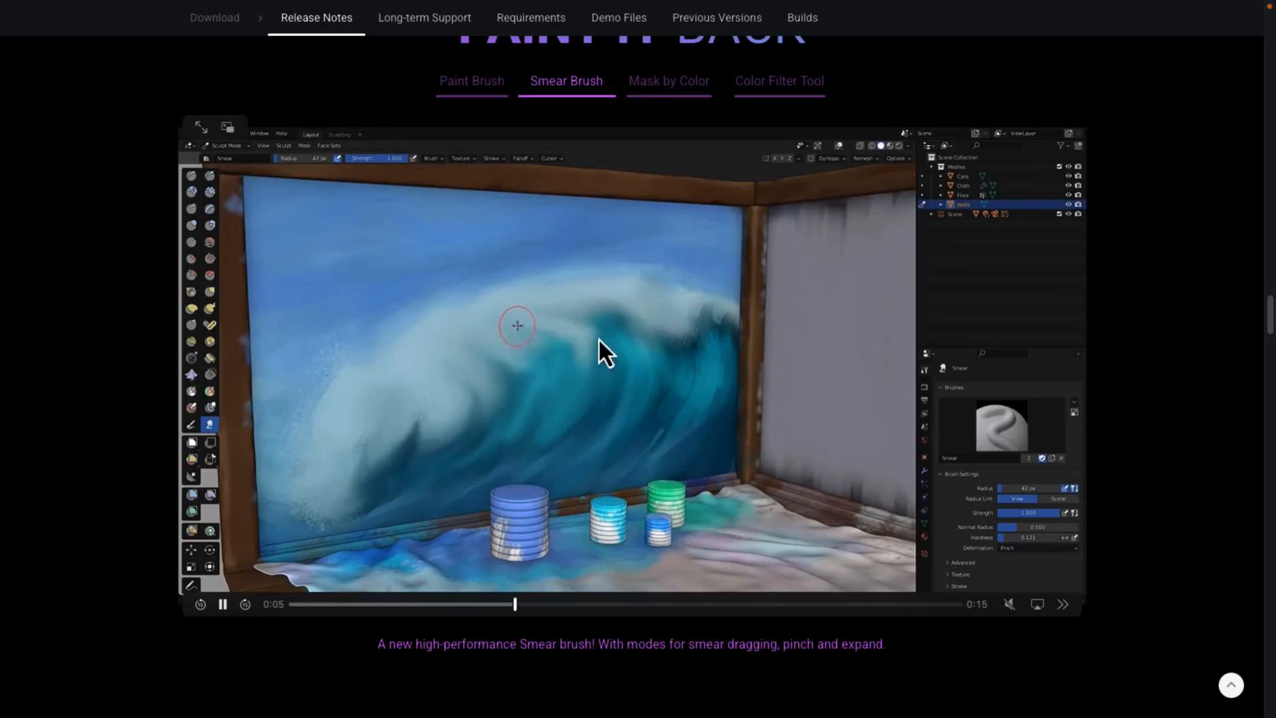
# Play the Mask by Color and Color Filter Tool demos, then scroll toward Remesh.
pyautogui.click(668, 80)
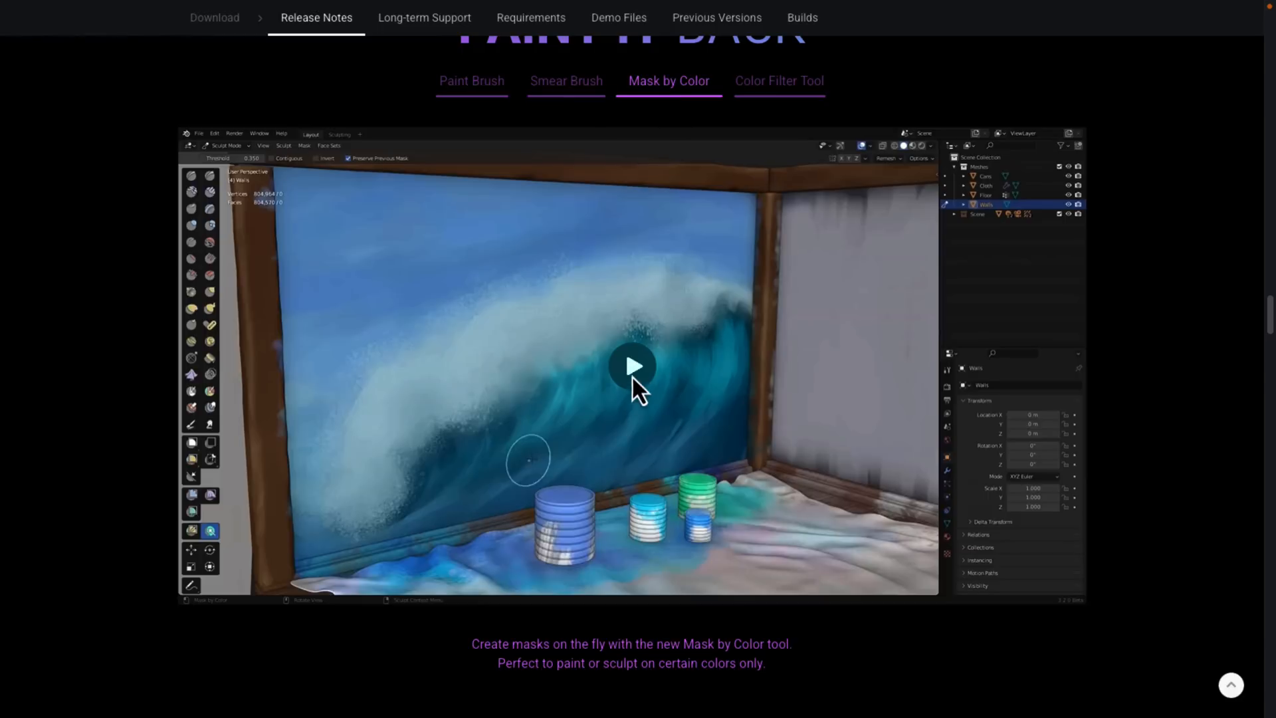
pyautogui.click(633, 365)
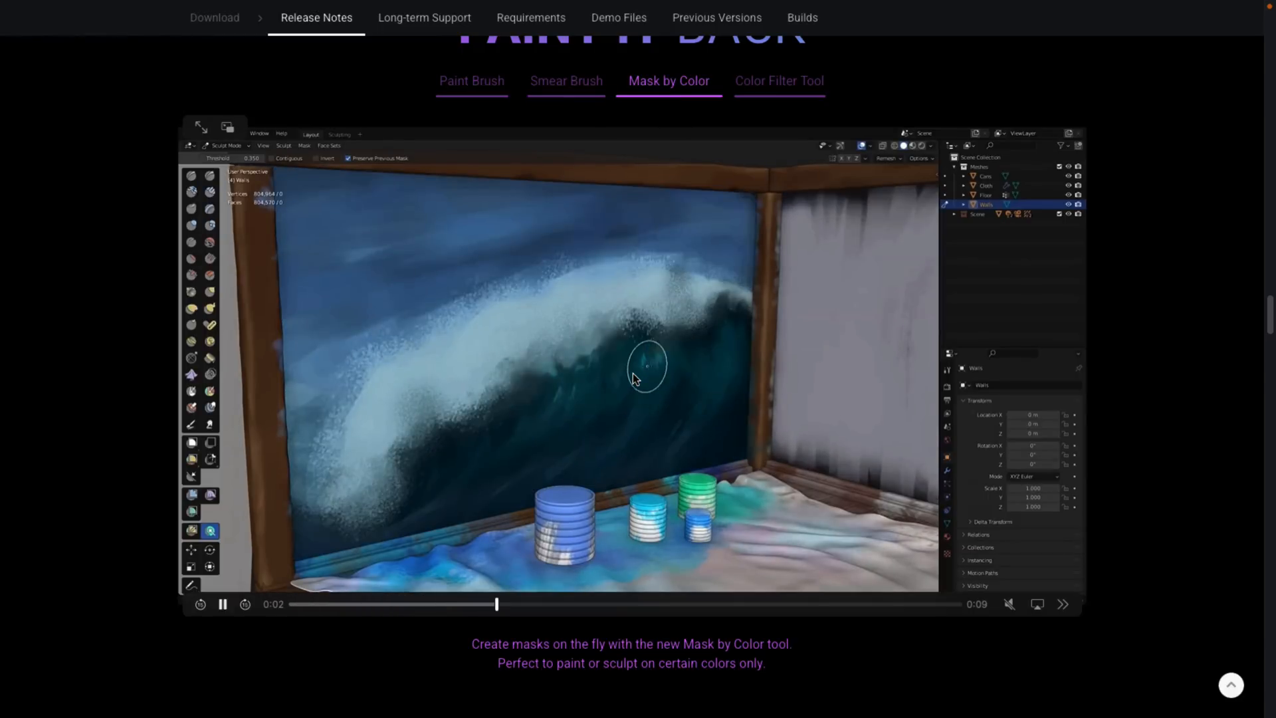
pyautogui.click(778, 81)
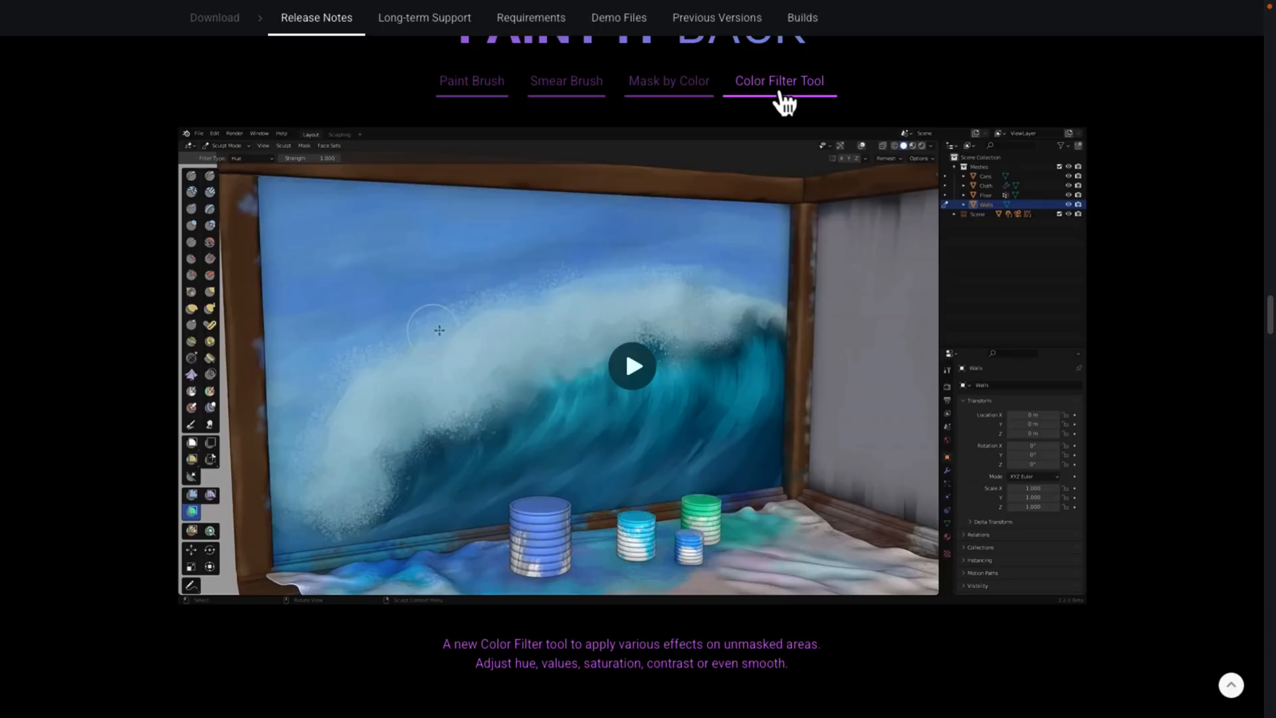
pyautogui.moveTo(784, 393)
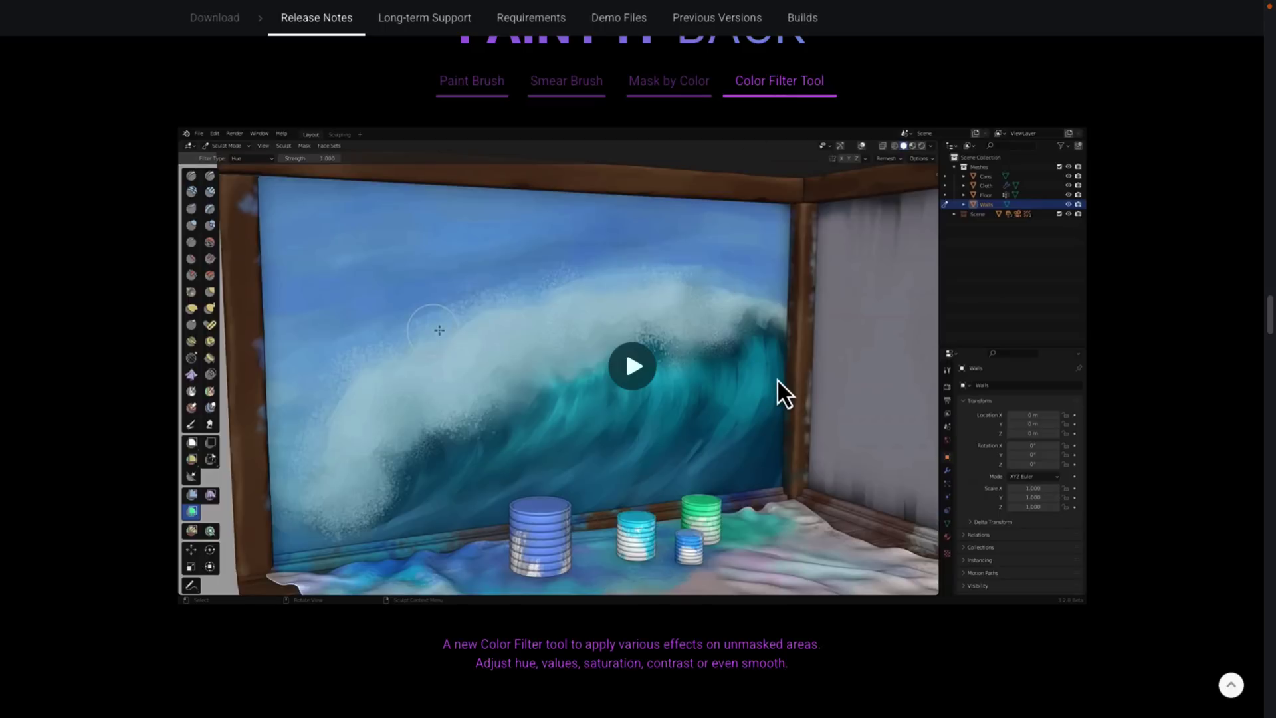
pyautogui.click(632, 365)
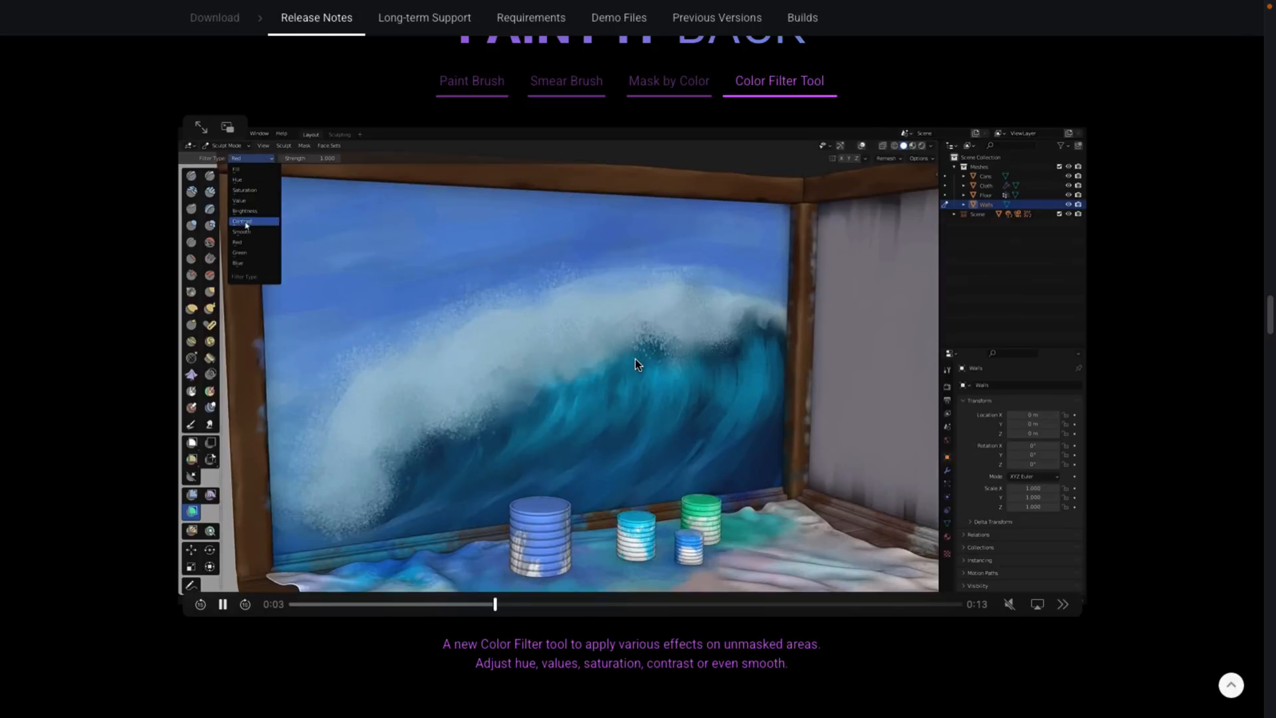
pyautogui.click(243, 221)
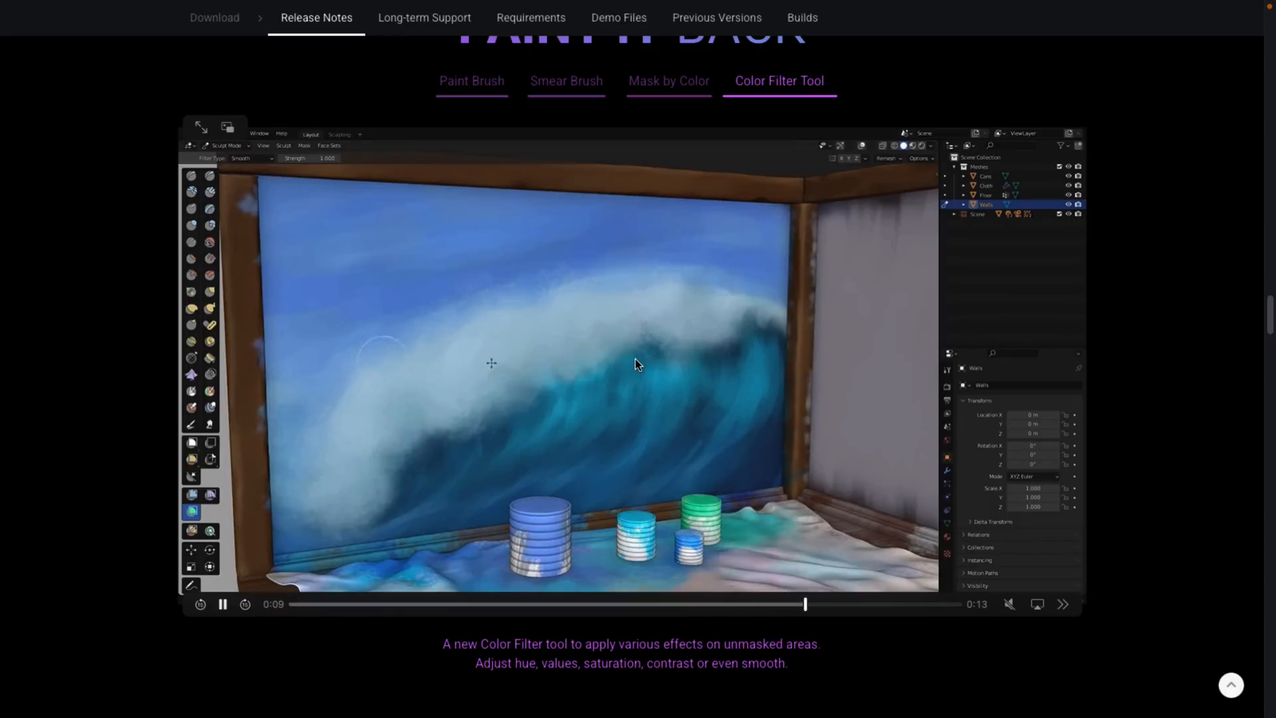
pyautogui.scroll(-3)
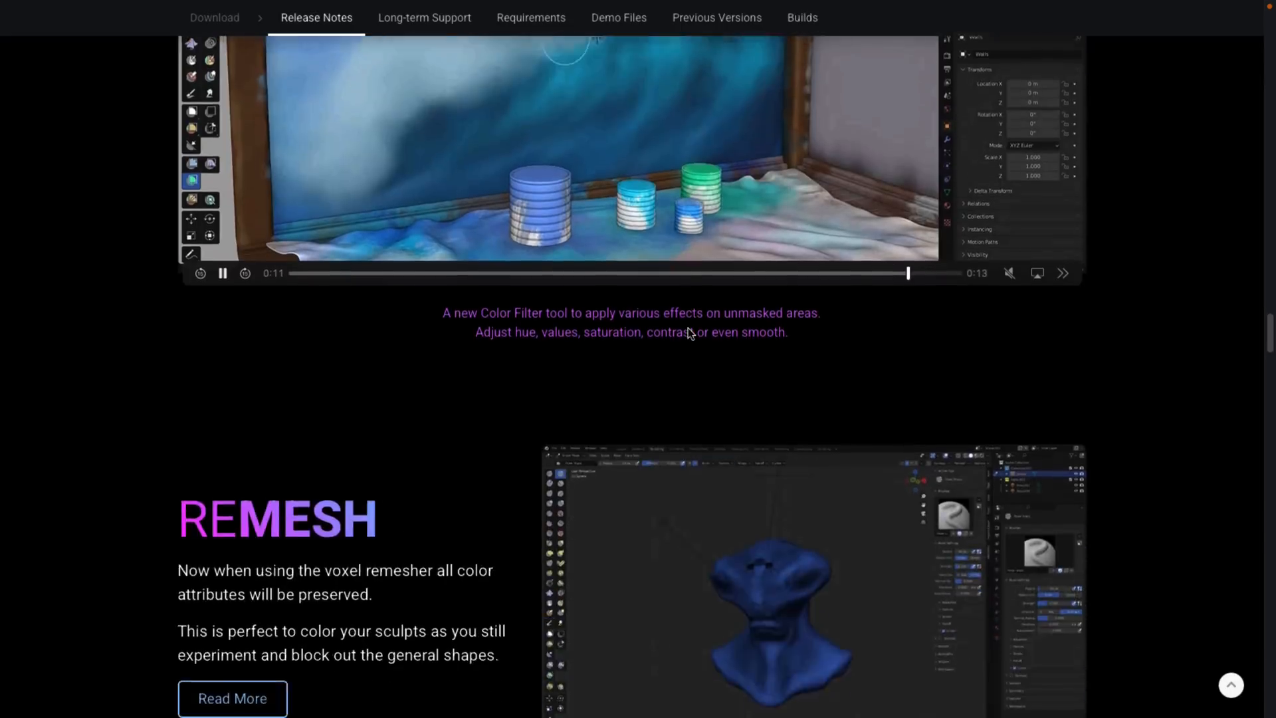
# Scroll through the Remesh and Mask Out demos to the Duplicate Elements section.
pyautogui.scroll(-3)
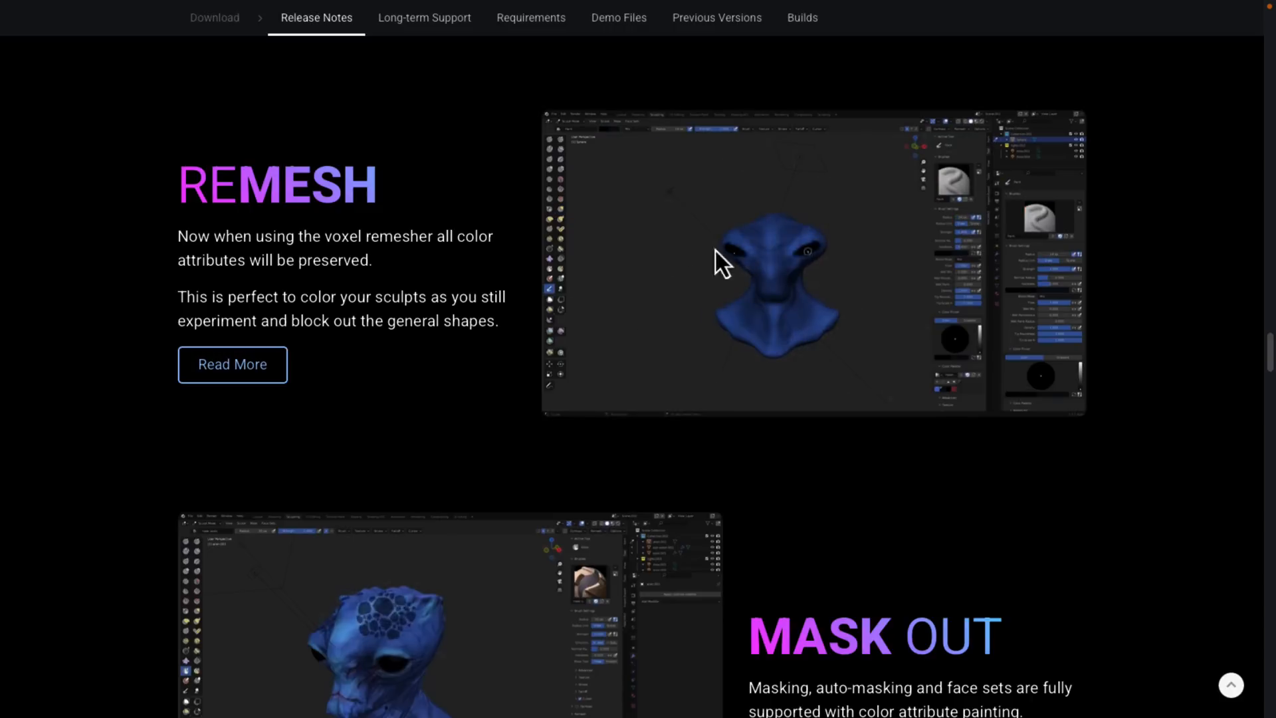
pyautogui.moveTo(366, 257)
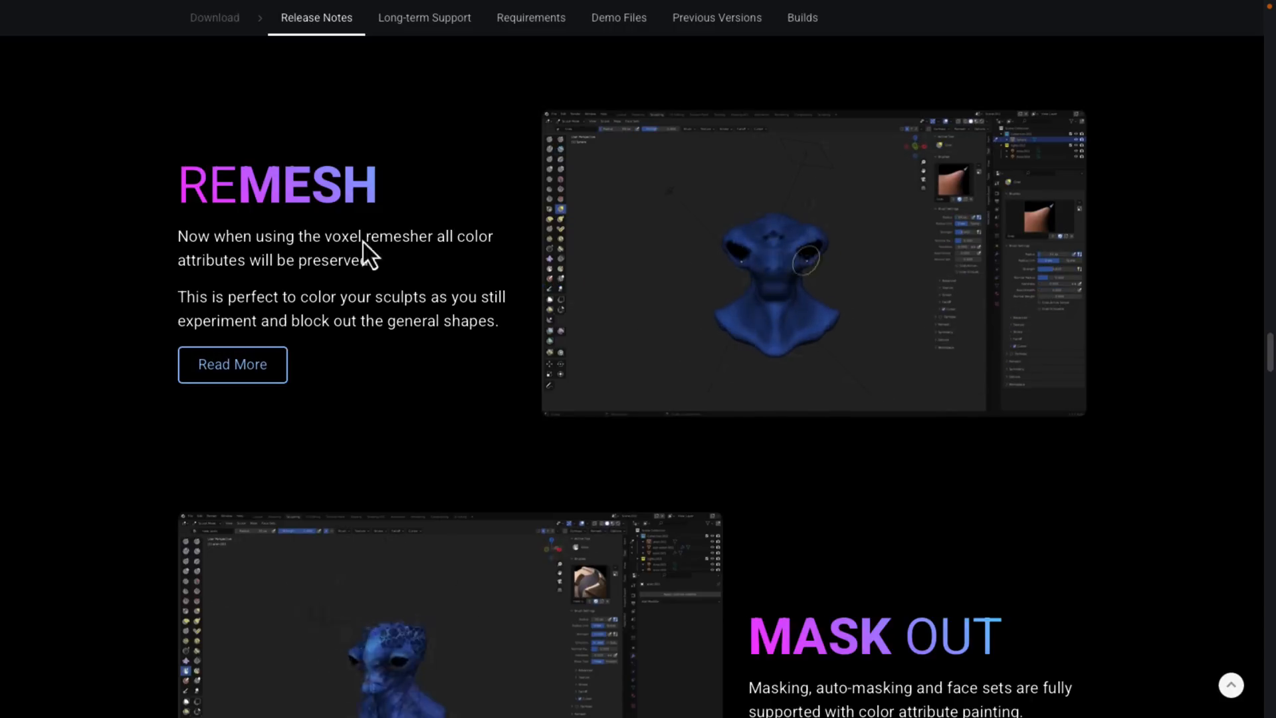
pyautogui.moveTo(582, 271)
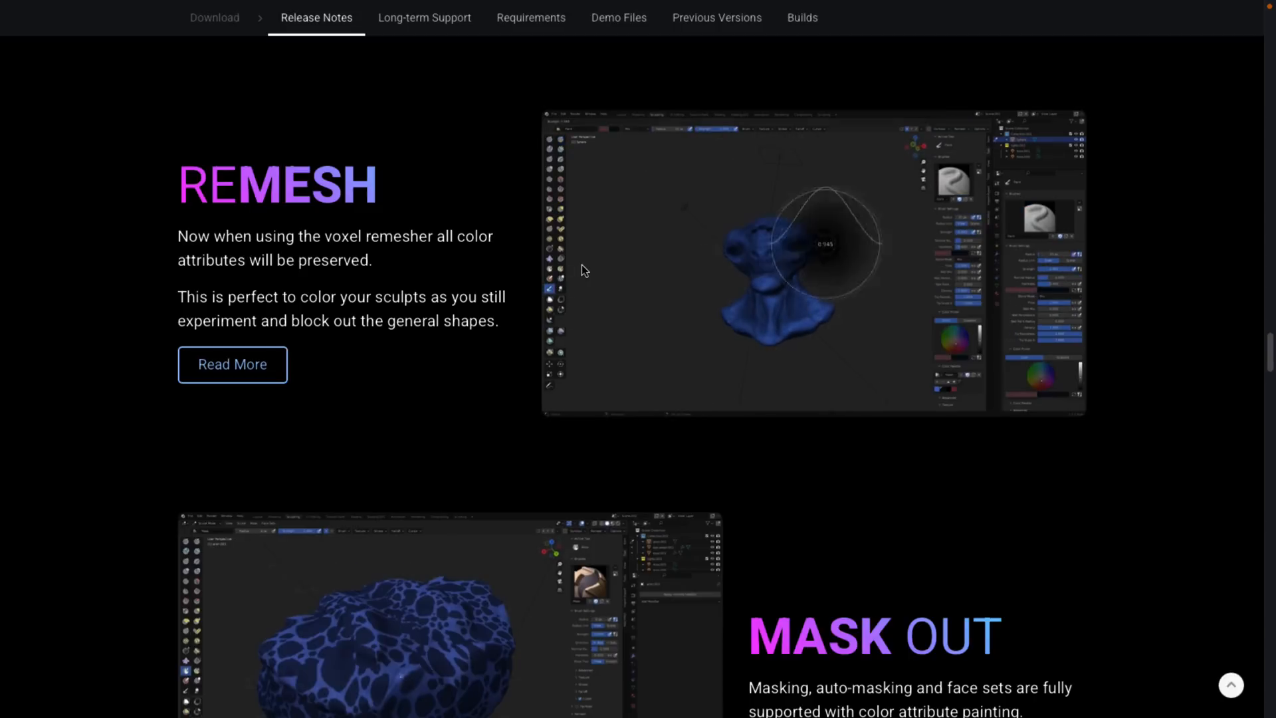
pyautogui.scroll(-3)
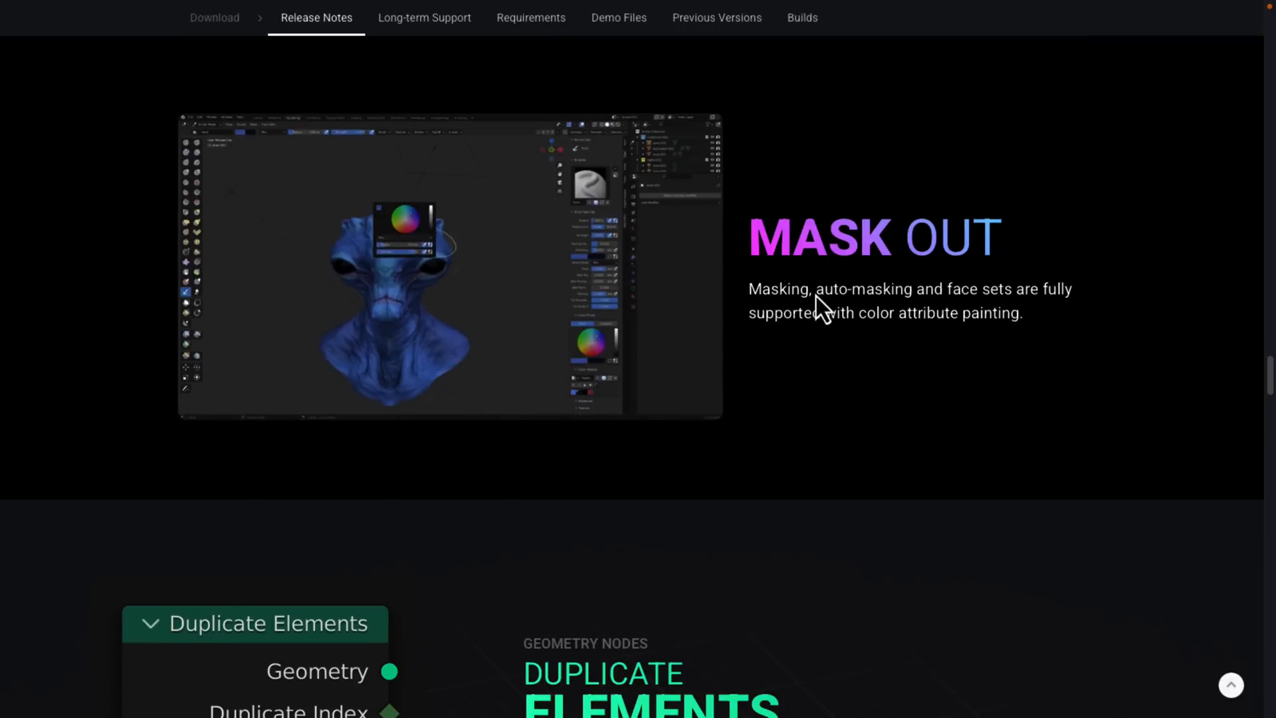
pyautogui.moveTo(972, 300)
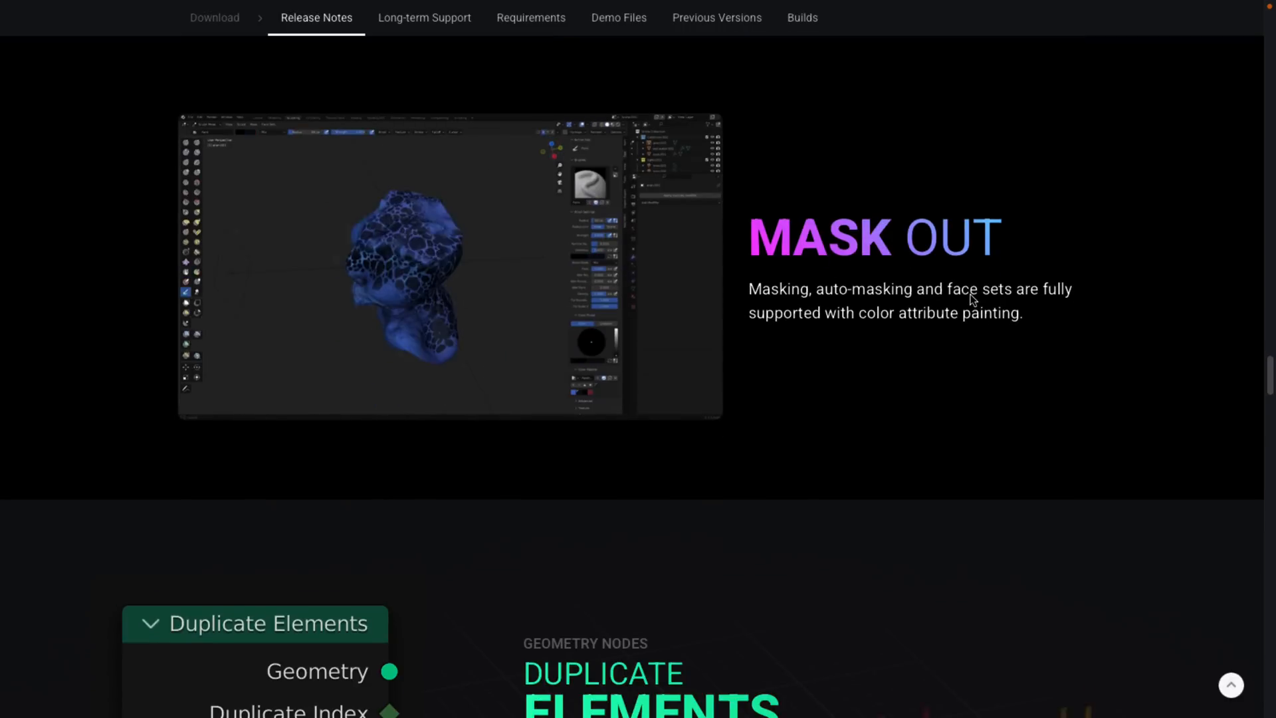
pyautogui.scroll(-3)
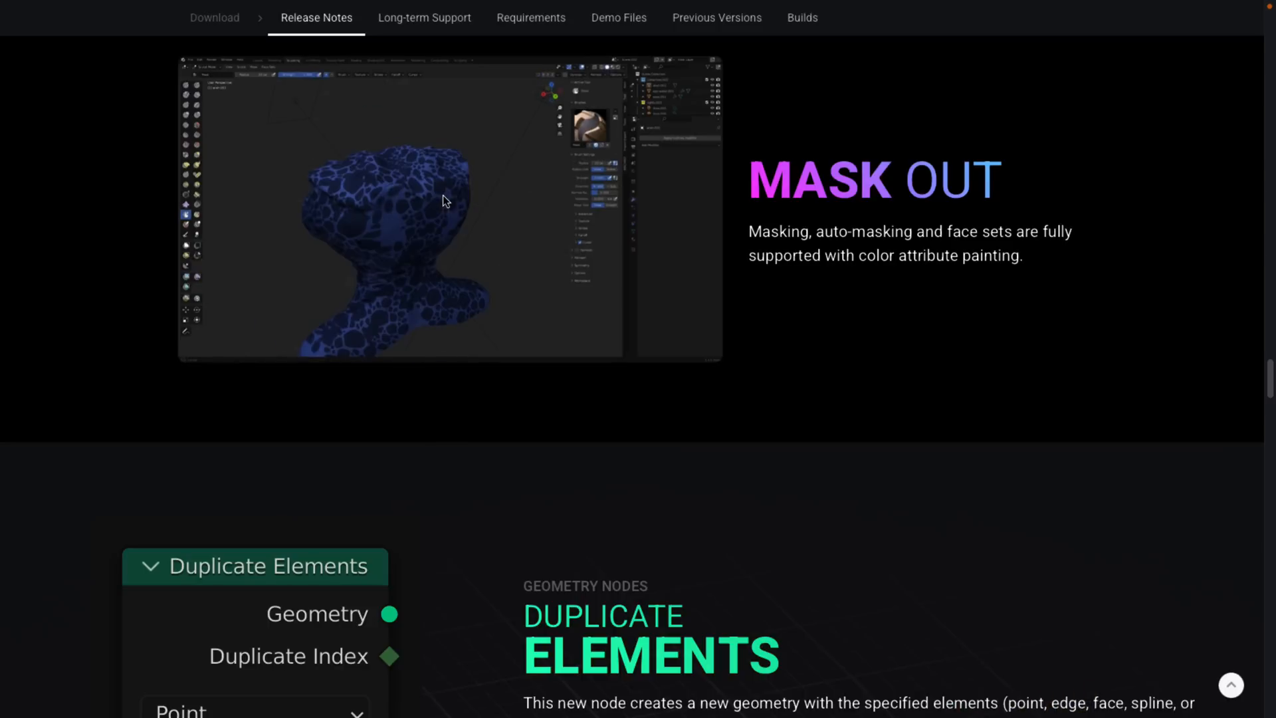
pyautogui.scroll(-3)
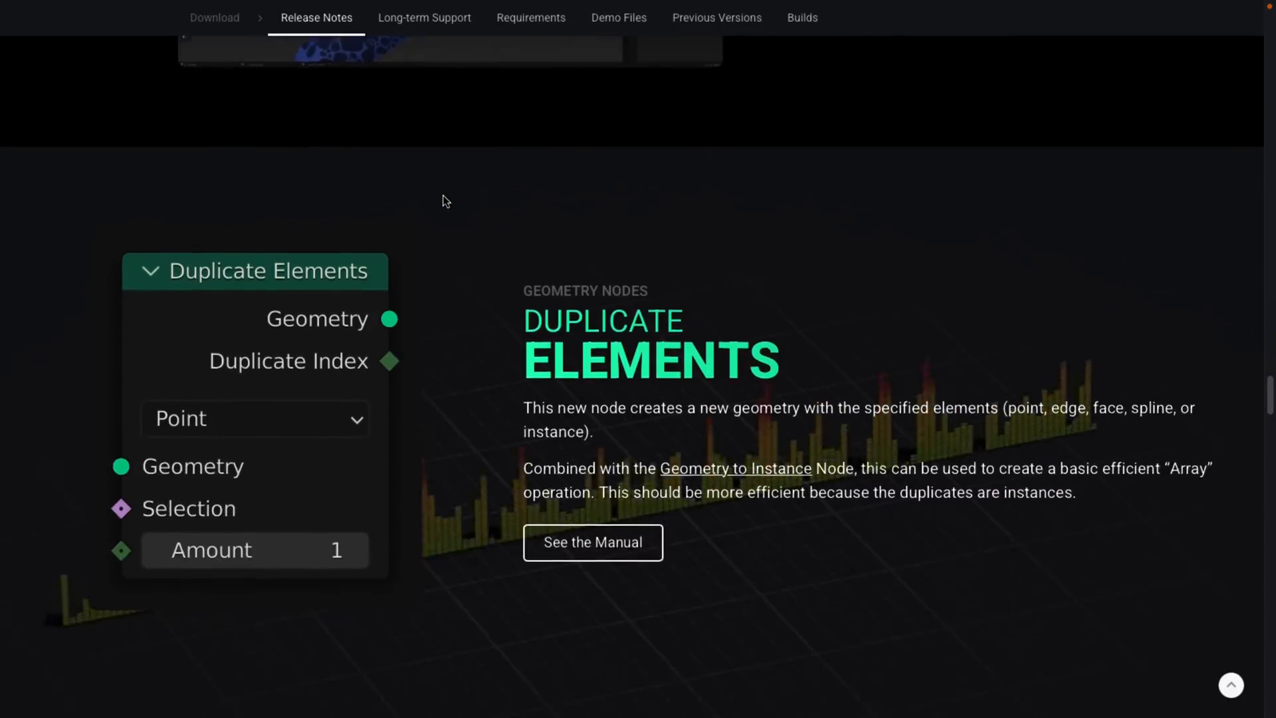
pyautogui.scroll(-3)
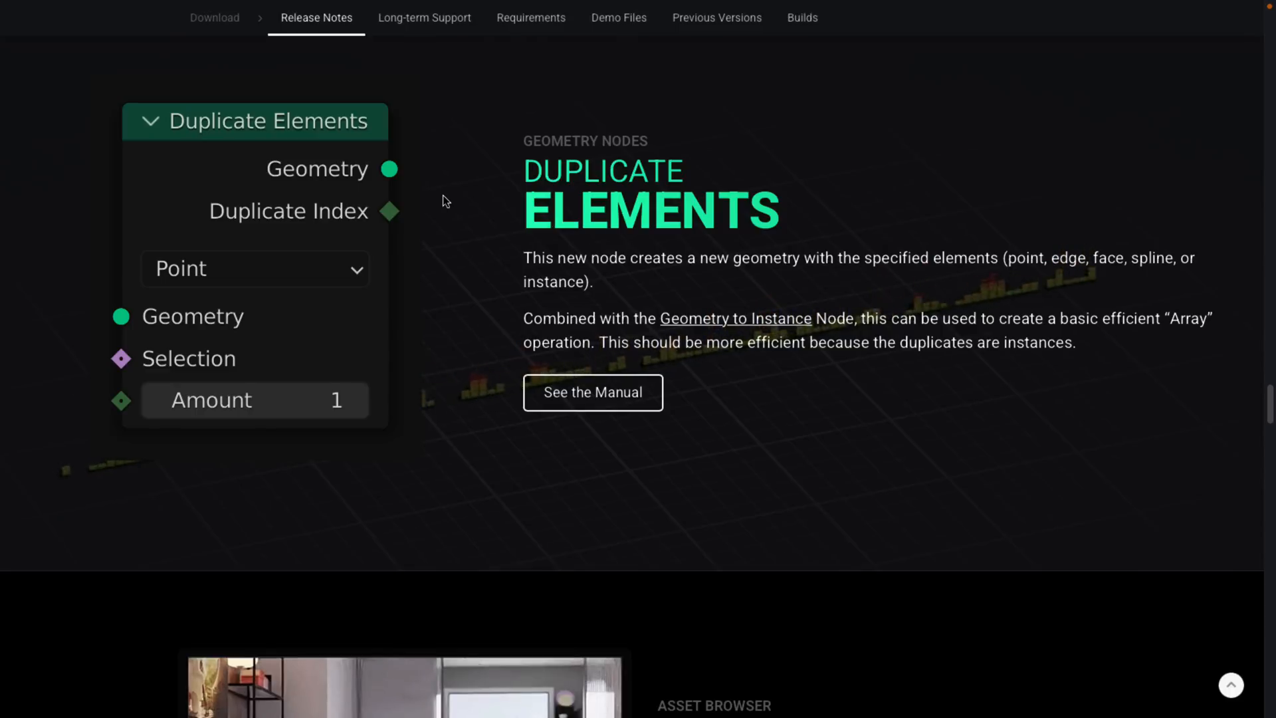
pyautogui.moveTo(958, 295)
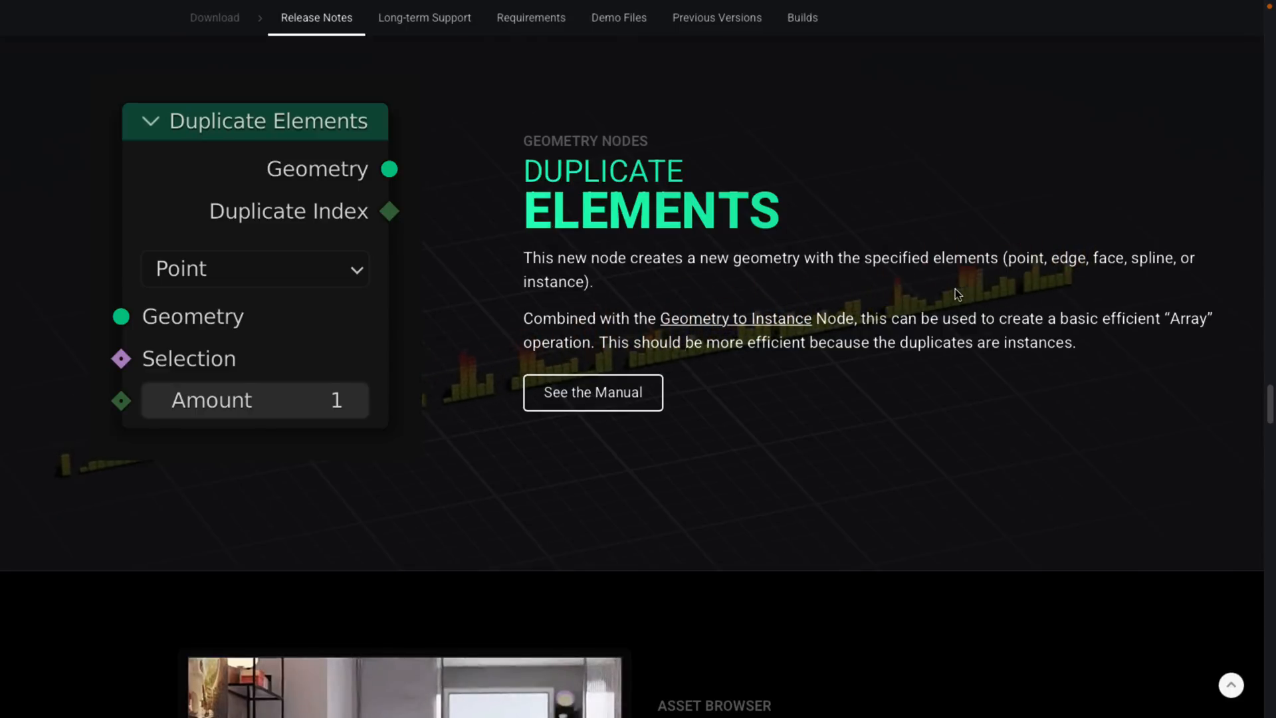
# Watch the Asset Collections furniture demo, then move on to the Curve Pen Tool.
pyautogui.scroll(-3)
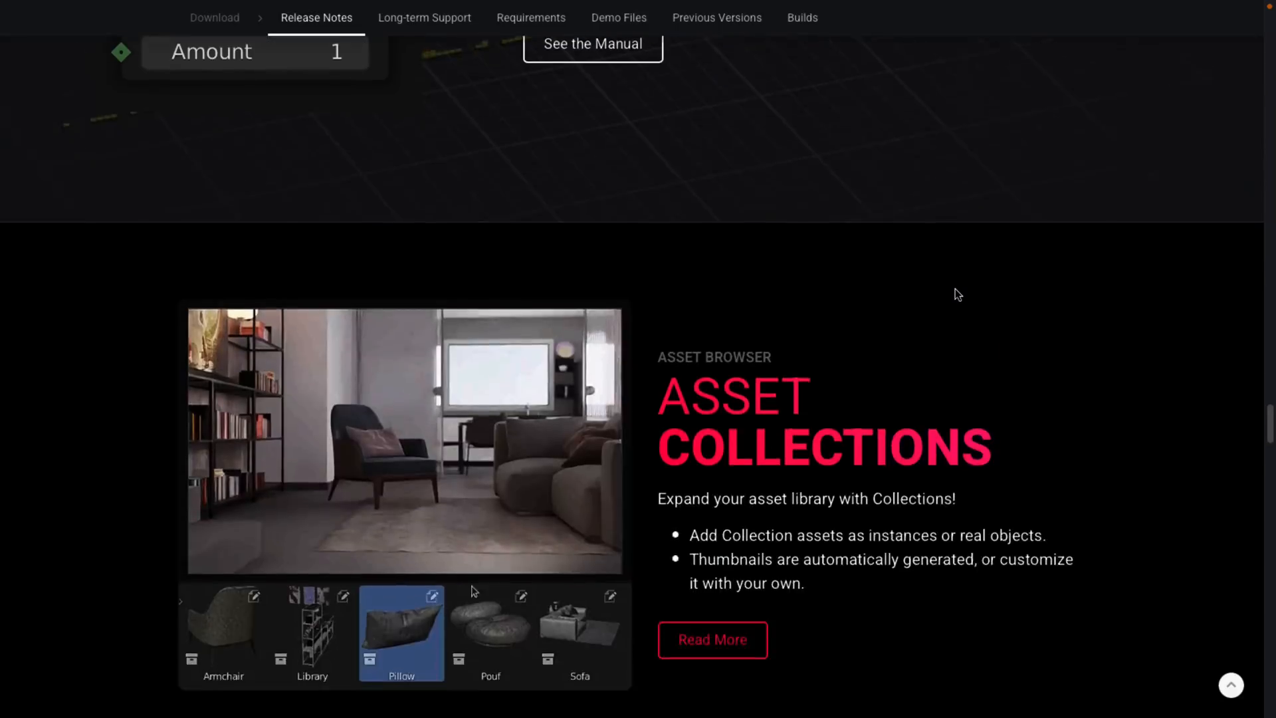
pyautogui.scroll(-3)
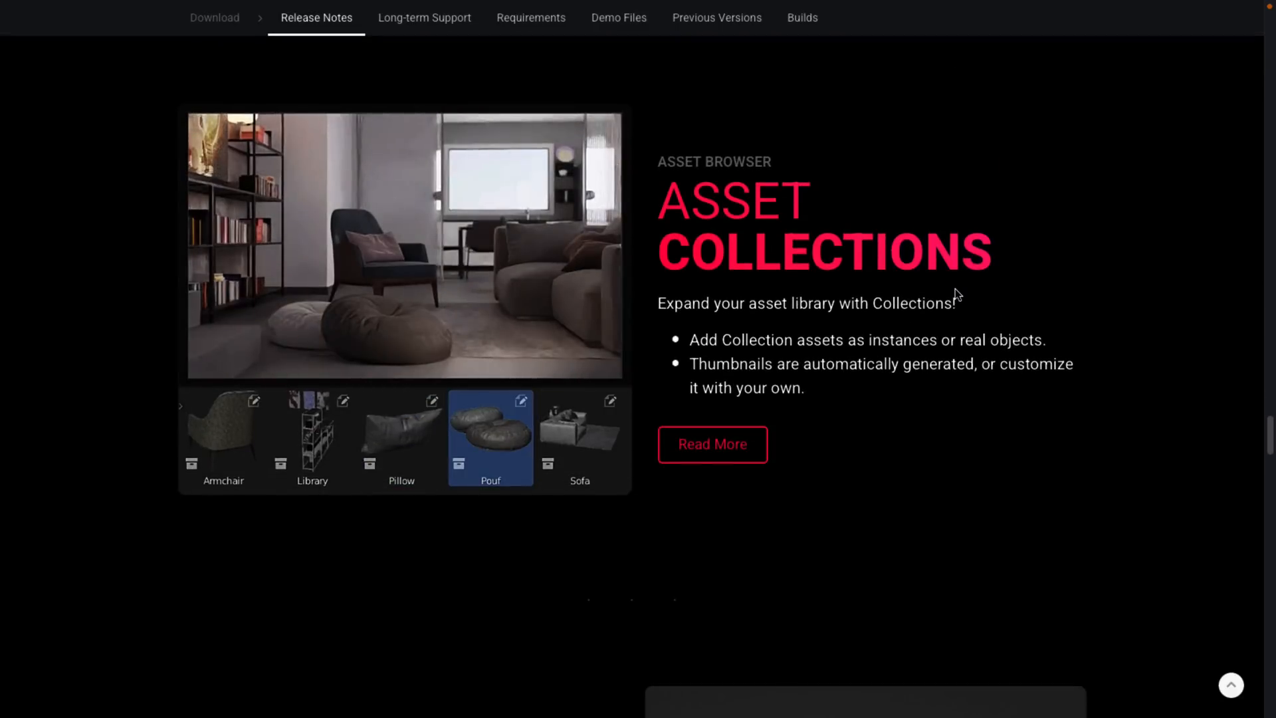
pyautogui.click(224, 438)
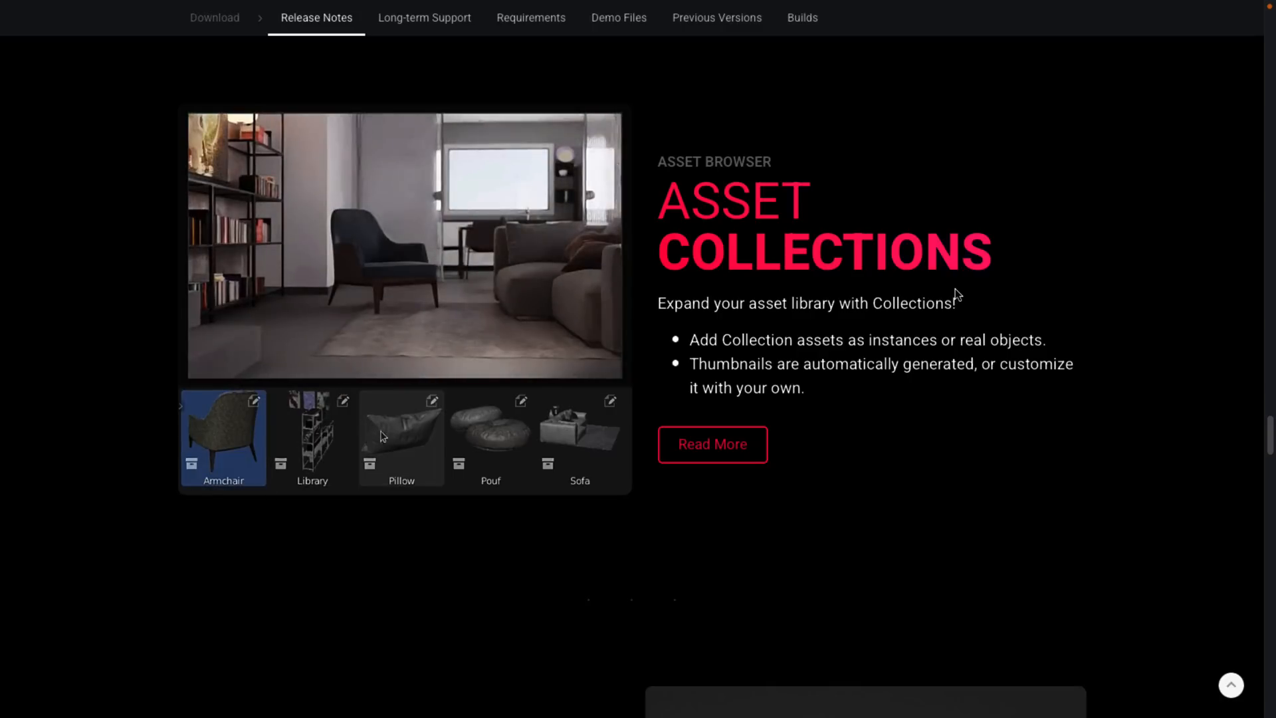
pyautogui.click(400, 437)
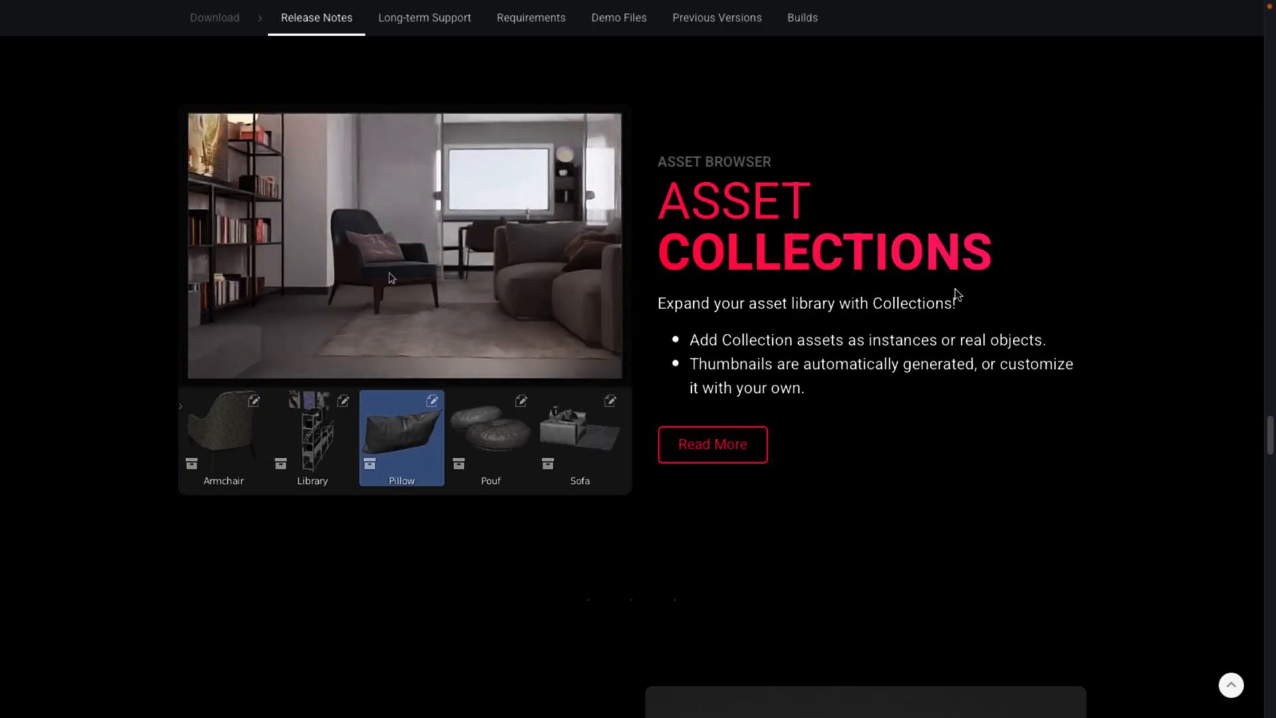
pyautogui.click(490, 437)
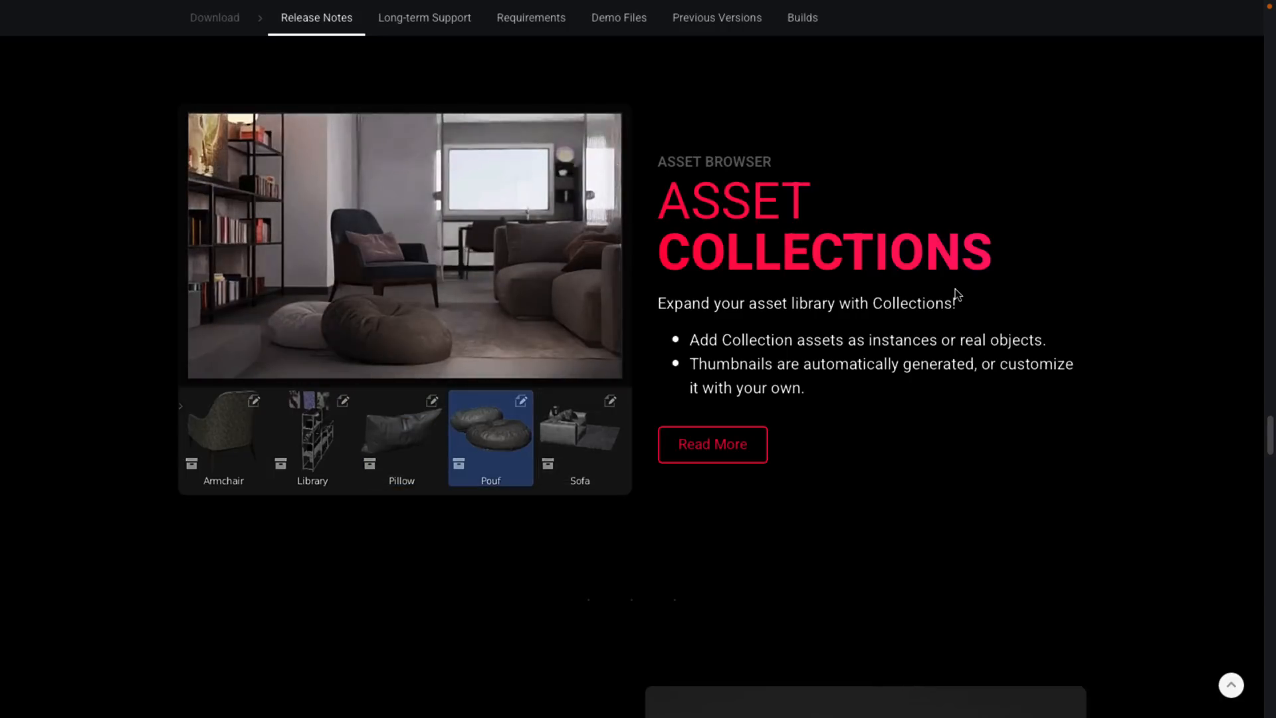
pyautogui.click(222, 438)
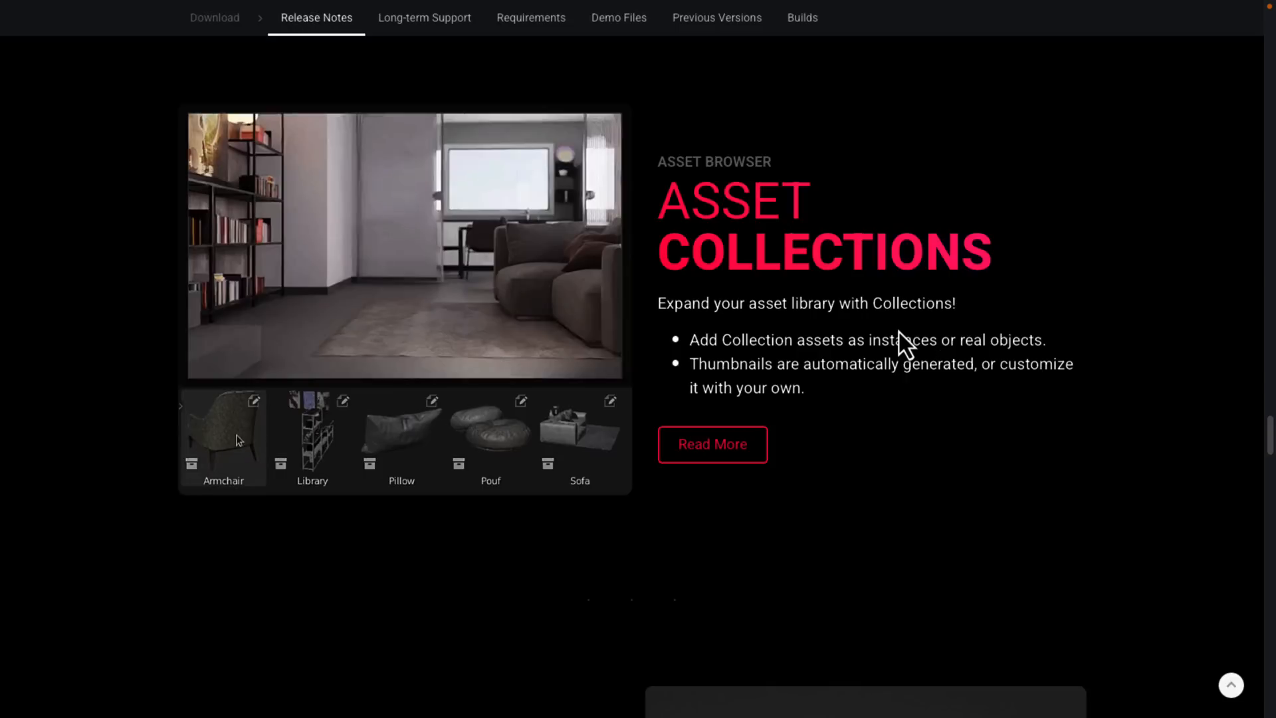
pyautogui.scroll(-3)
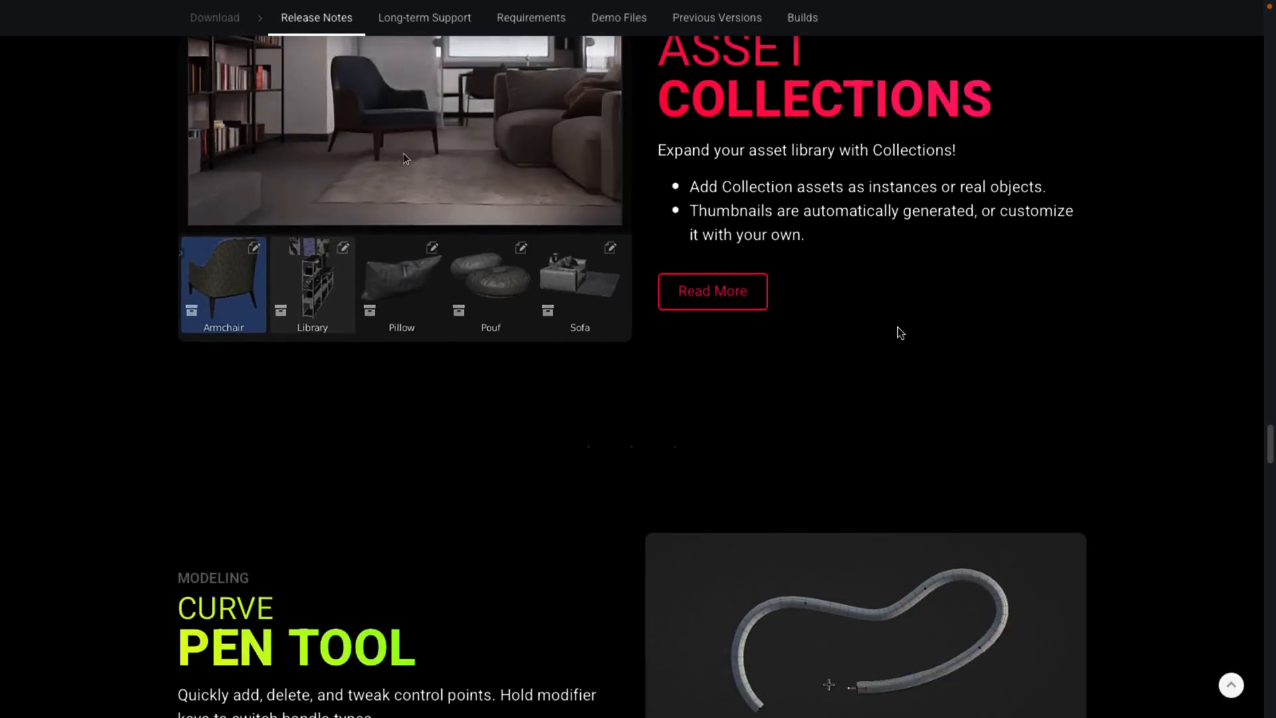
pyautogui.click(400, 284)
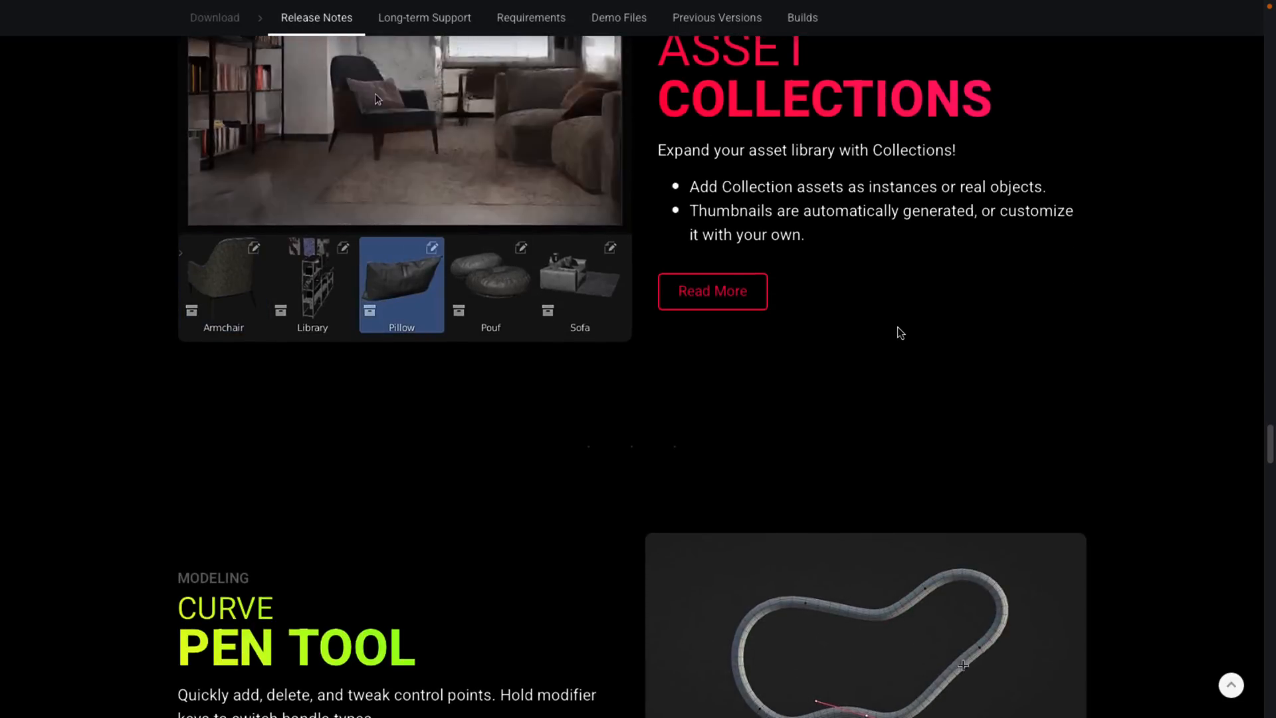
# Scroll past the Curve Pen Tool and Envelope Modifier to the Grease Pencil 'And More' list.
pyautogui.scroll(-3)
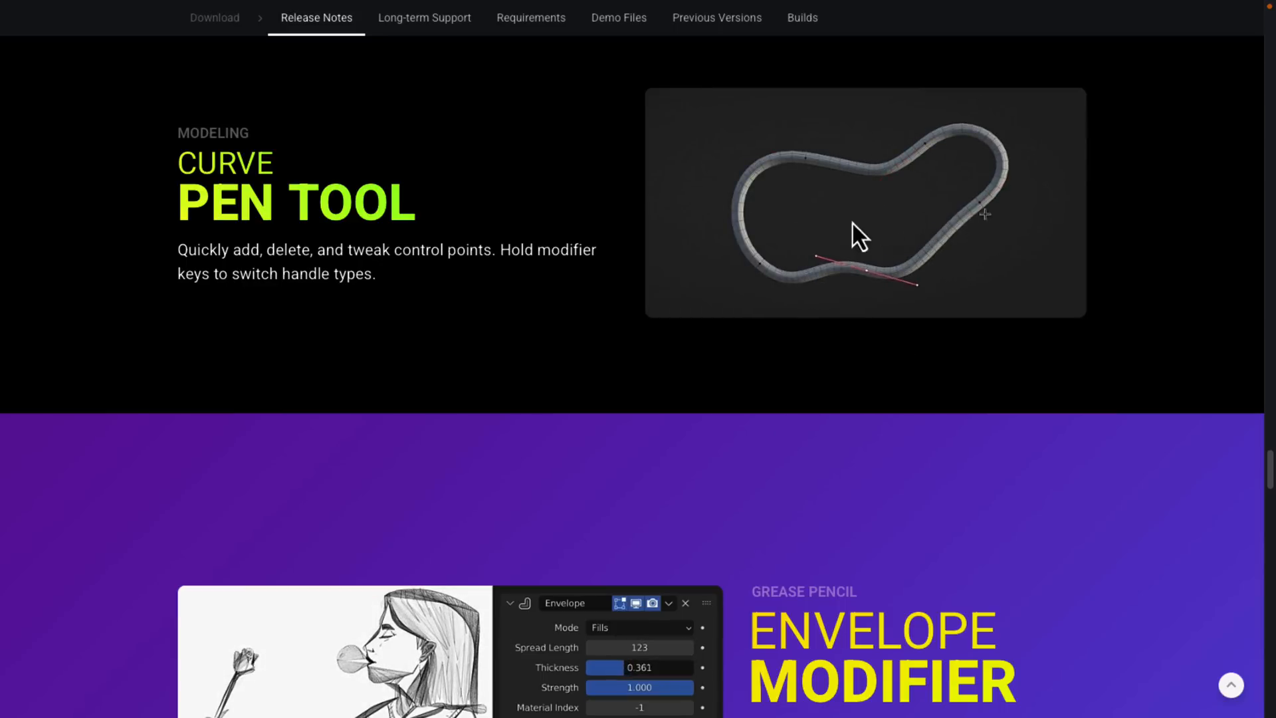
pyautogui.scroll(-3)
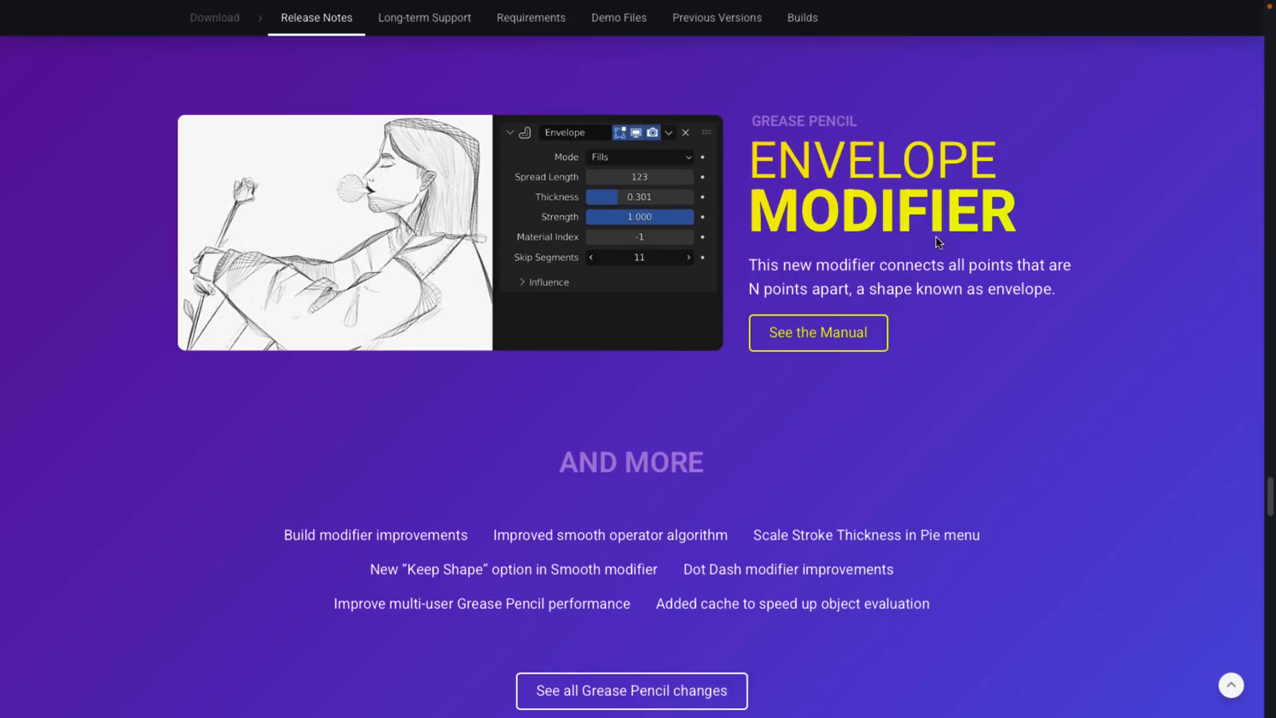
pyautogui.click(592, 257)
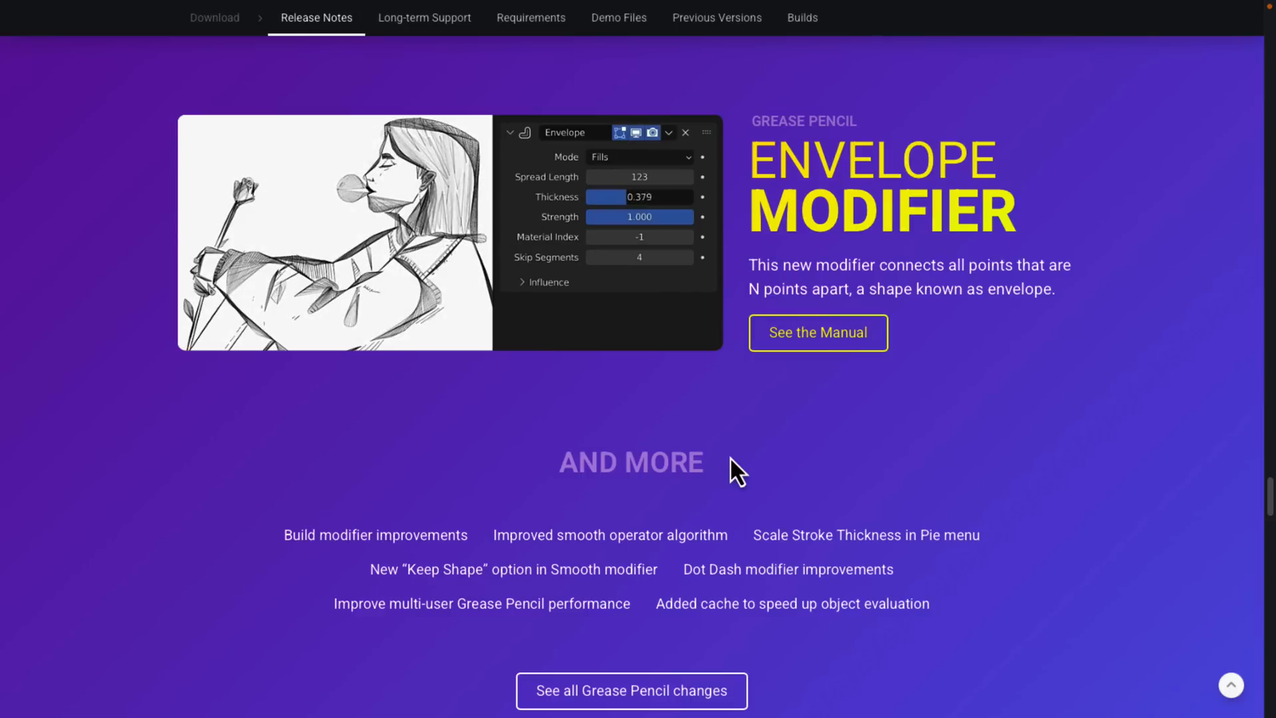
pyautogui.scroll(-3)
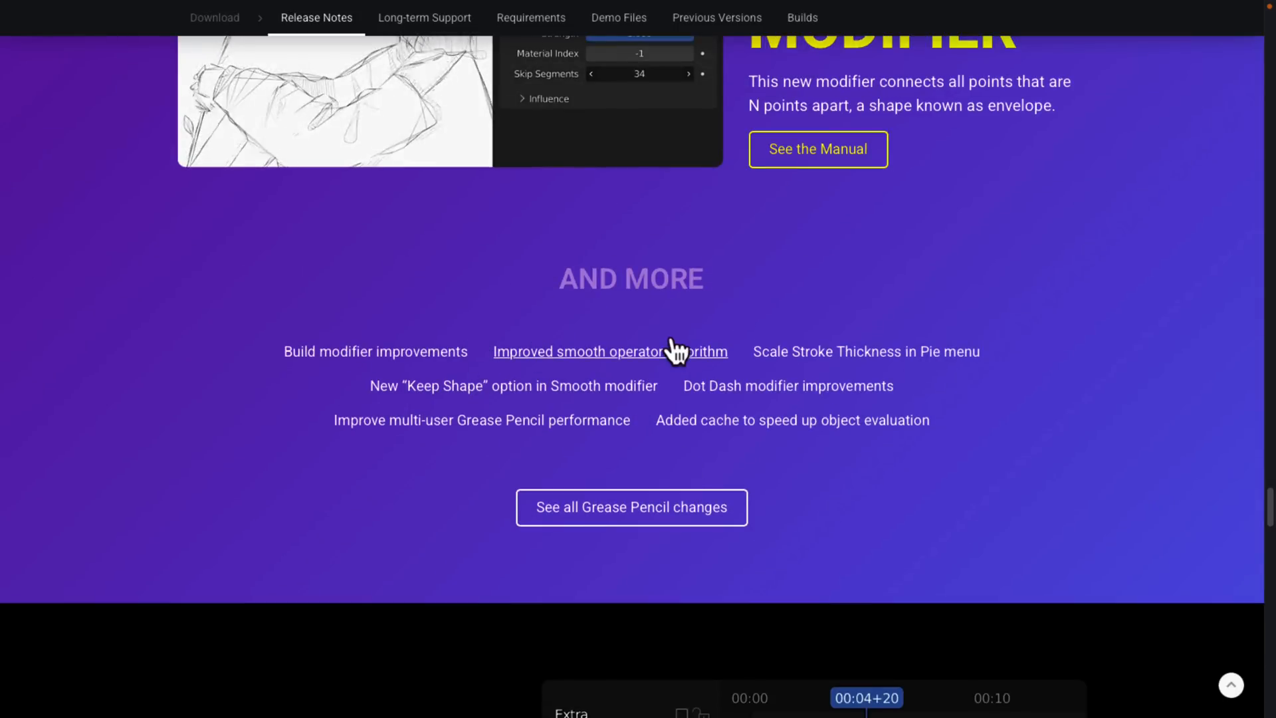
pyautogui.moveTo(866, 351)
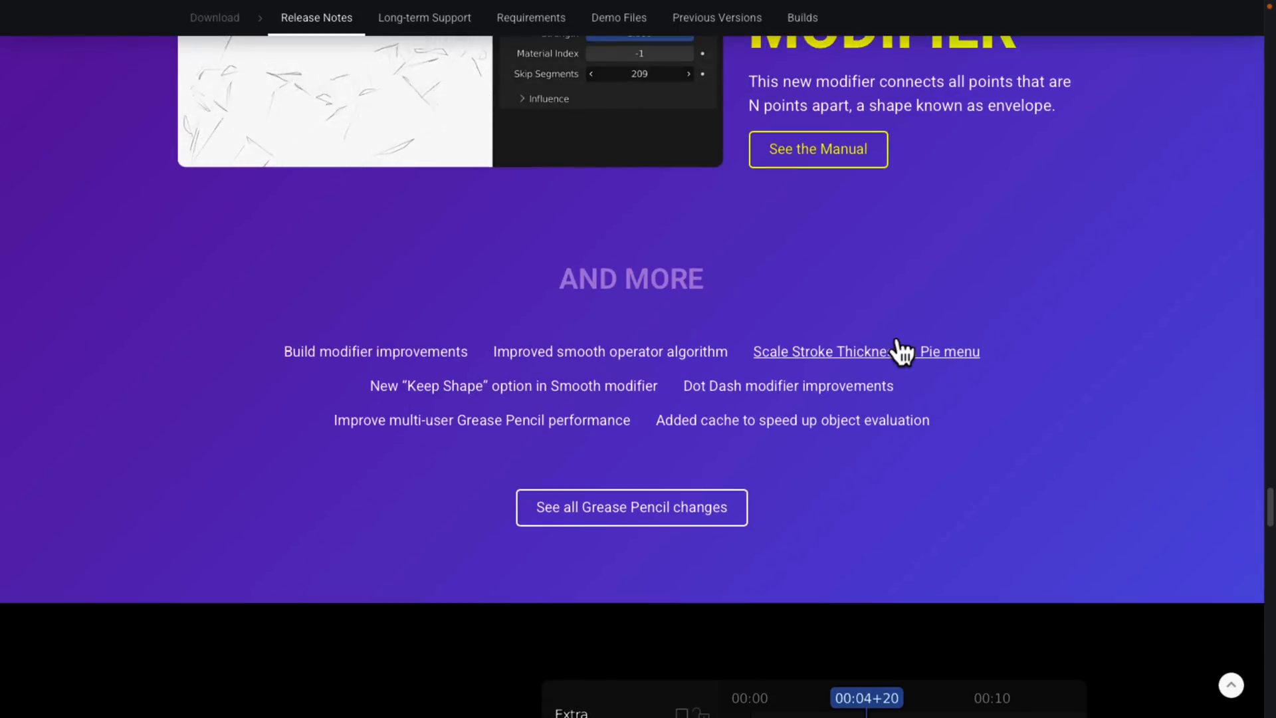
pyautogui.moveTo(1067, 431)
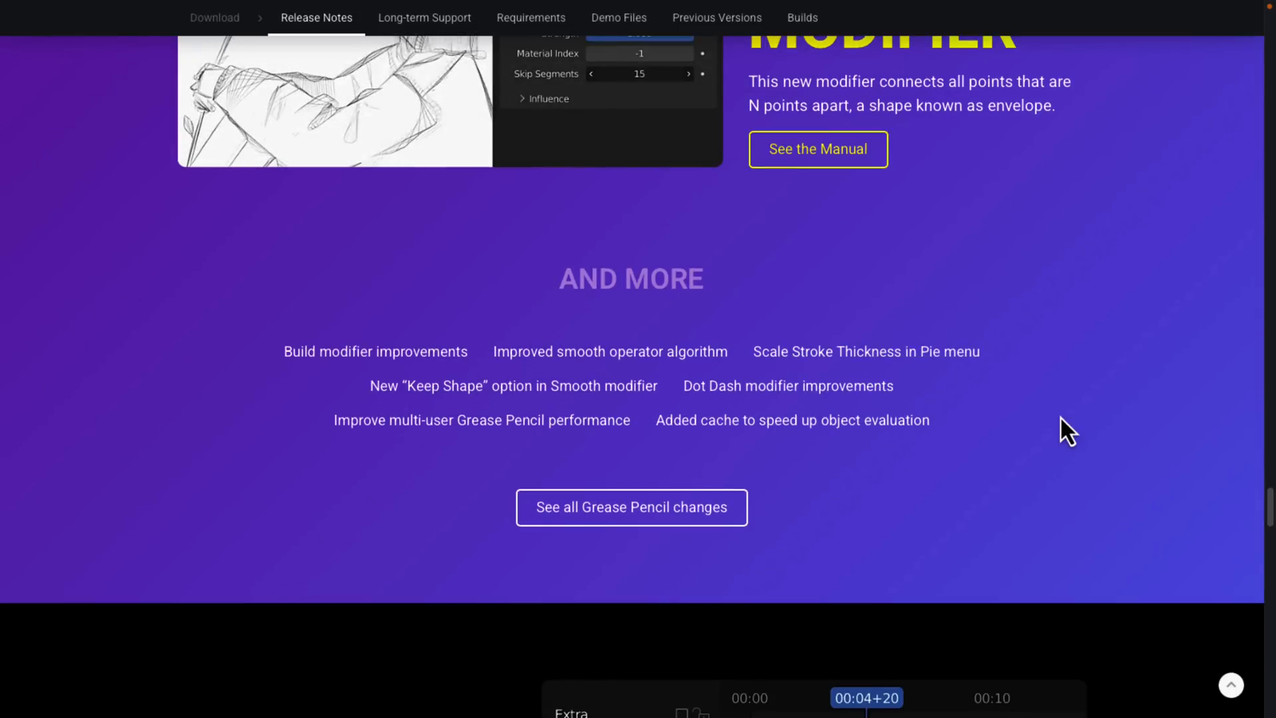
# Scroll past Enhanced Channels and the Plus list to the 'But Wait, There's More' cards.
pyautogui.scroll(-3)
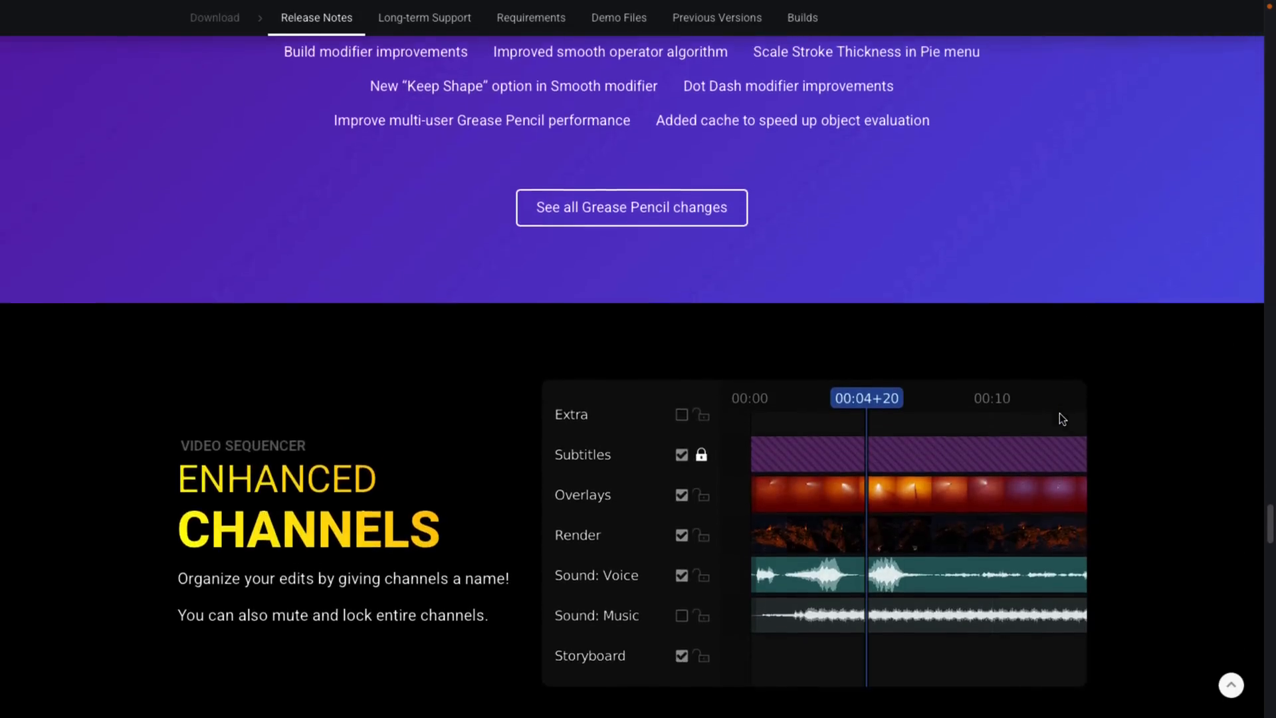
pyautogui.scroll(-3)
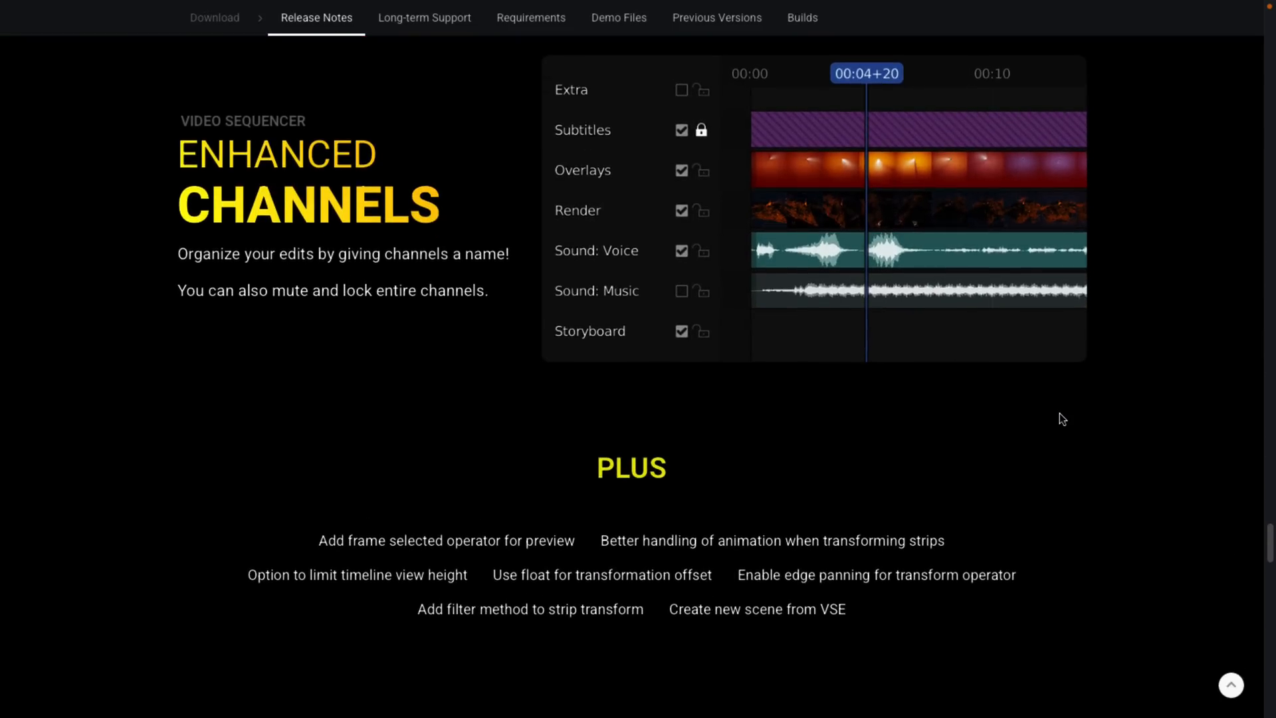
pyautogui.moveTo(533, 448)
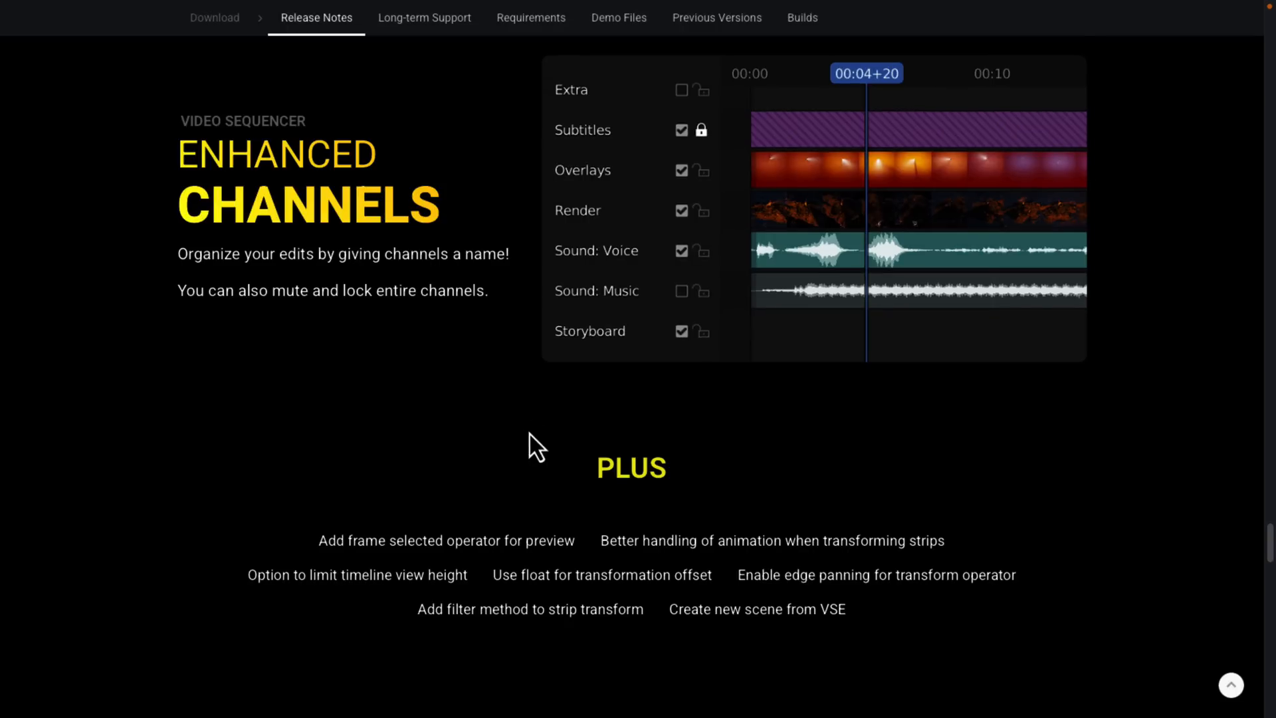
pyautogui.scroll(-3)
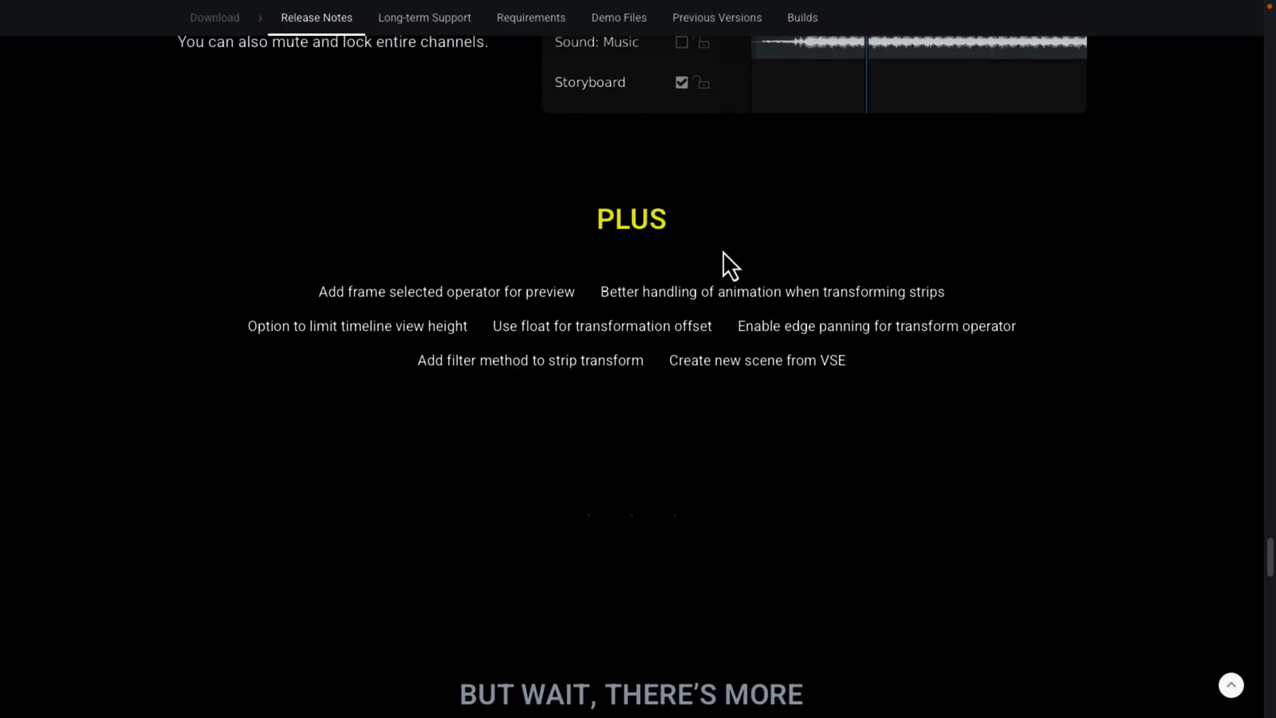
pyautogui.scroll(-3)
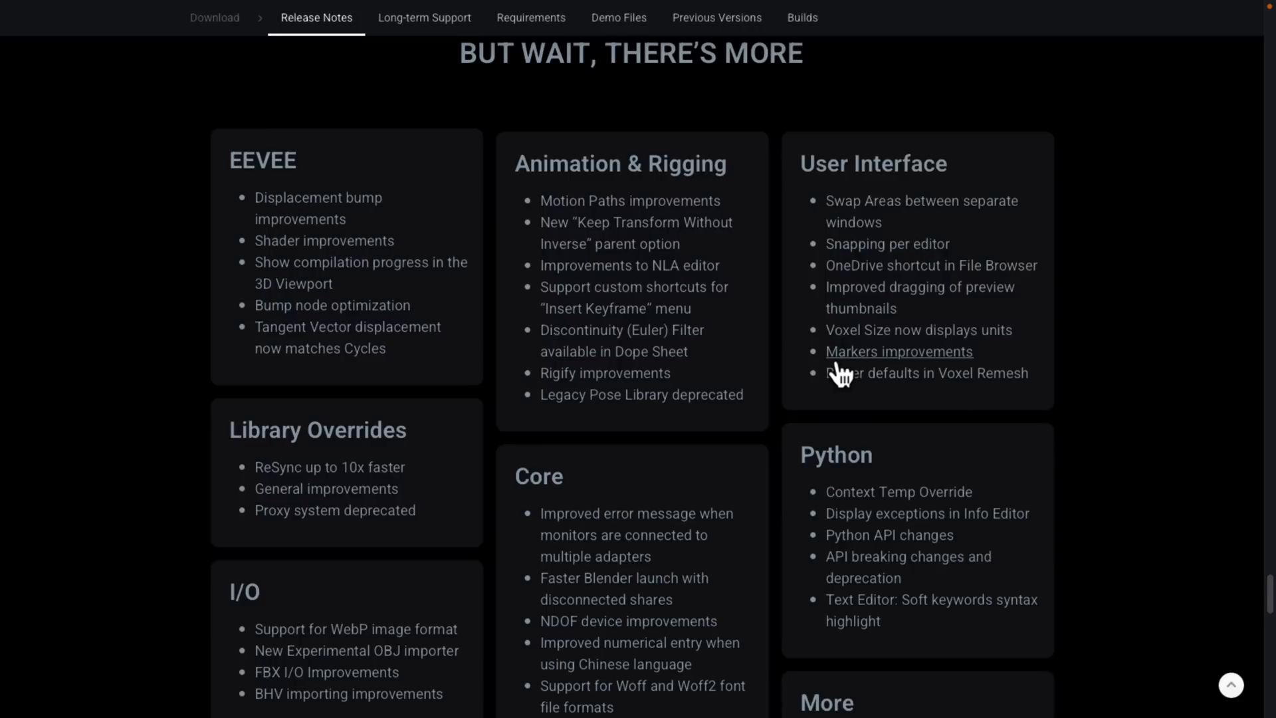
pyautogui.moveTo(729, 297)
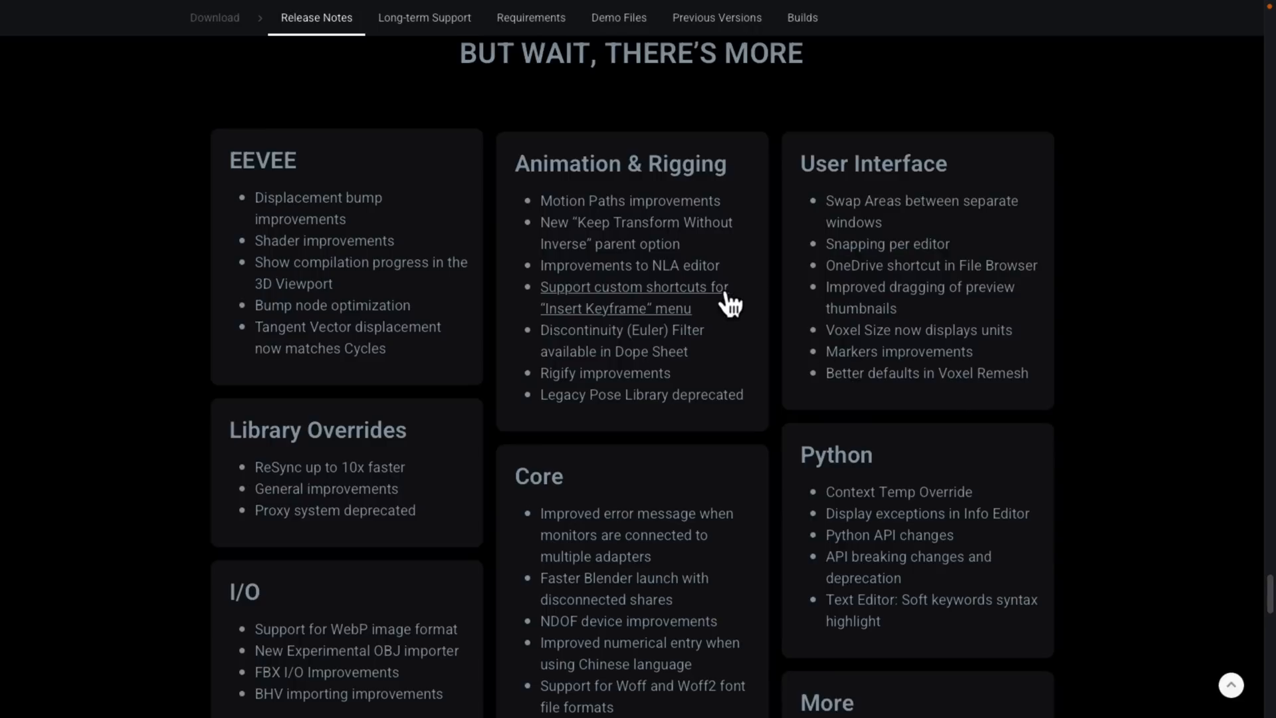
# Scroll the release notes down to the 'Read the full list of changes at wiki.blender.org' line.
pyautogui.scroll(-3)
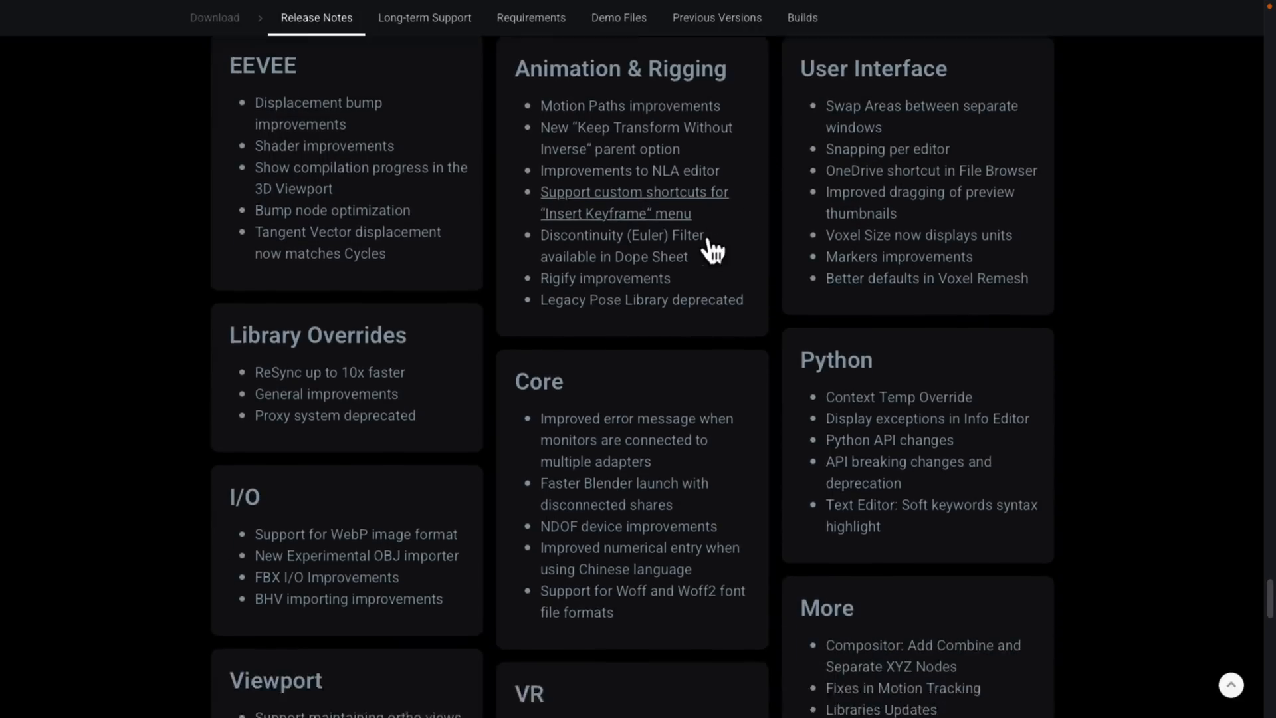
pyautogui.scroll(-3)
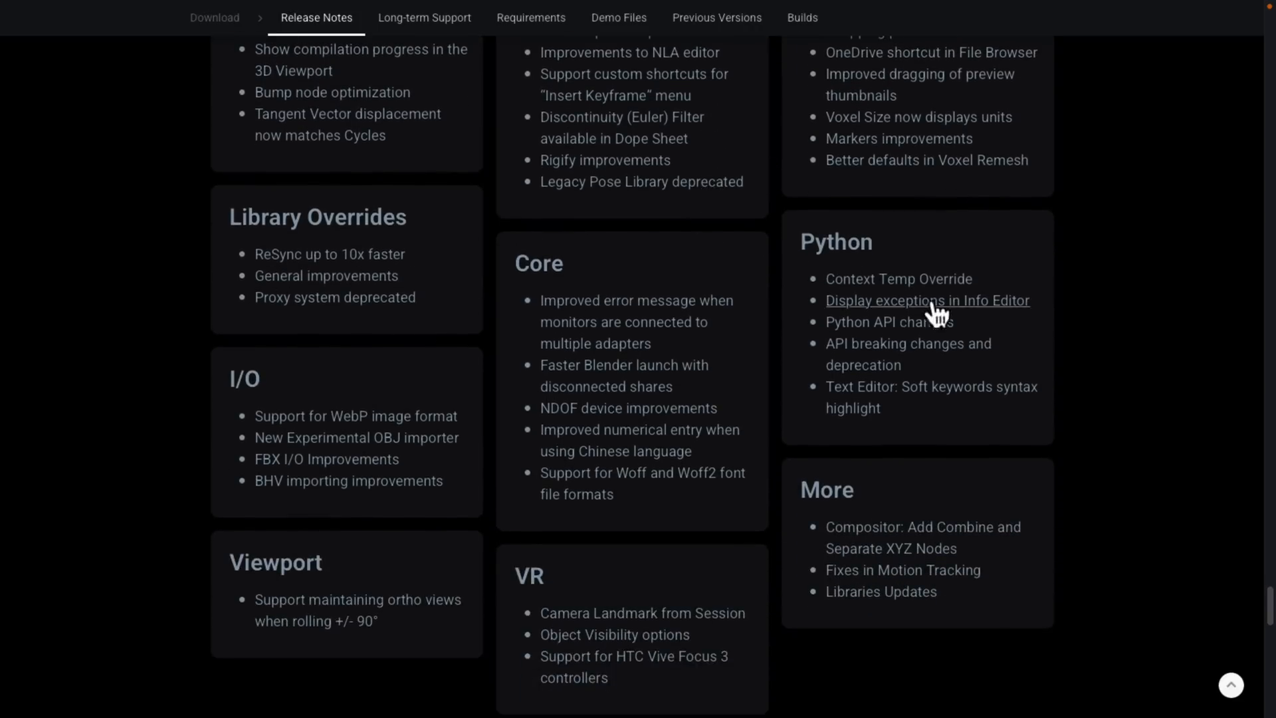
pyautogui.moveTo(1010, 398)
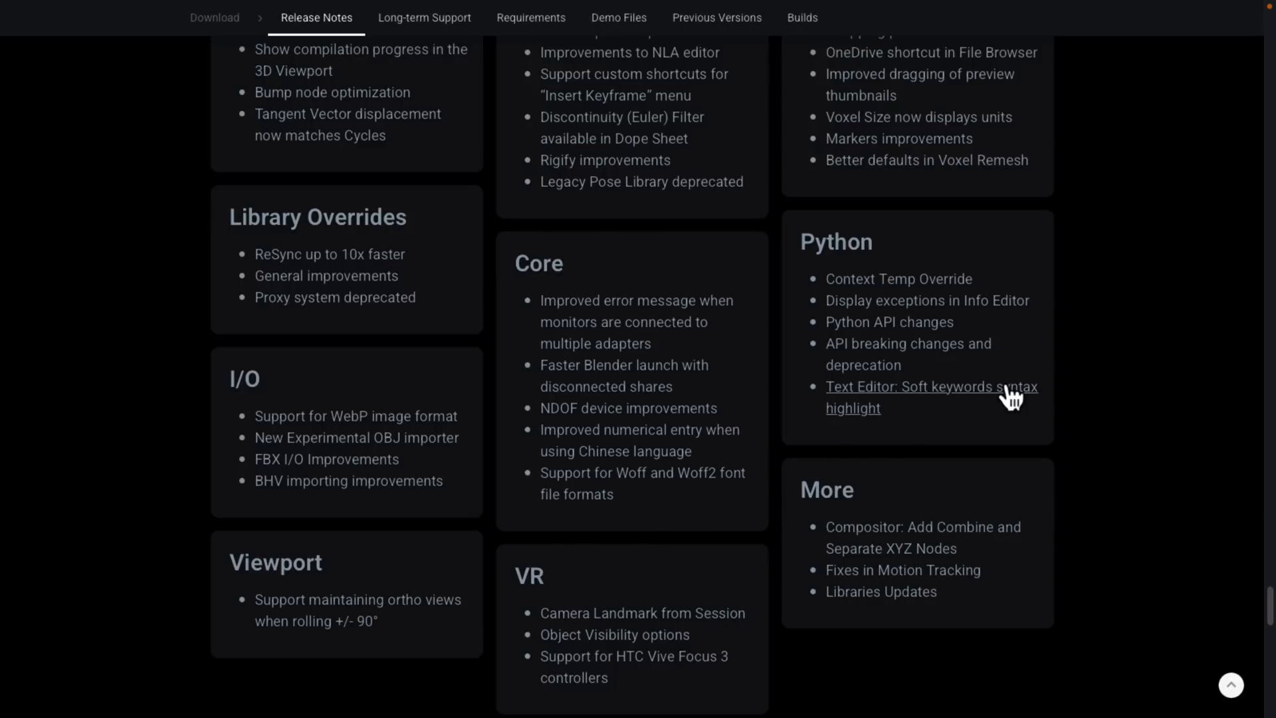
pyautogui.moveTo(327, 460)
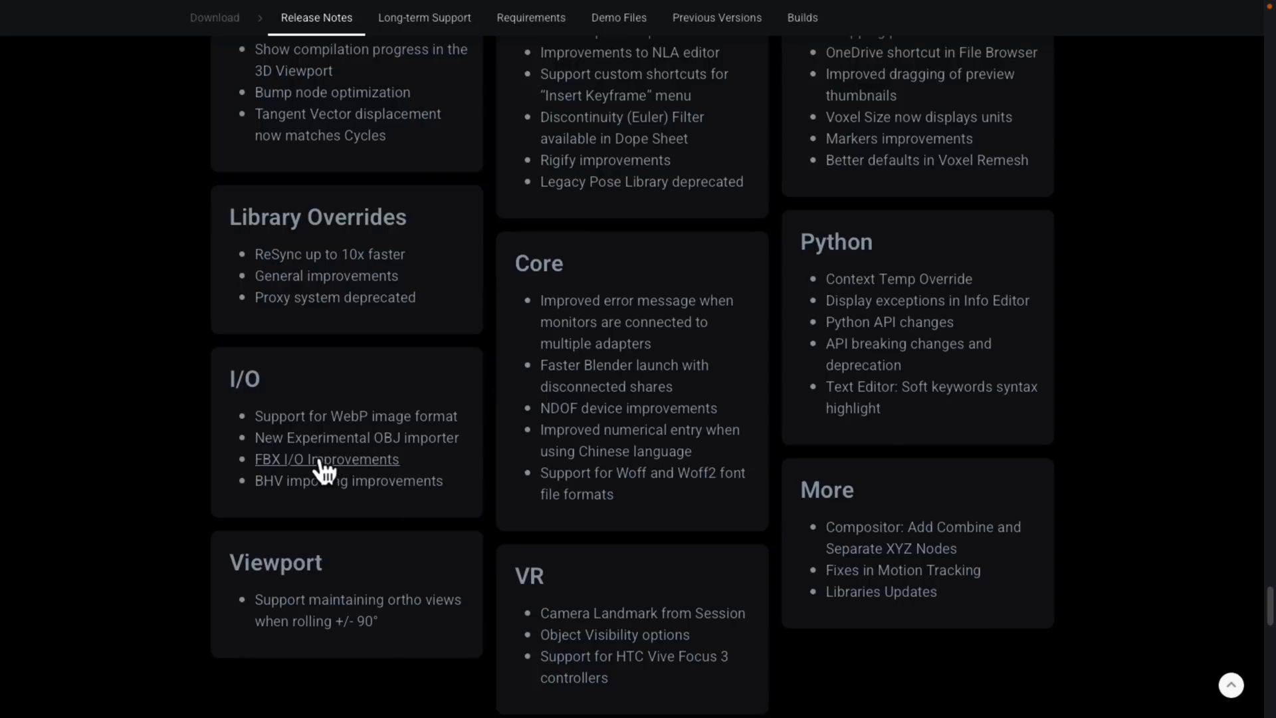
pyautogui.moveTo(326, 446)
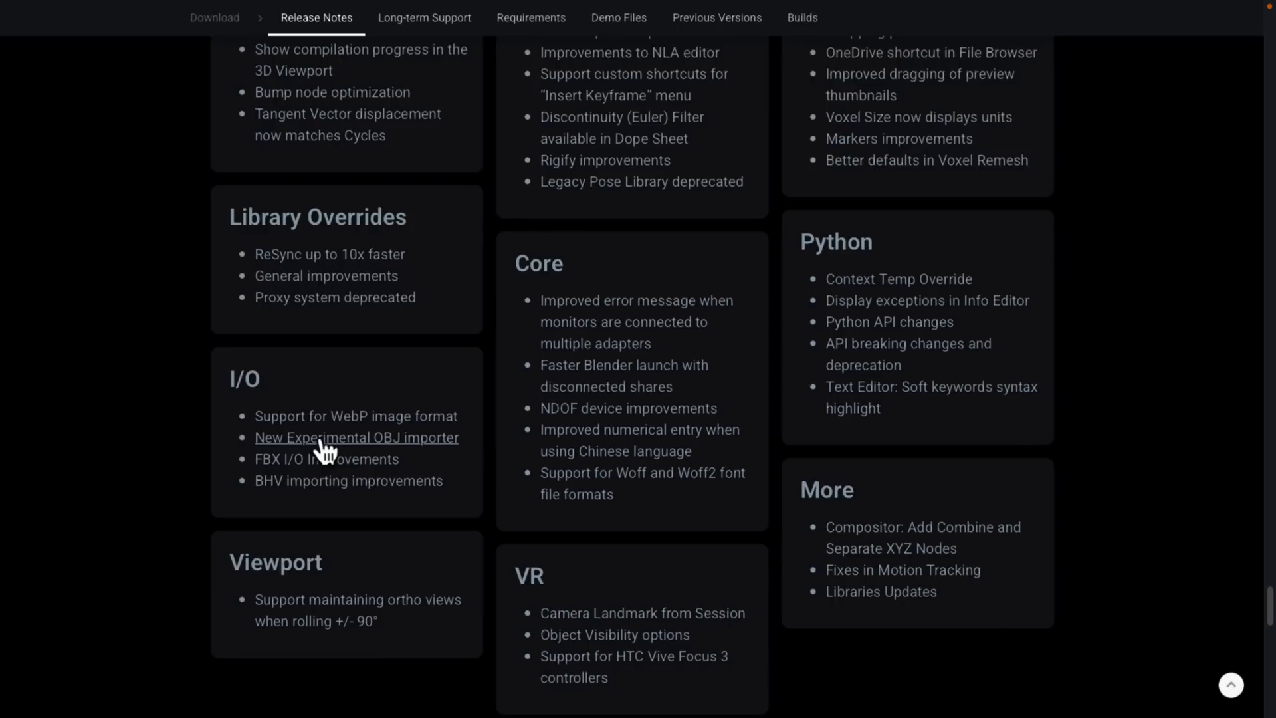
pyautogui.moveTo(411, 439)
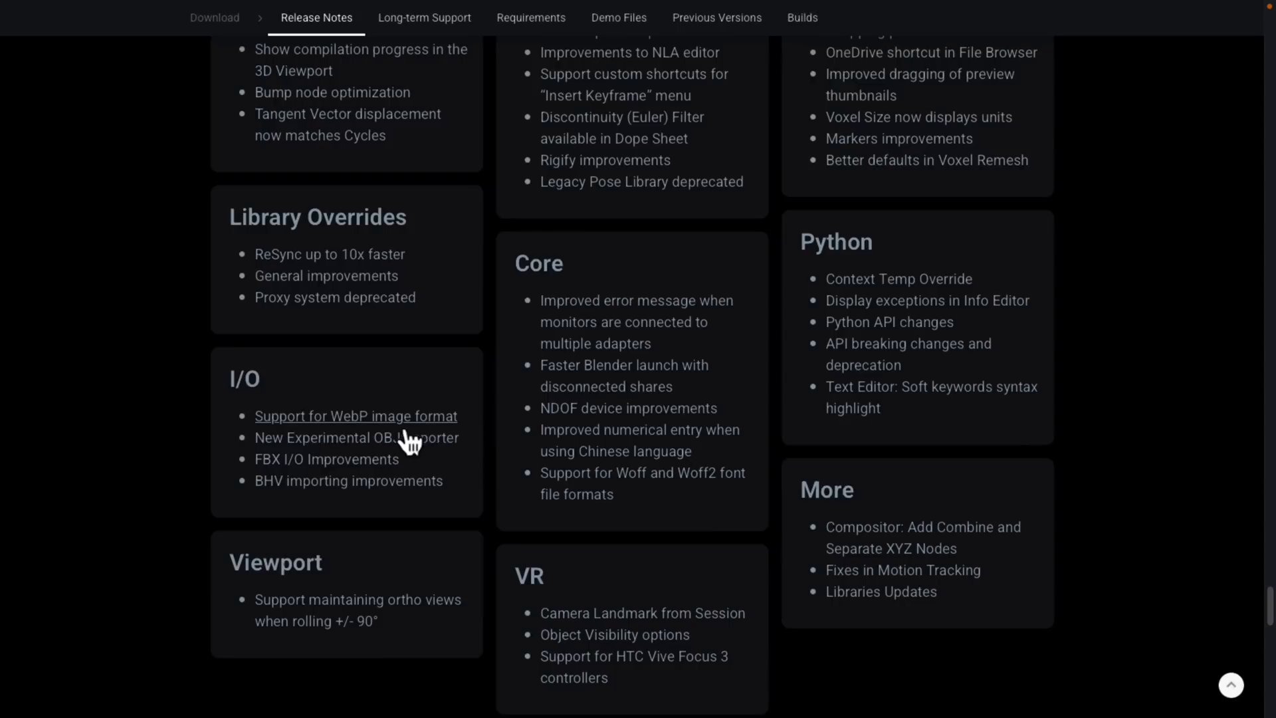
pyautogui.moveTo(415, 453)
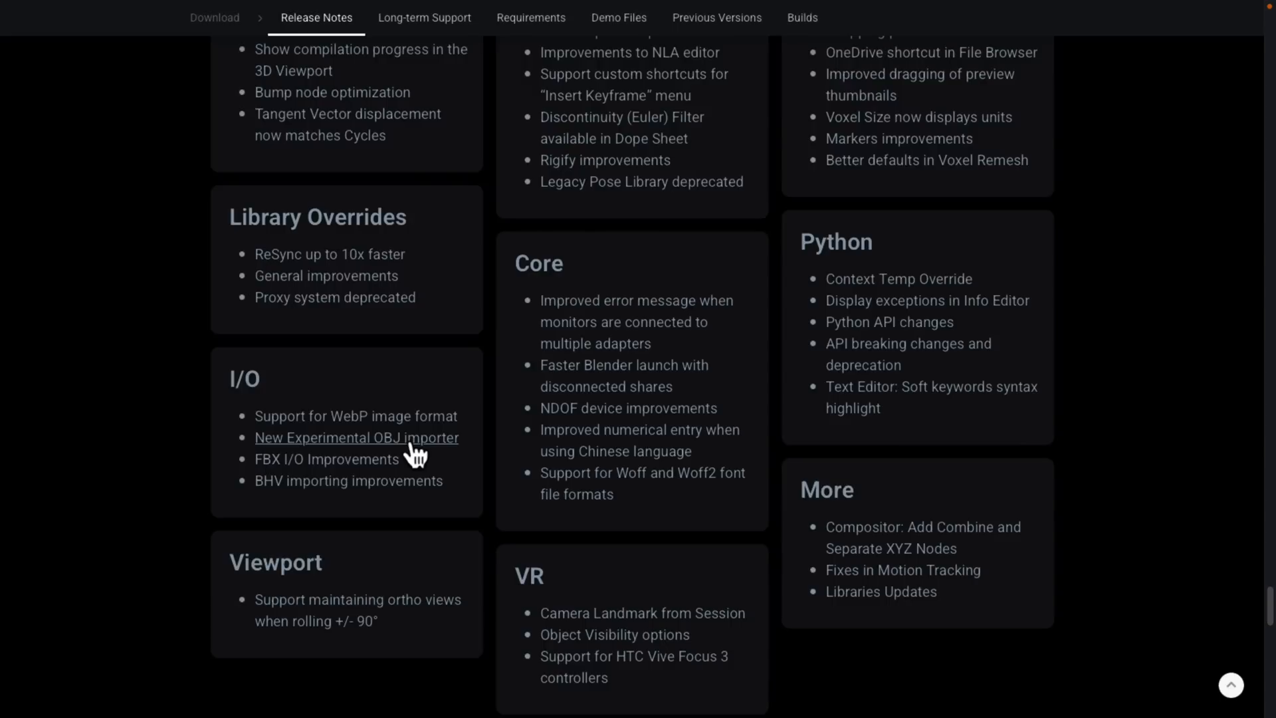
pyautogui.moveTo(316, 483)
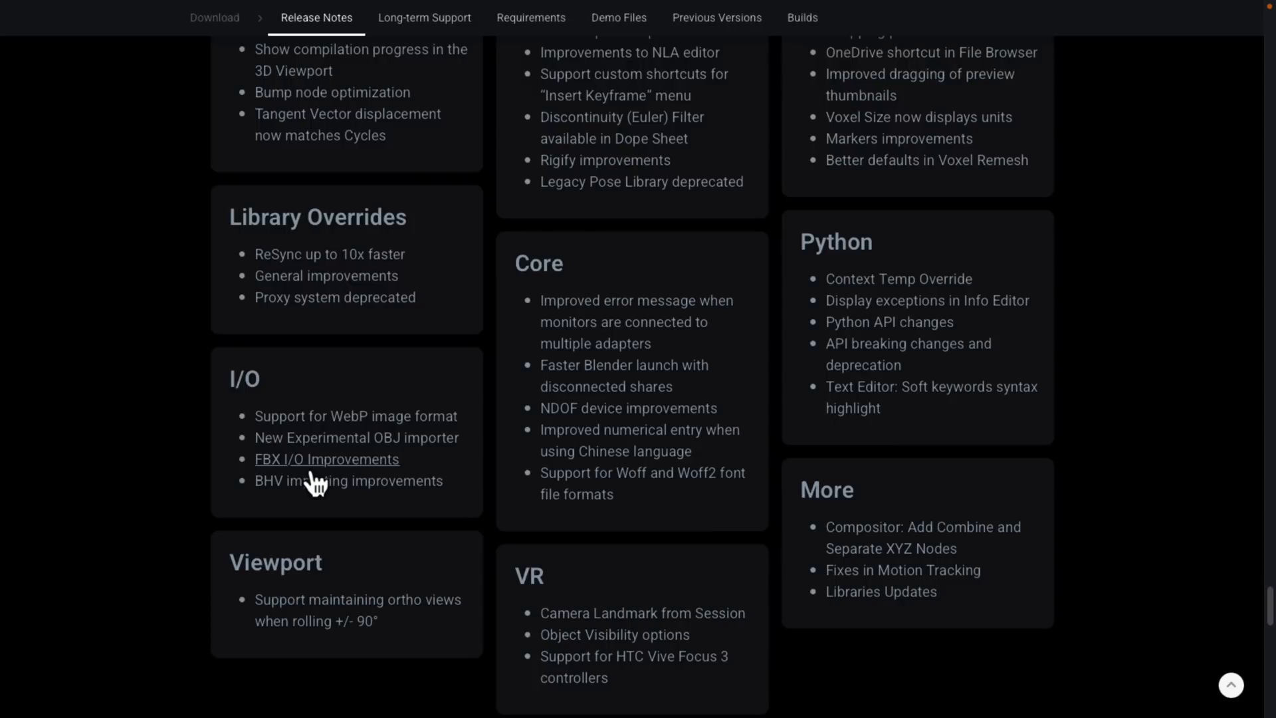
pyautogui.moveTo(422, 433)
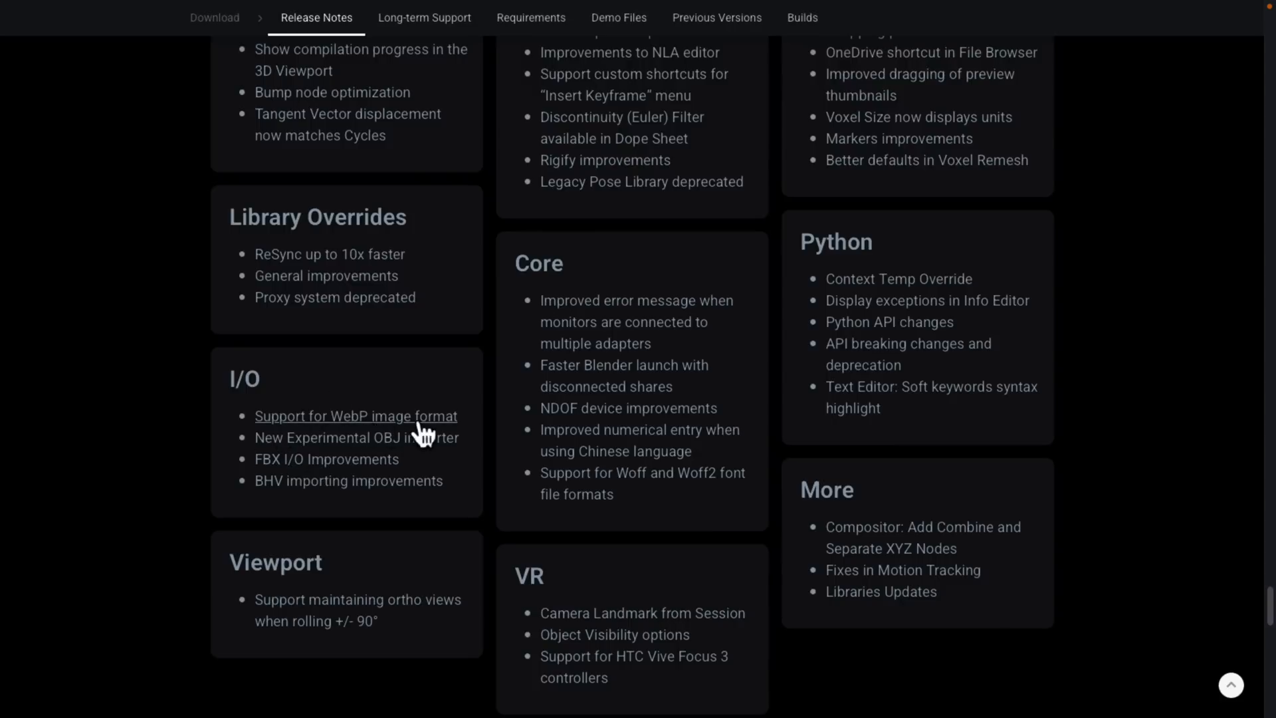
pyautogui.scroll(-3)
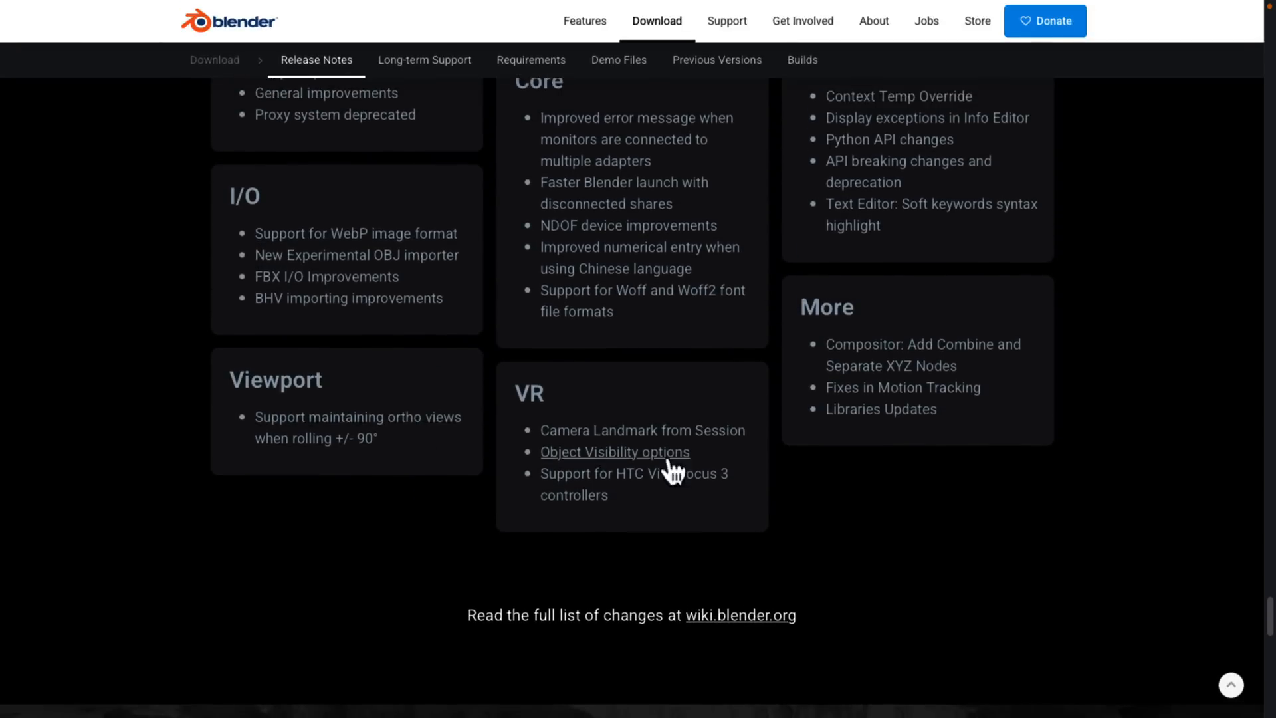
# Follow the wiki.blender.org link and browse the Blender 3.2 Release Notes sections.
pyautogui.click(740, 614)
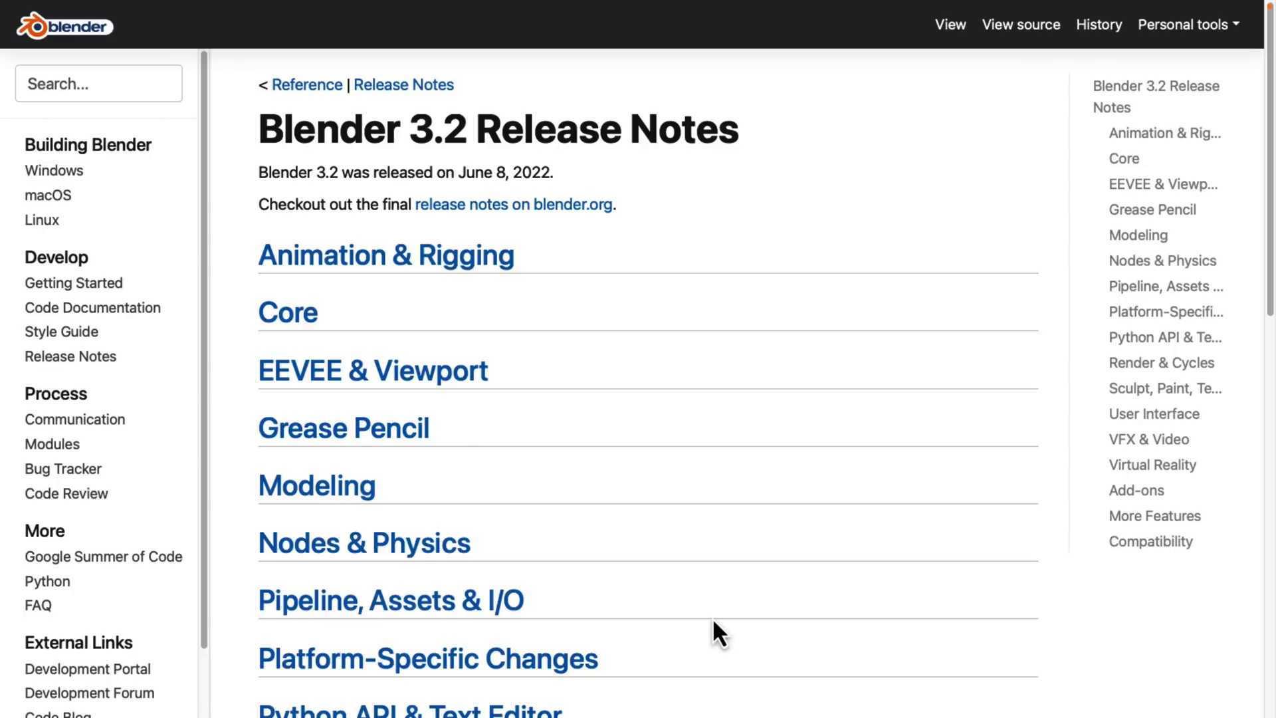
pyautogui.scroll(-3)
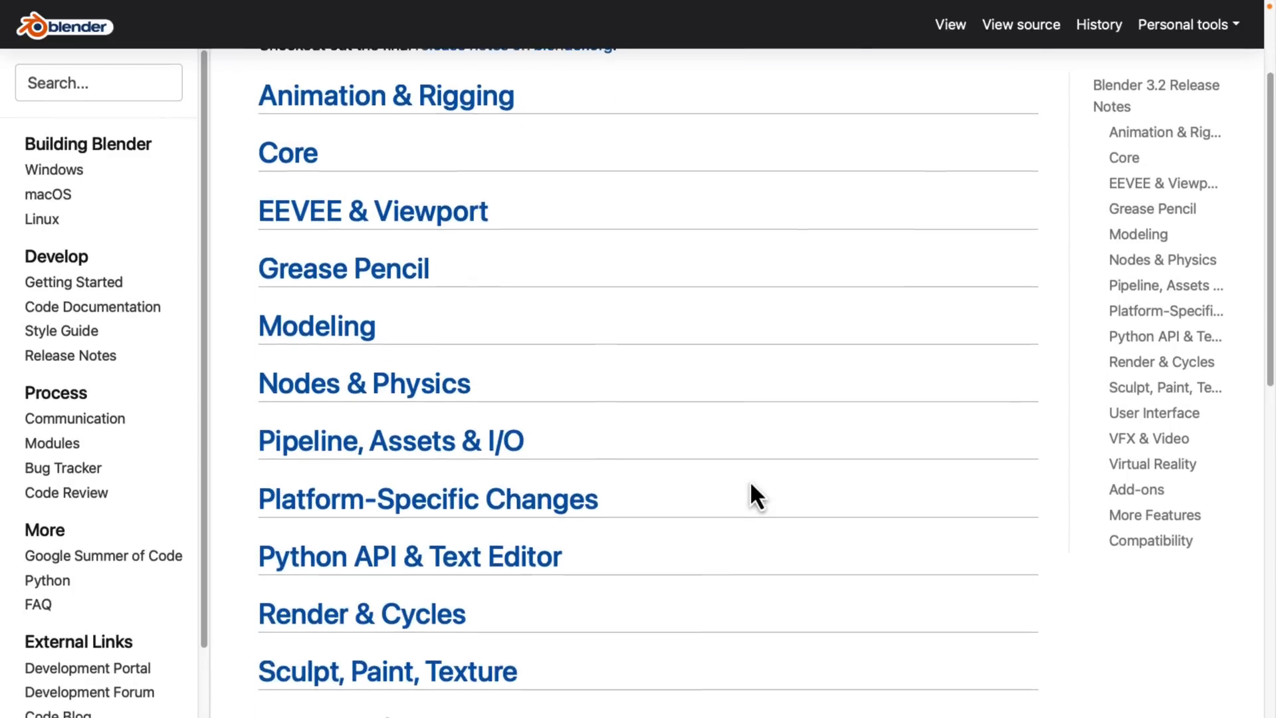
pyautogui.scroll(-3)
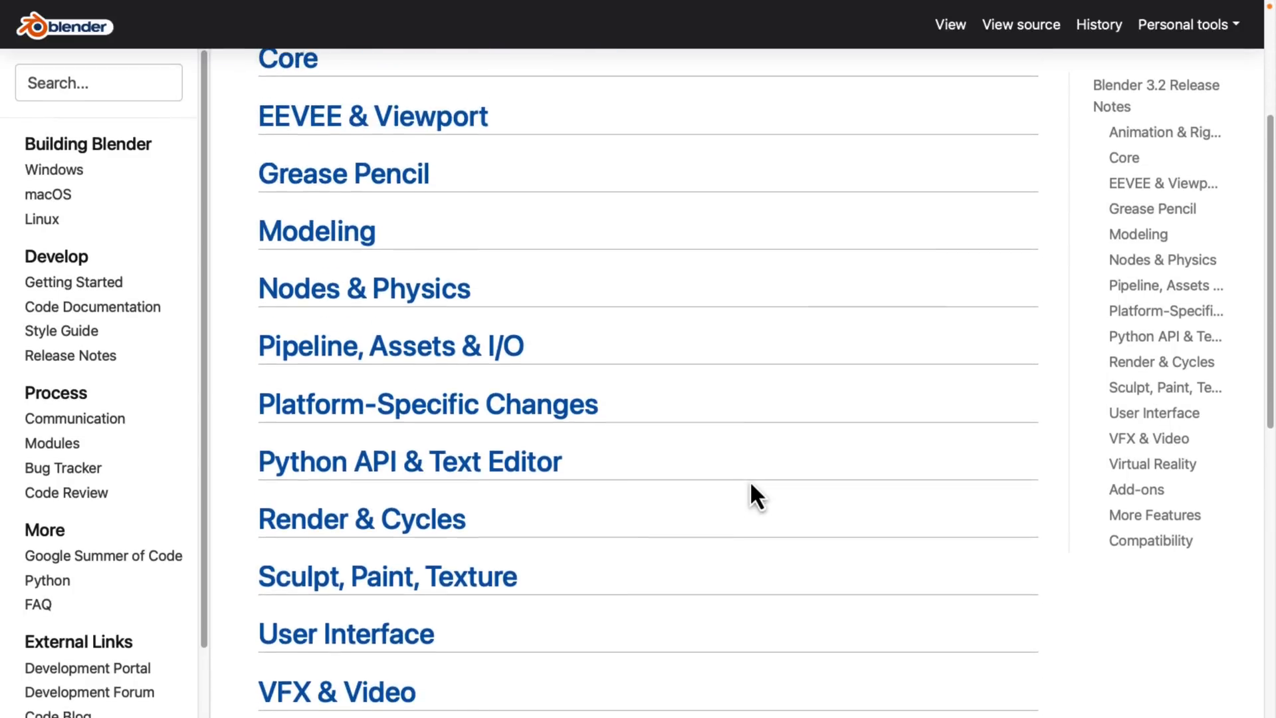
pyautogui.scroll(3)
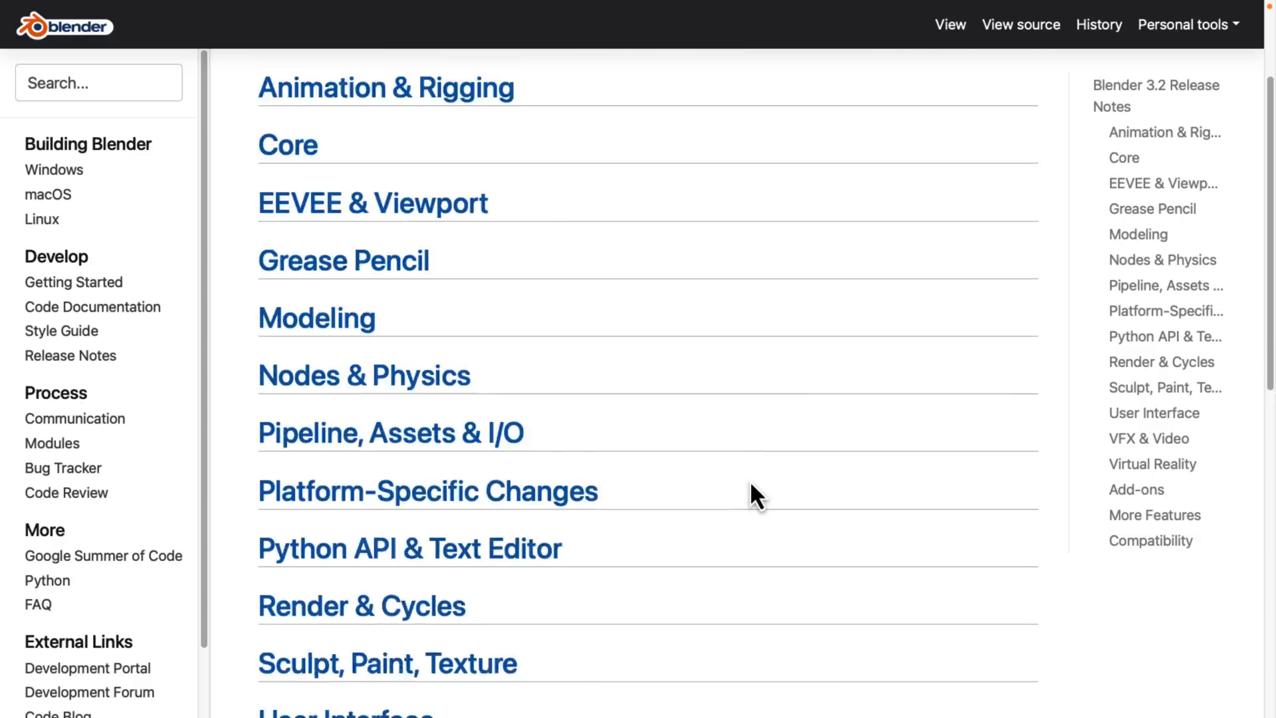
pyautogui.scroll(3)
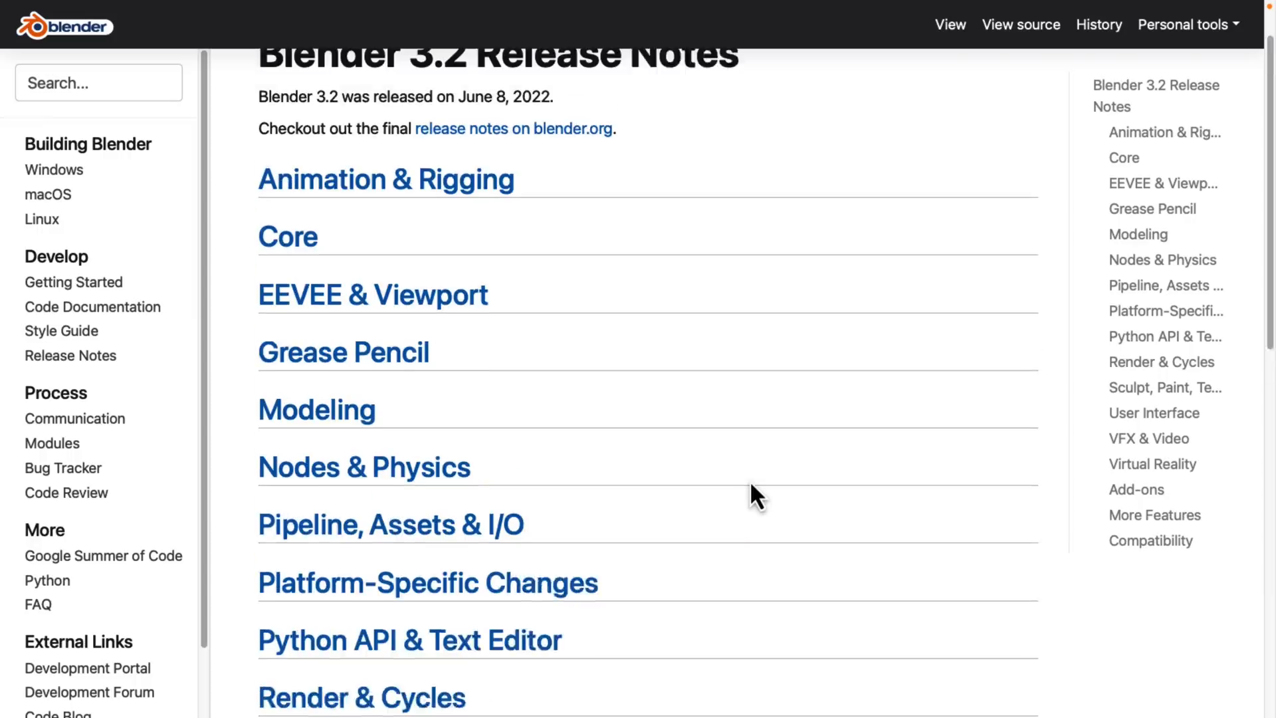
pyautogui.scroll(-3)
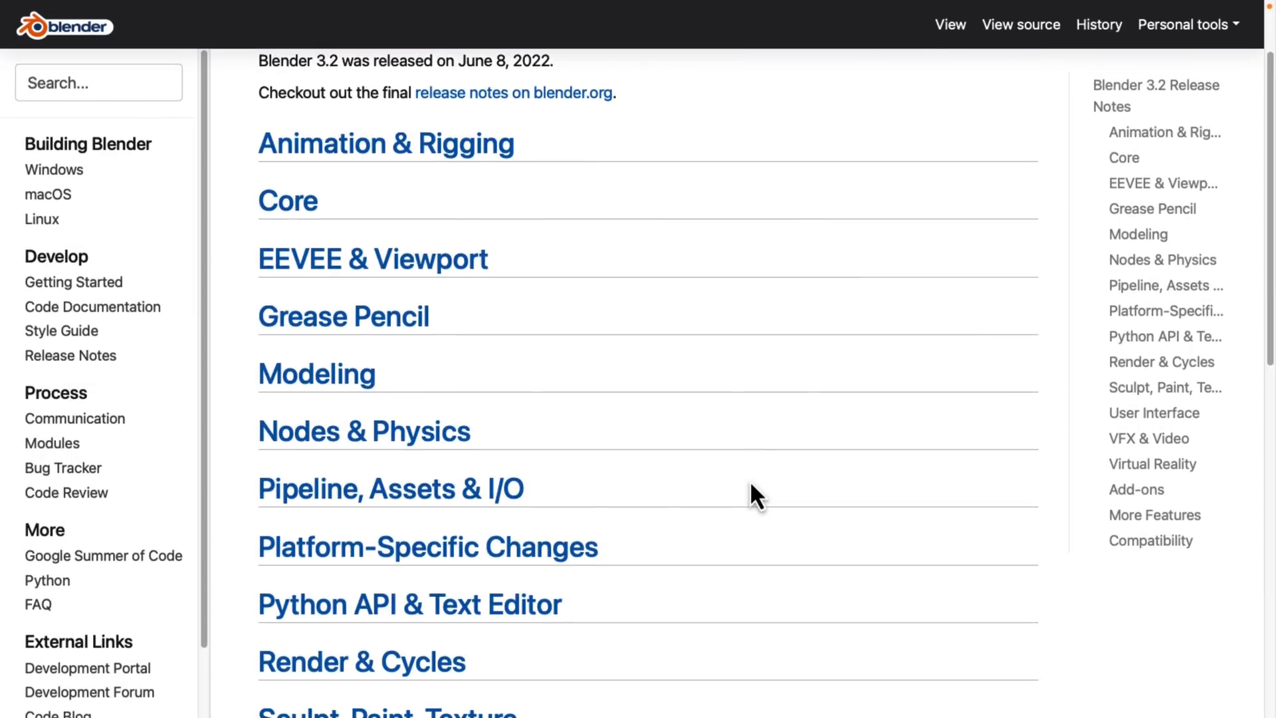
# Go back to the Download page, then open the 'Blender 3.2 is here!' homepage via the logo.
pyautogui.click(514, 91)
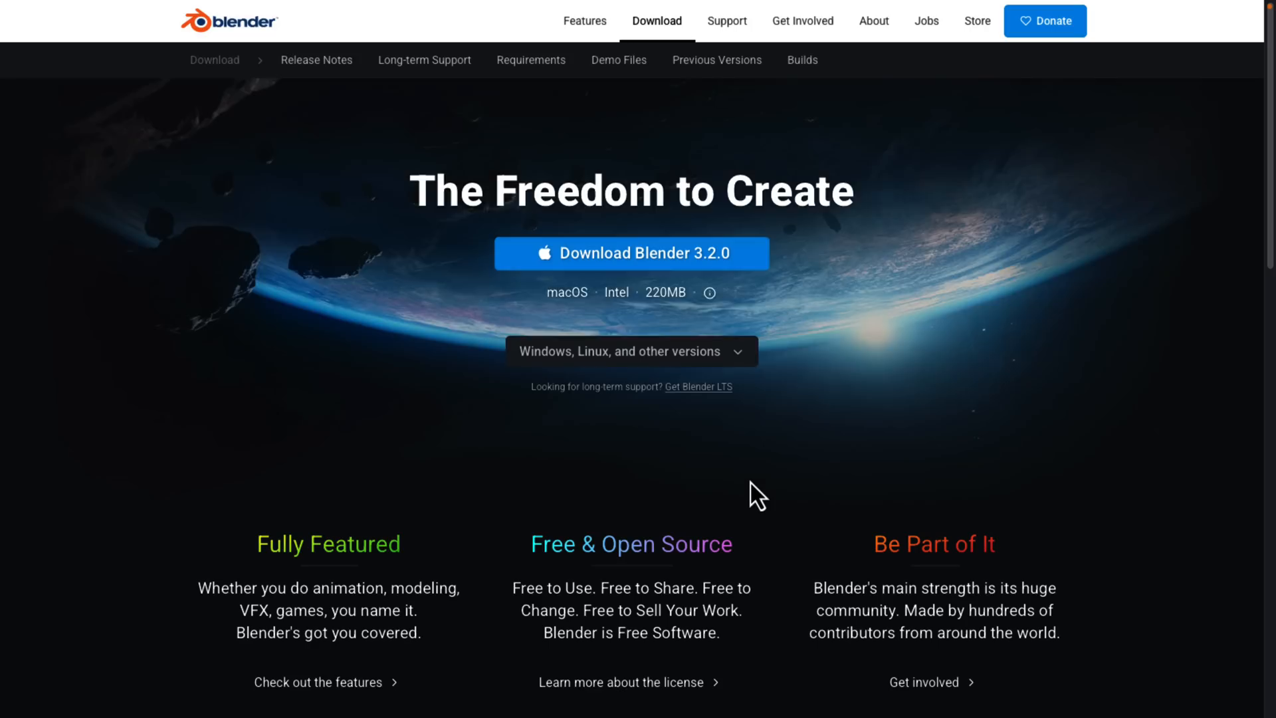
pyautogui.click(230, 21)
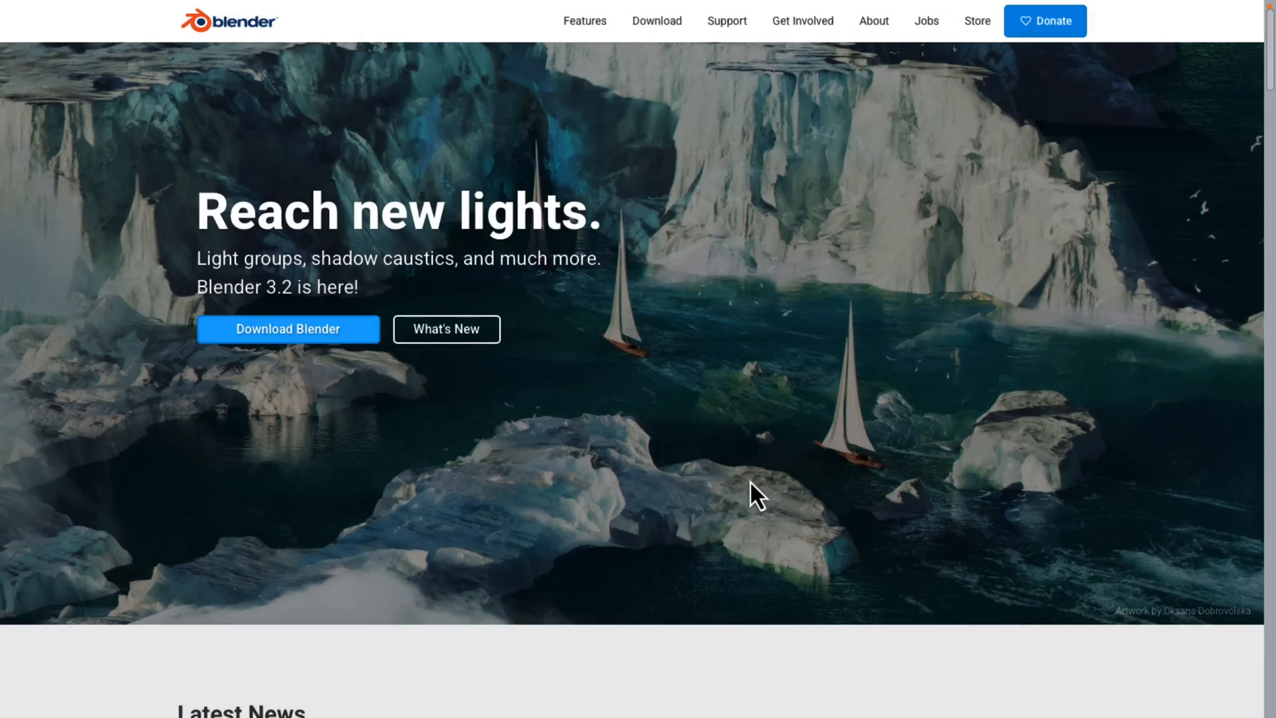